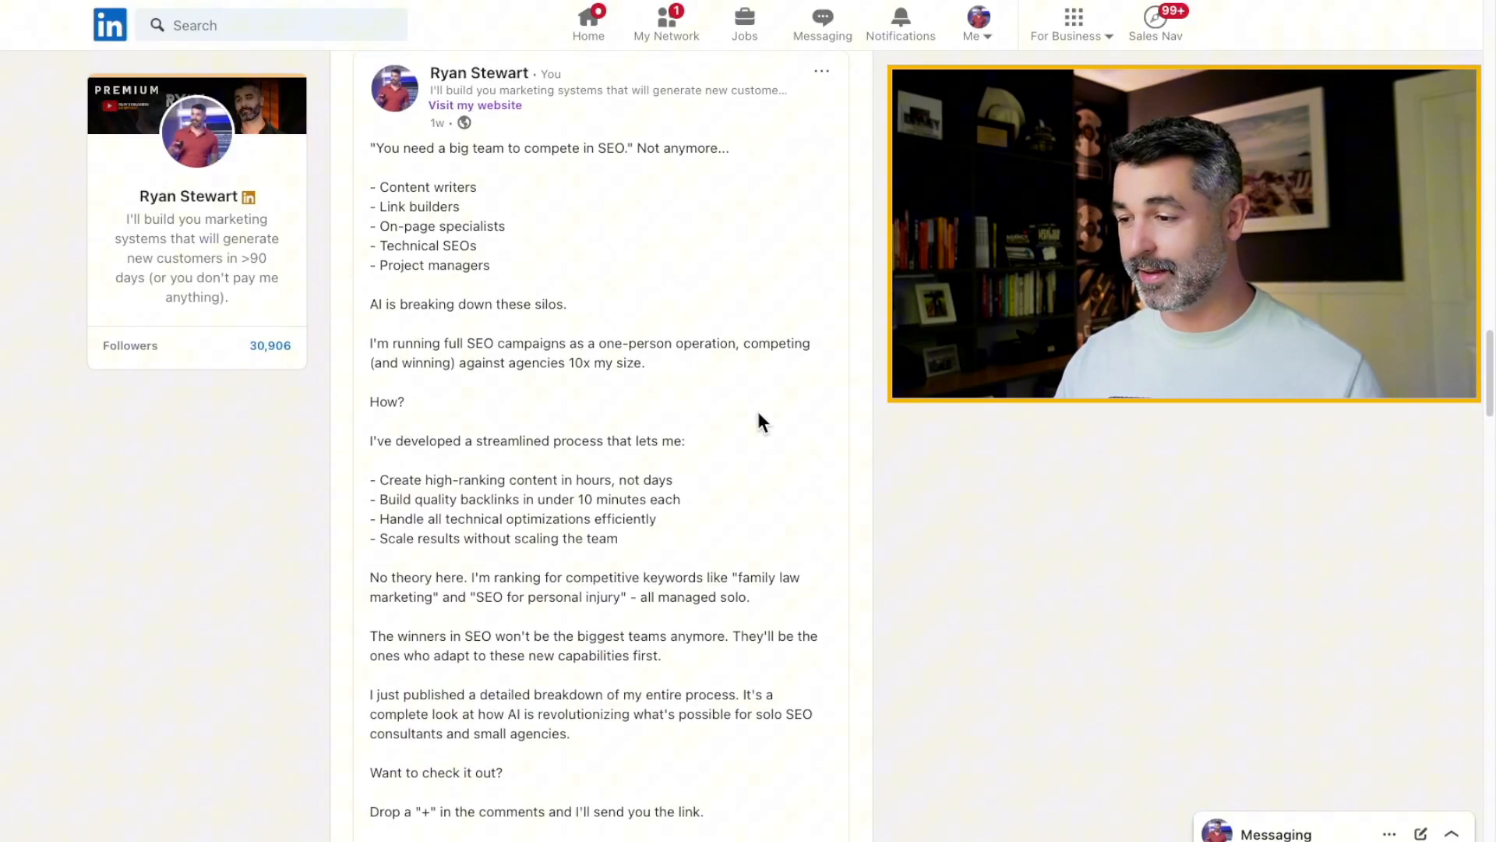
# Pan down the Miro board past the Keys to Success to the LLM diagram and project knowledge list.
pyautogui.scroll(-3)
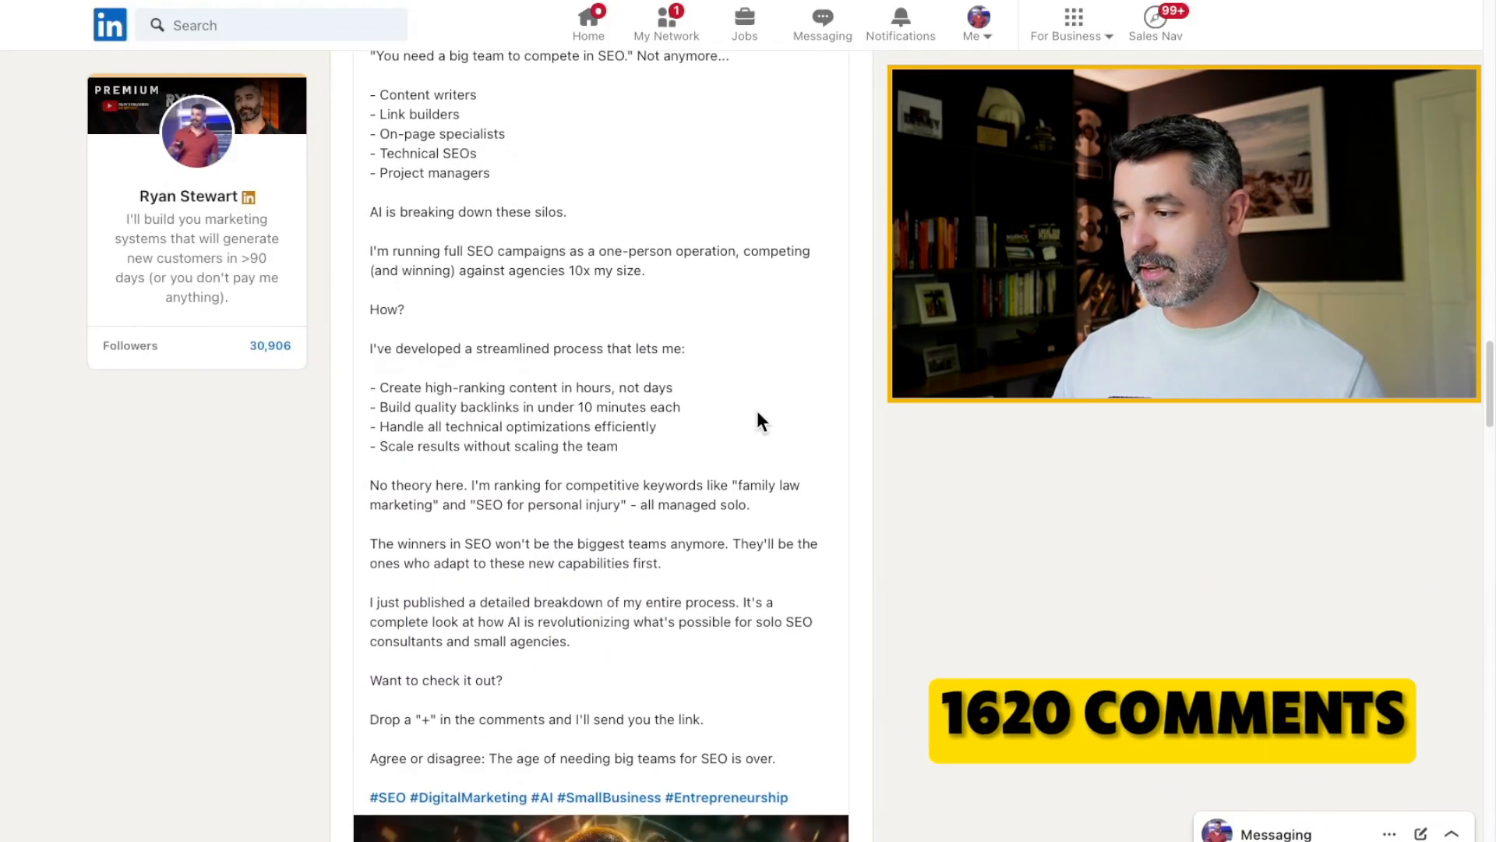
pyautogui.scroll(-3)
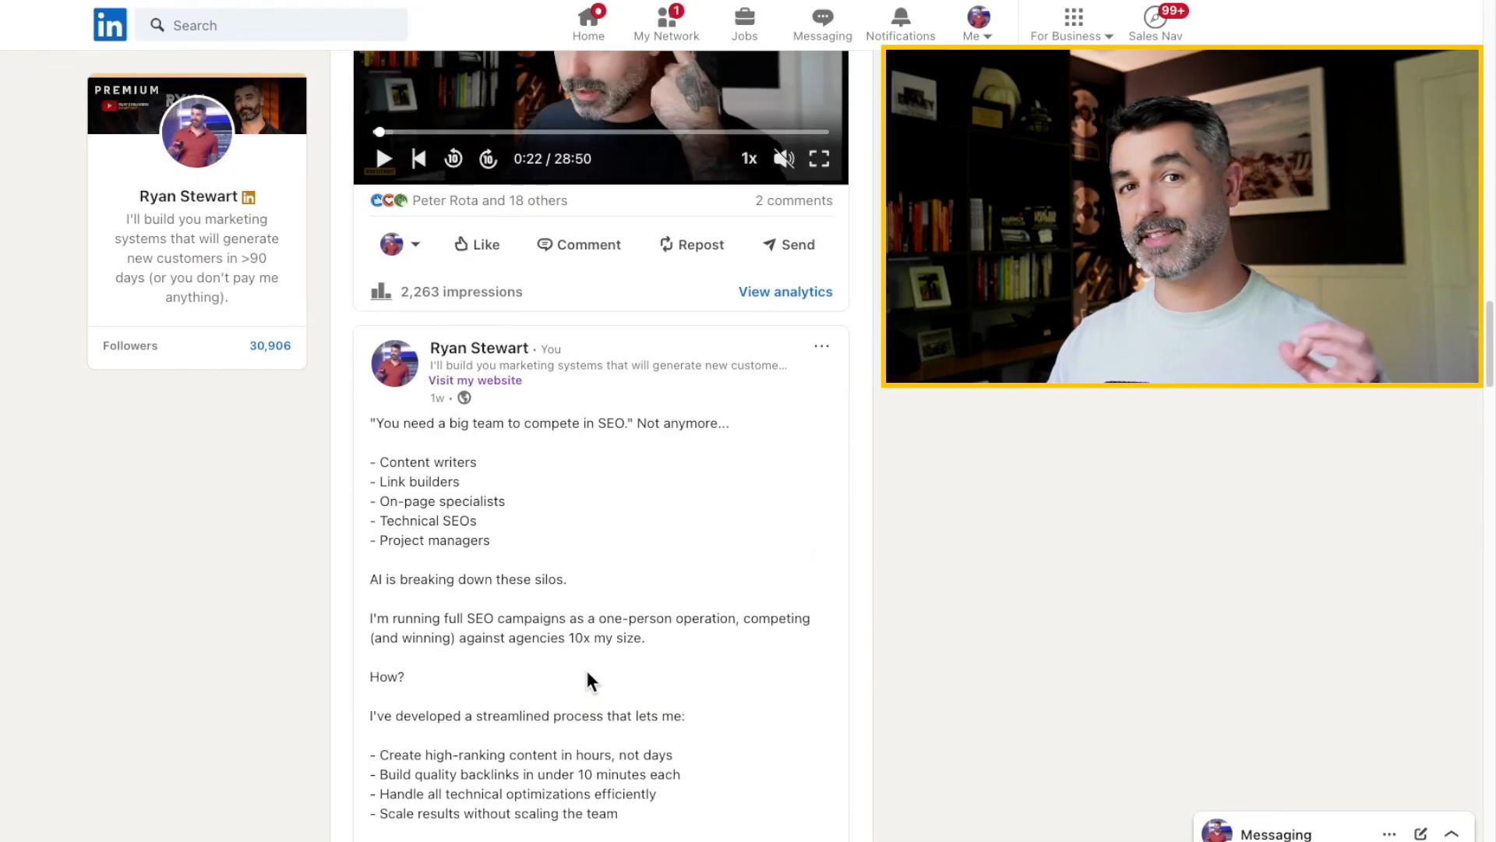
pyautogui.scroll(-3)
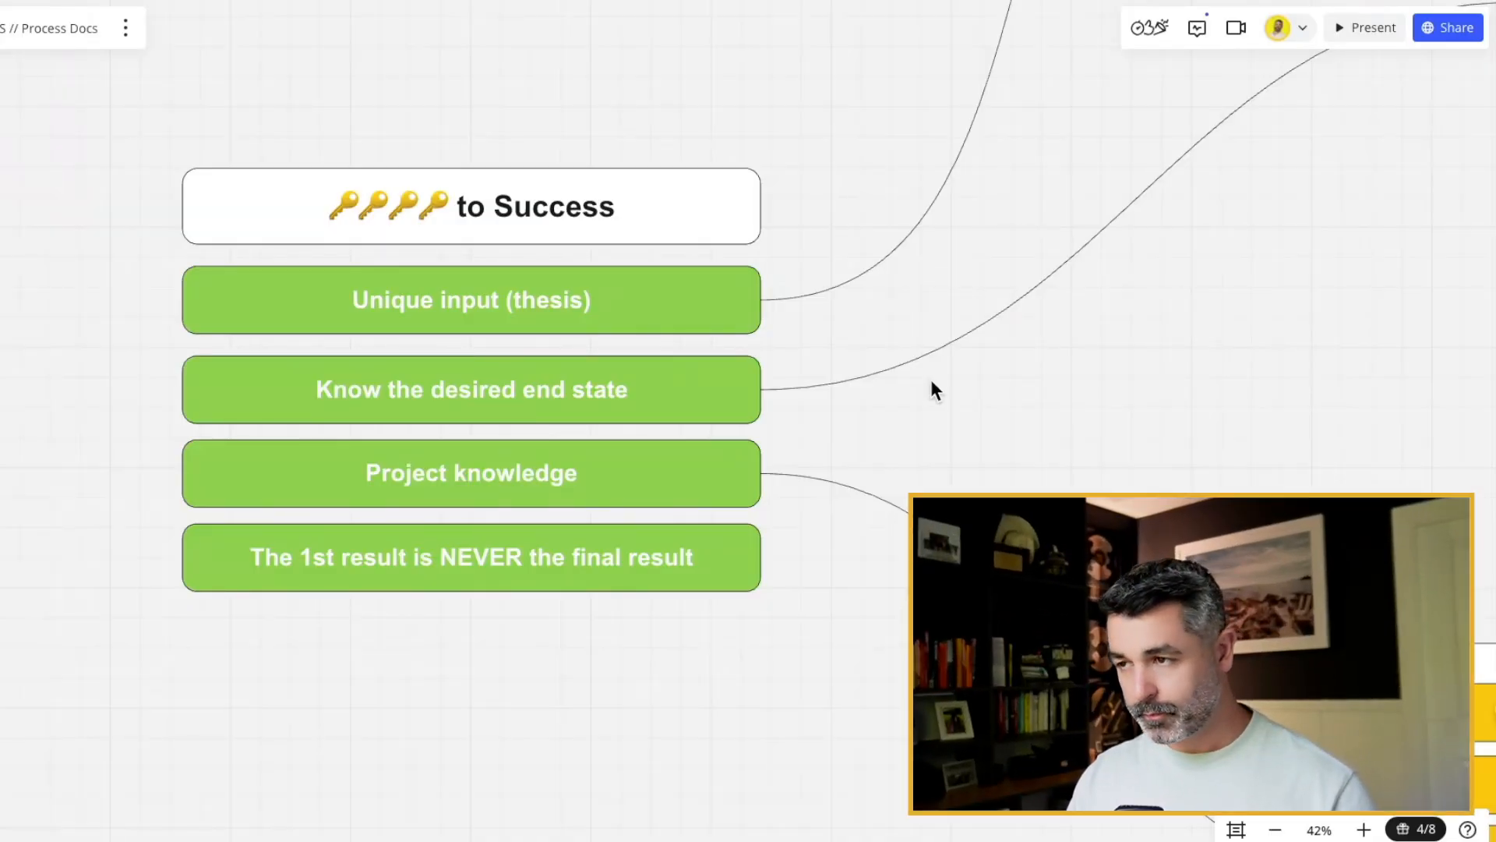
pyautogui.moveTo(816, 318)
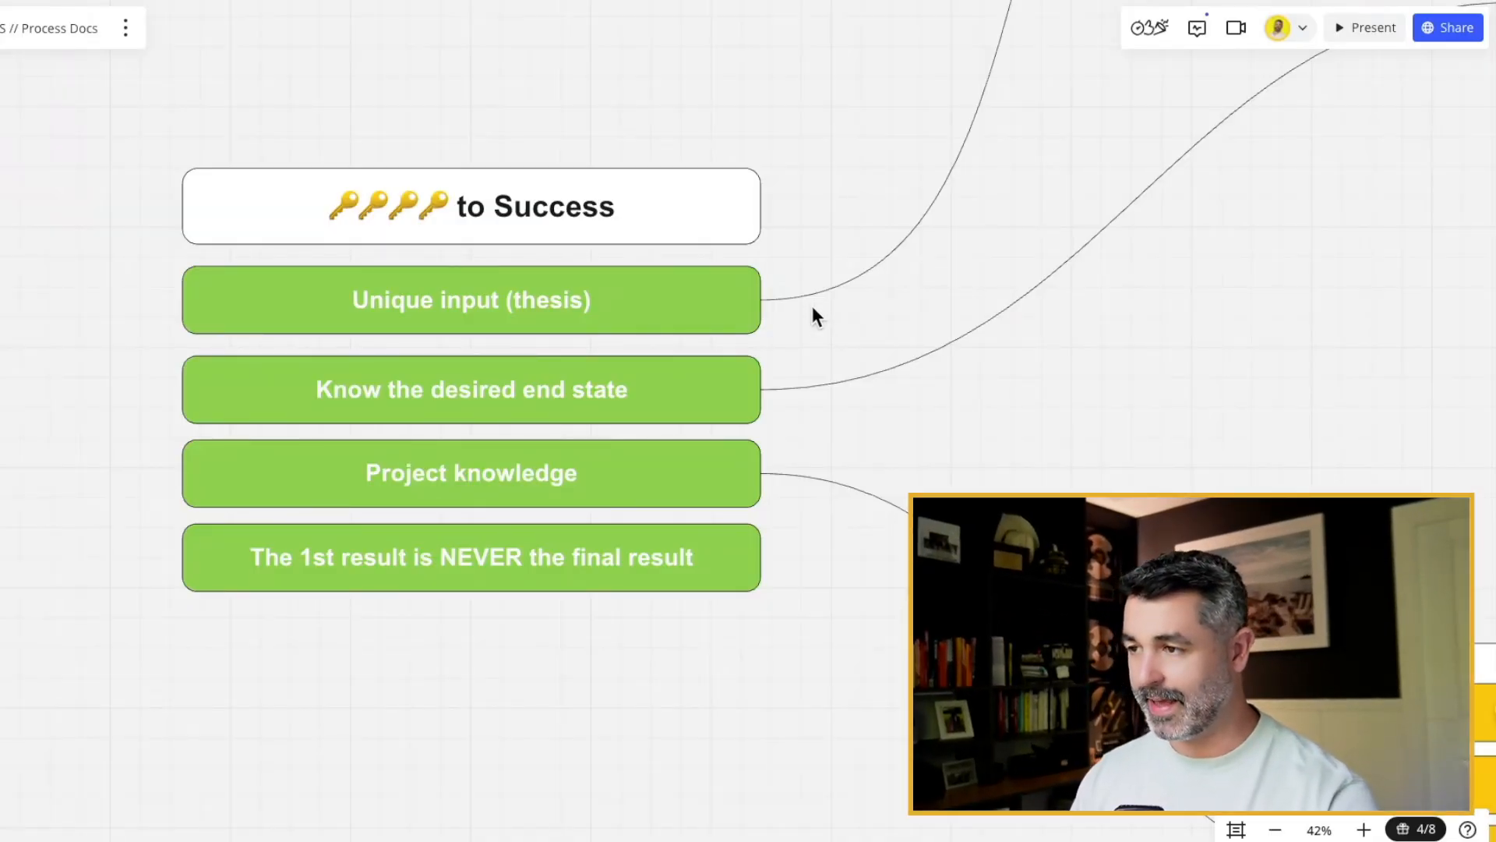
pyautogui.moveTo(758, 329)
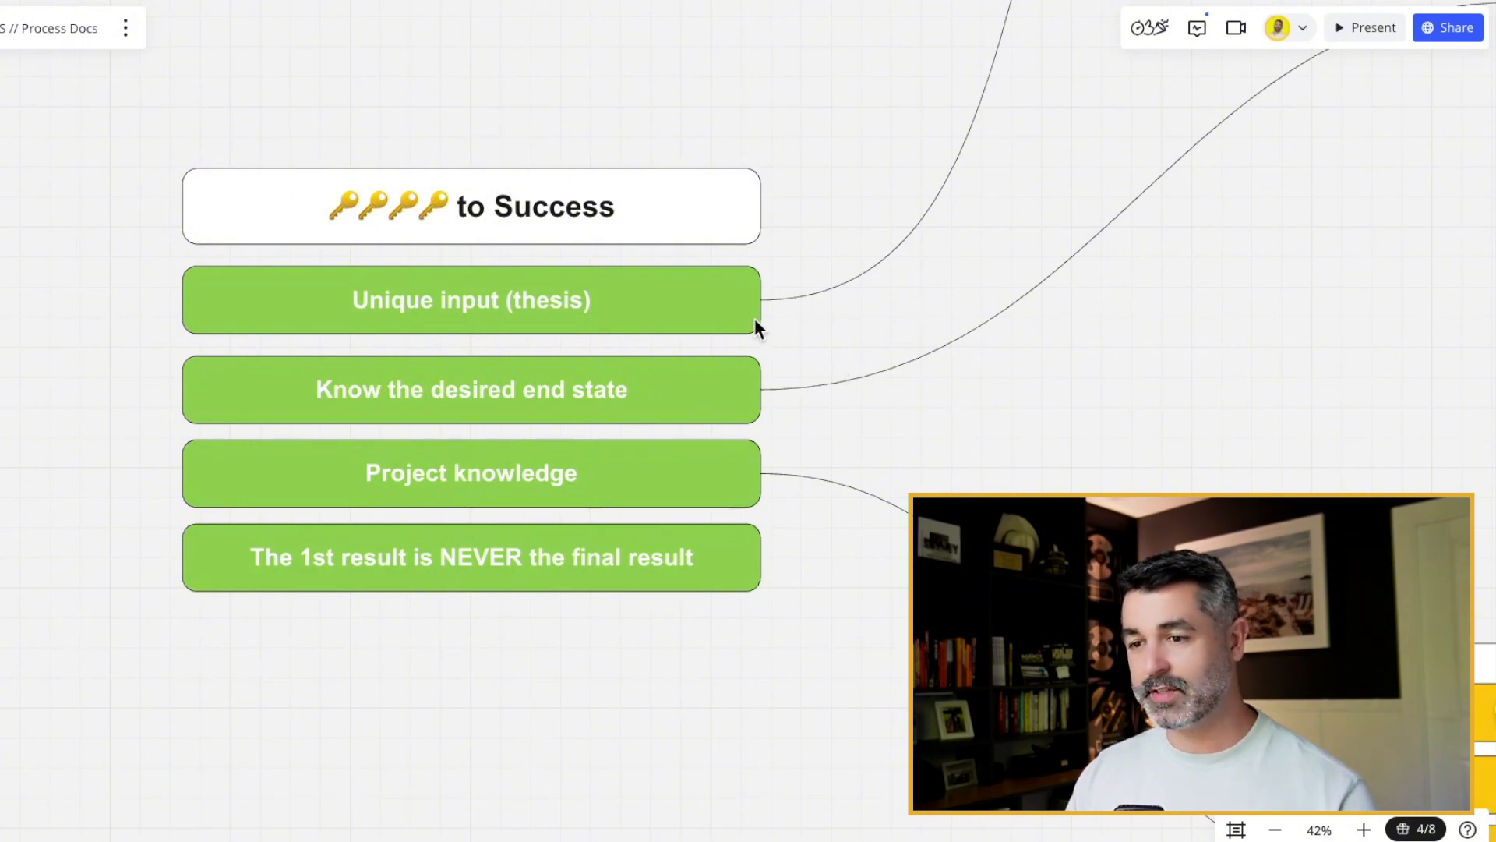
pyautogui.moveTo(682, 362)
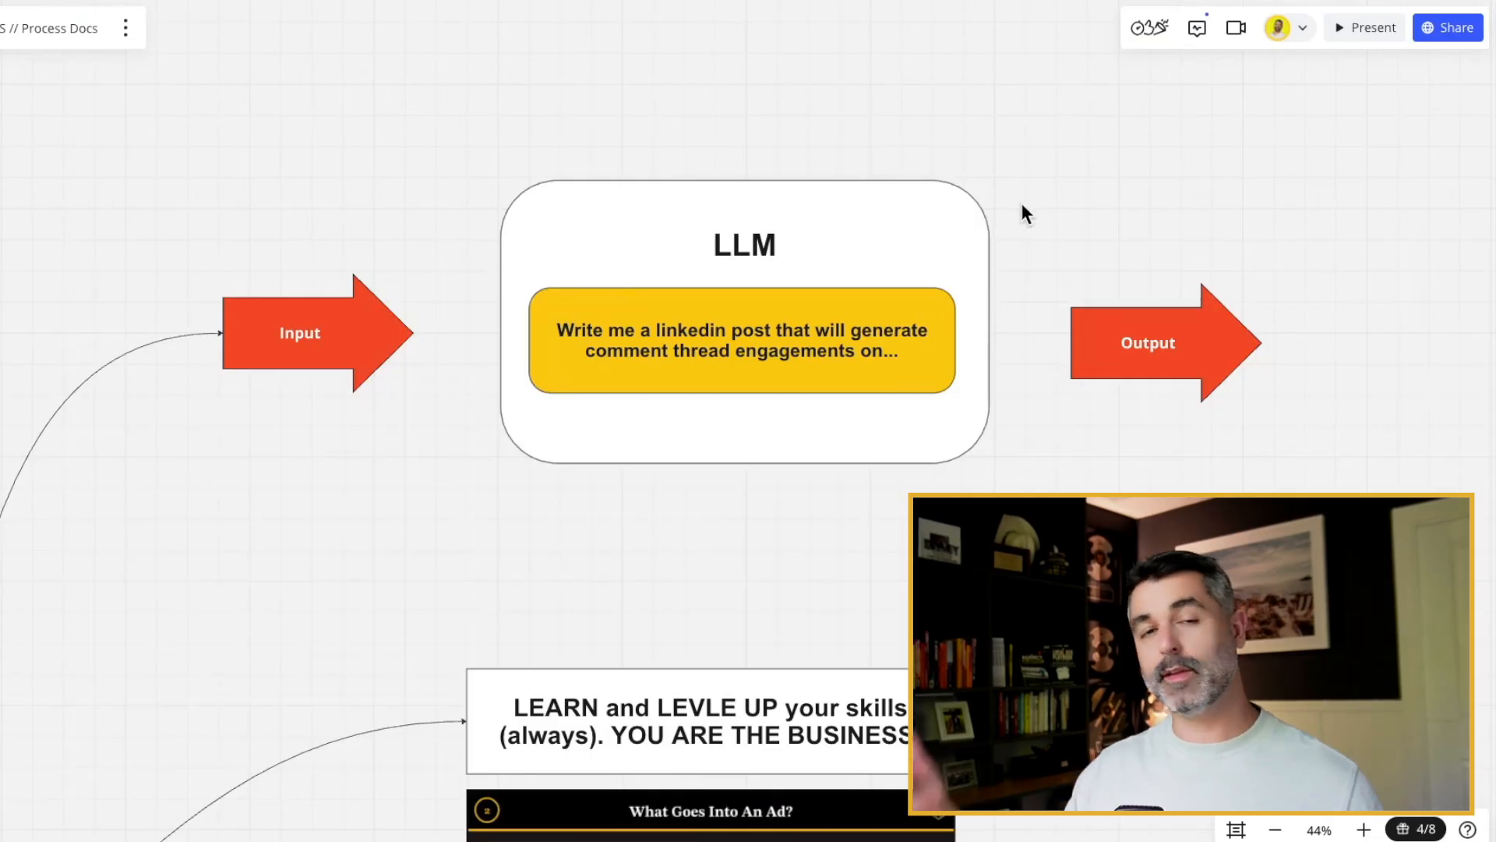
pyautogui.moveTo(513, 431)
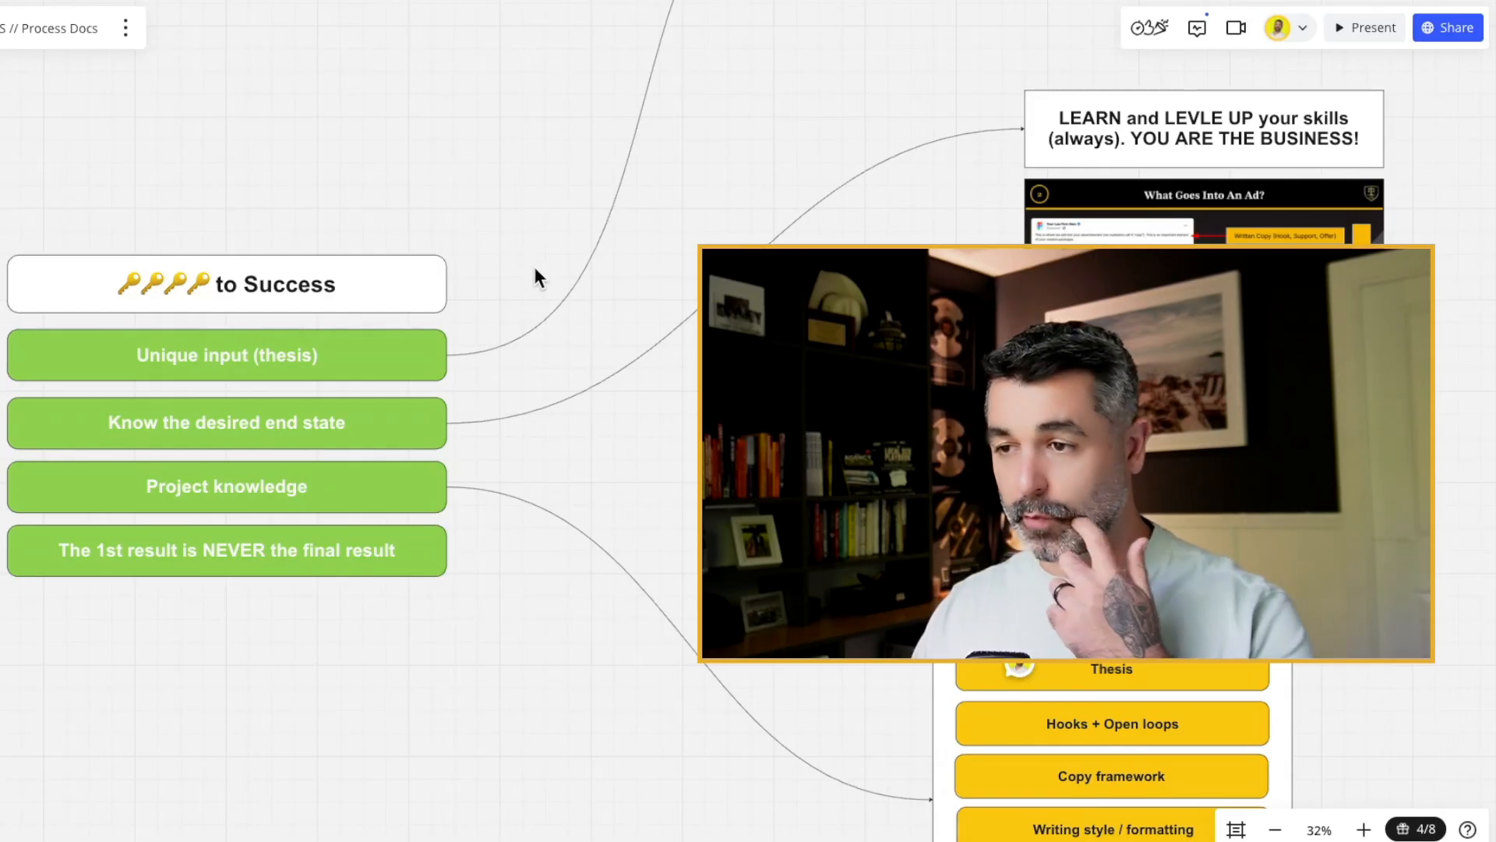
pyautogui.moveTo(528, 346)
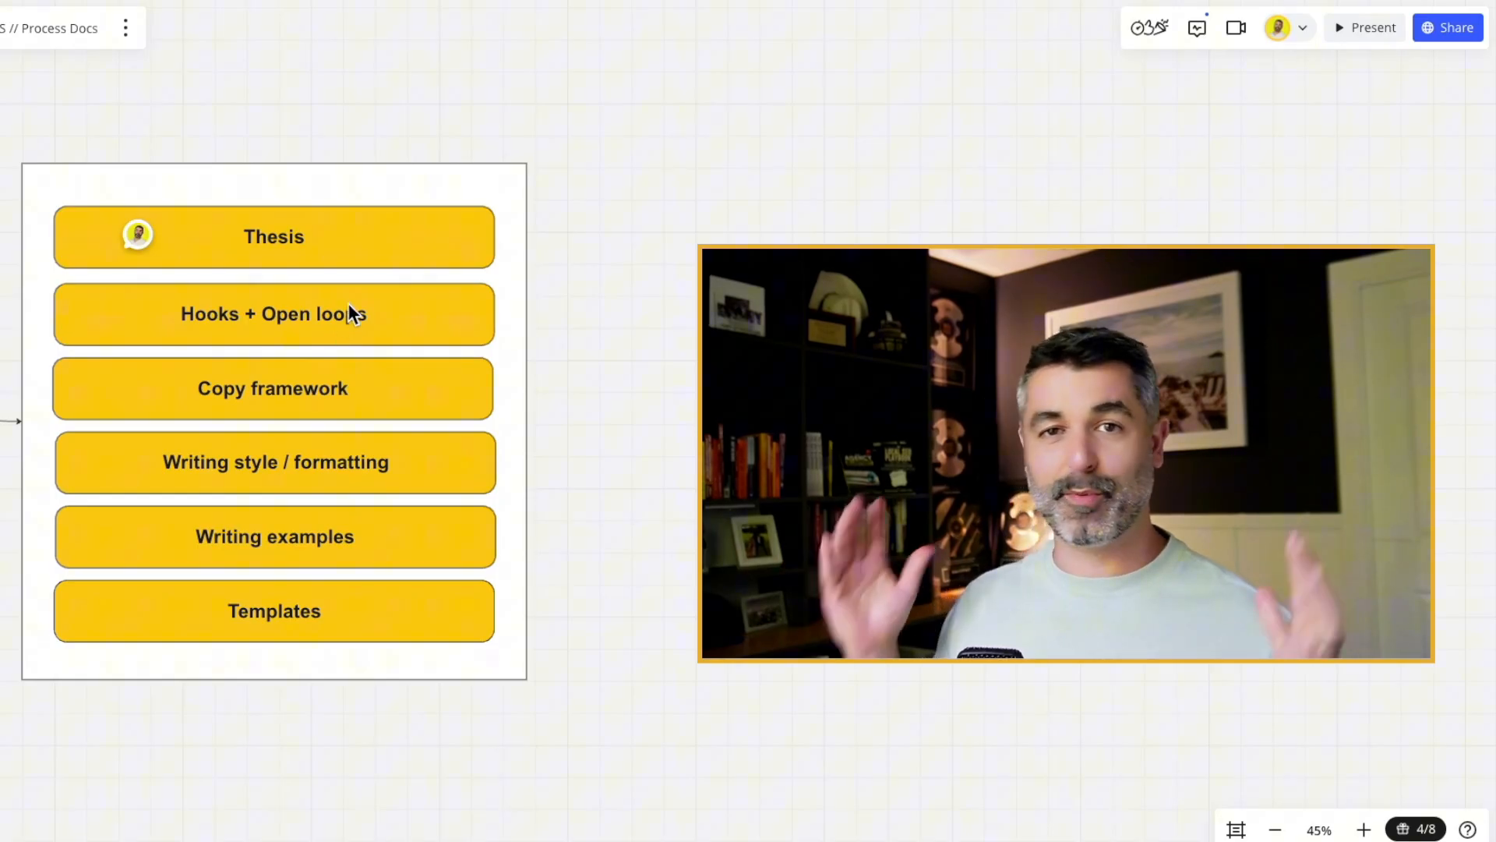
pyautogui.moveTo(648, 272)
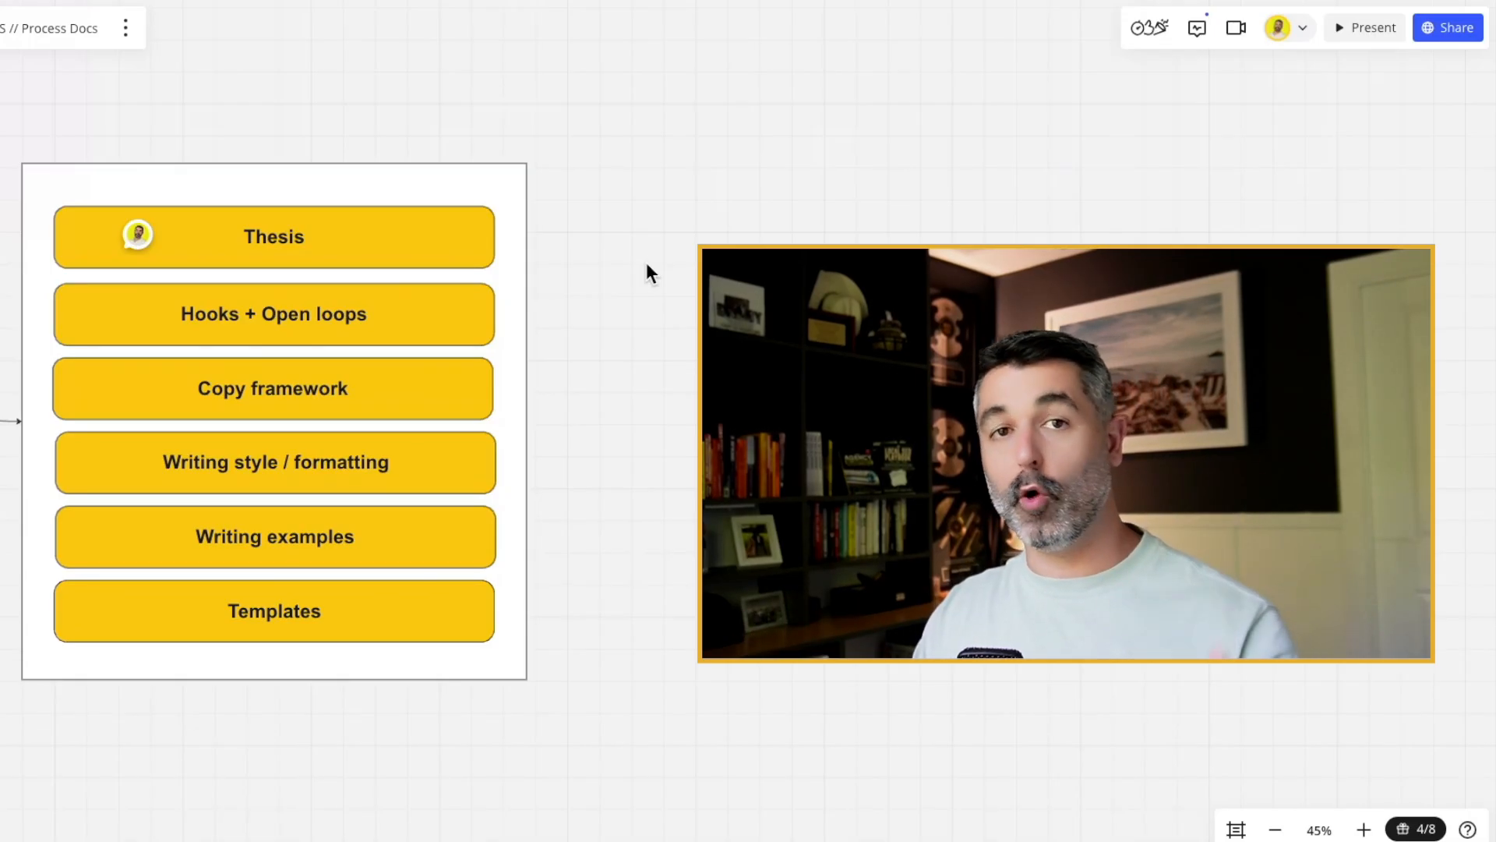
pyautogui.moveTo(386, 401)
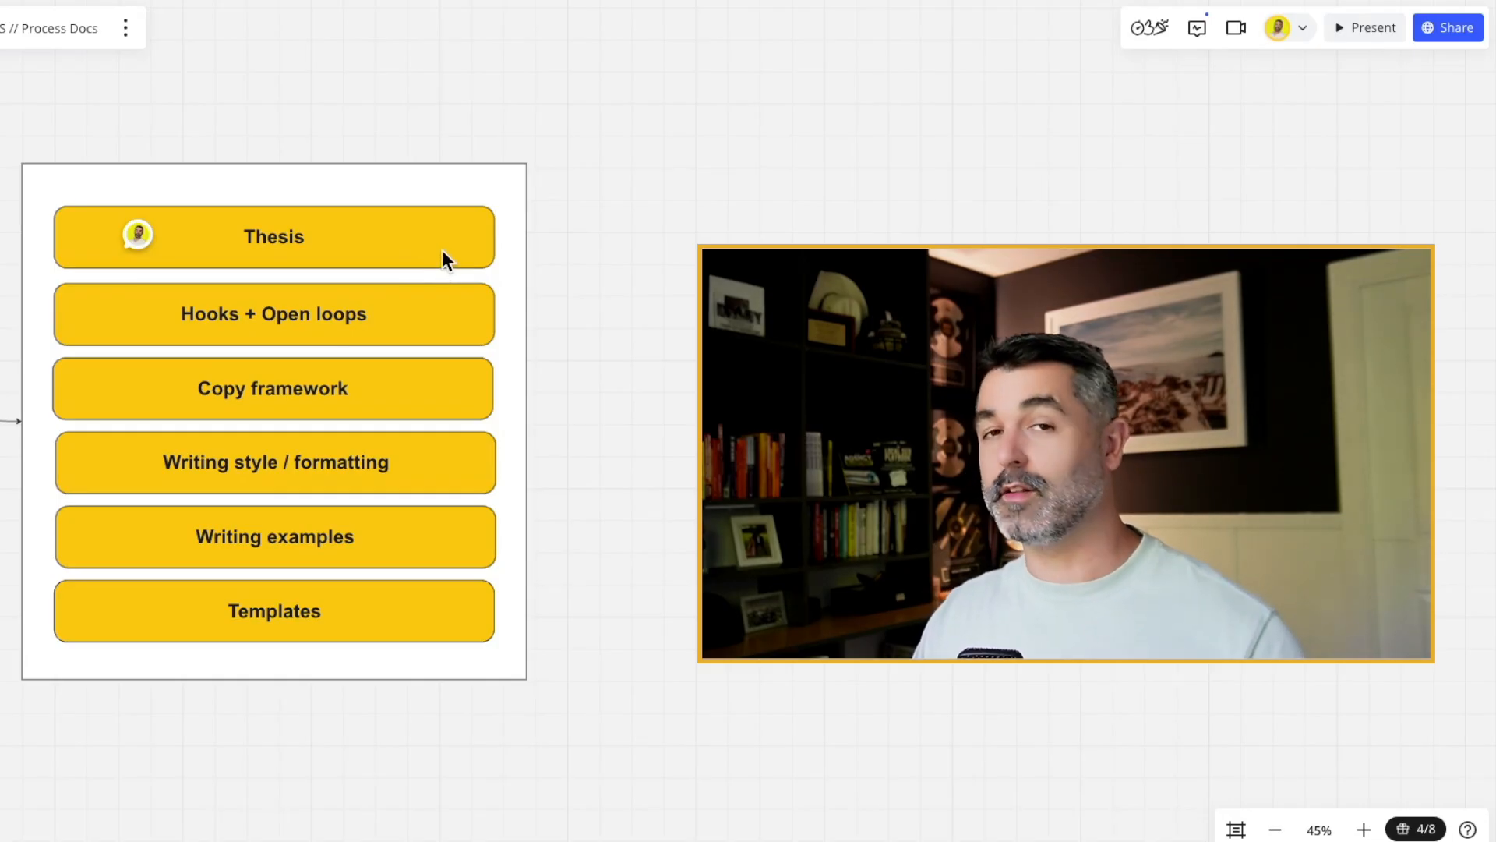
pyautogui.moveTo(477, 367)
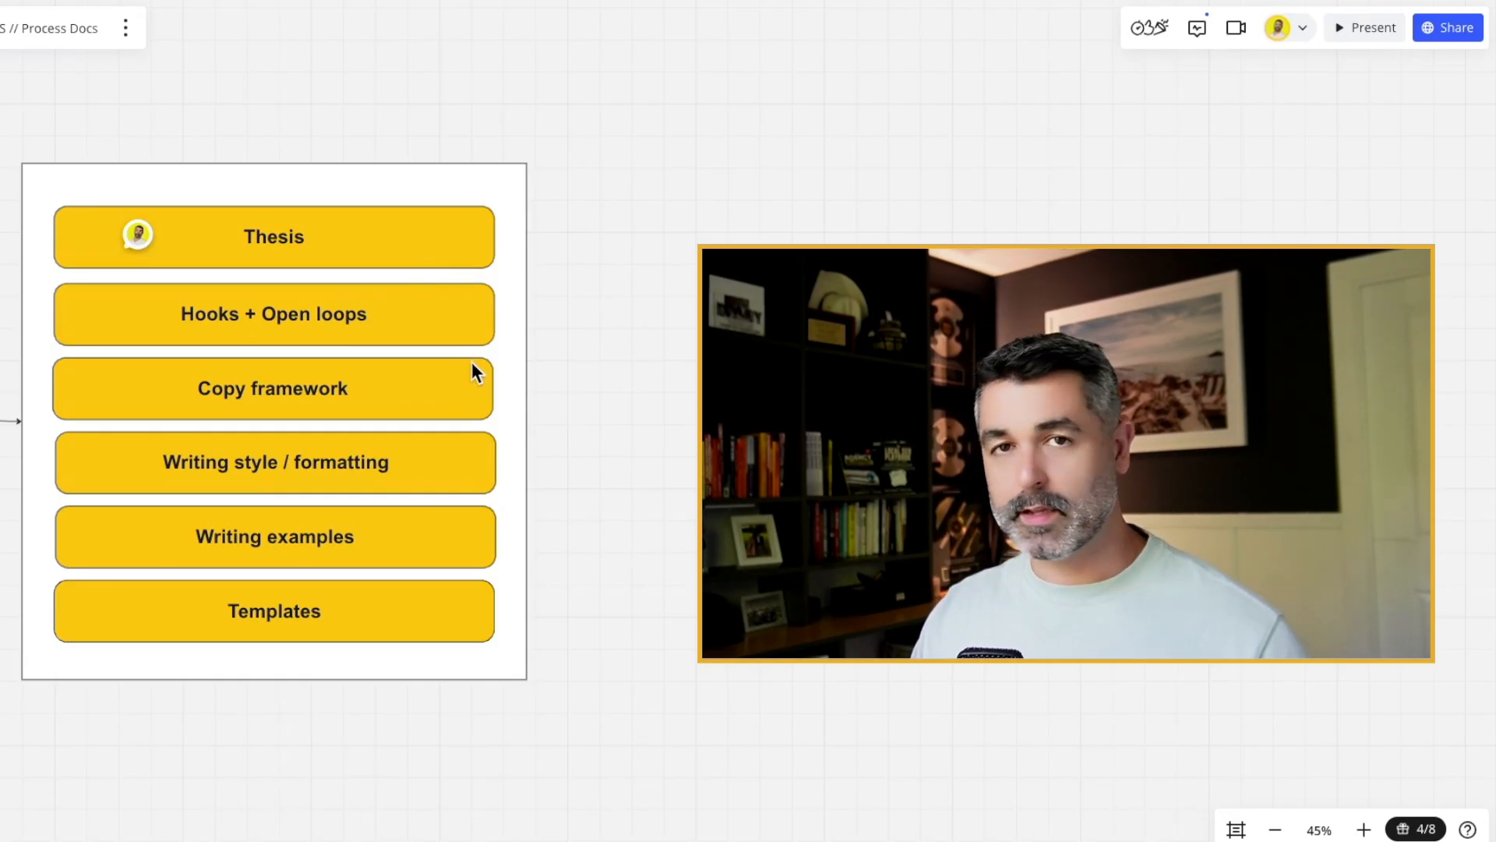
pyautogui.moveTo(320, 492)
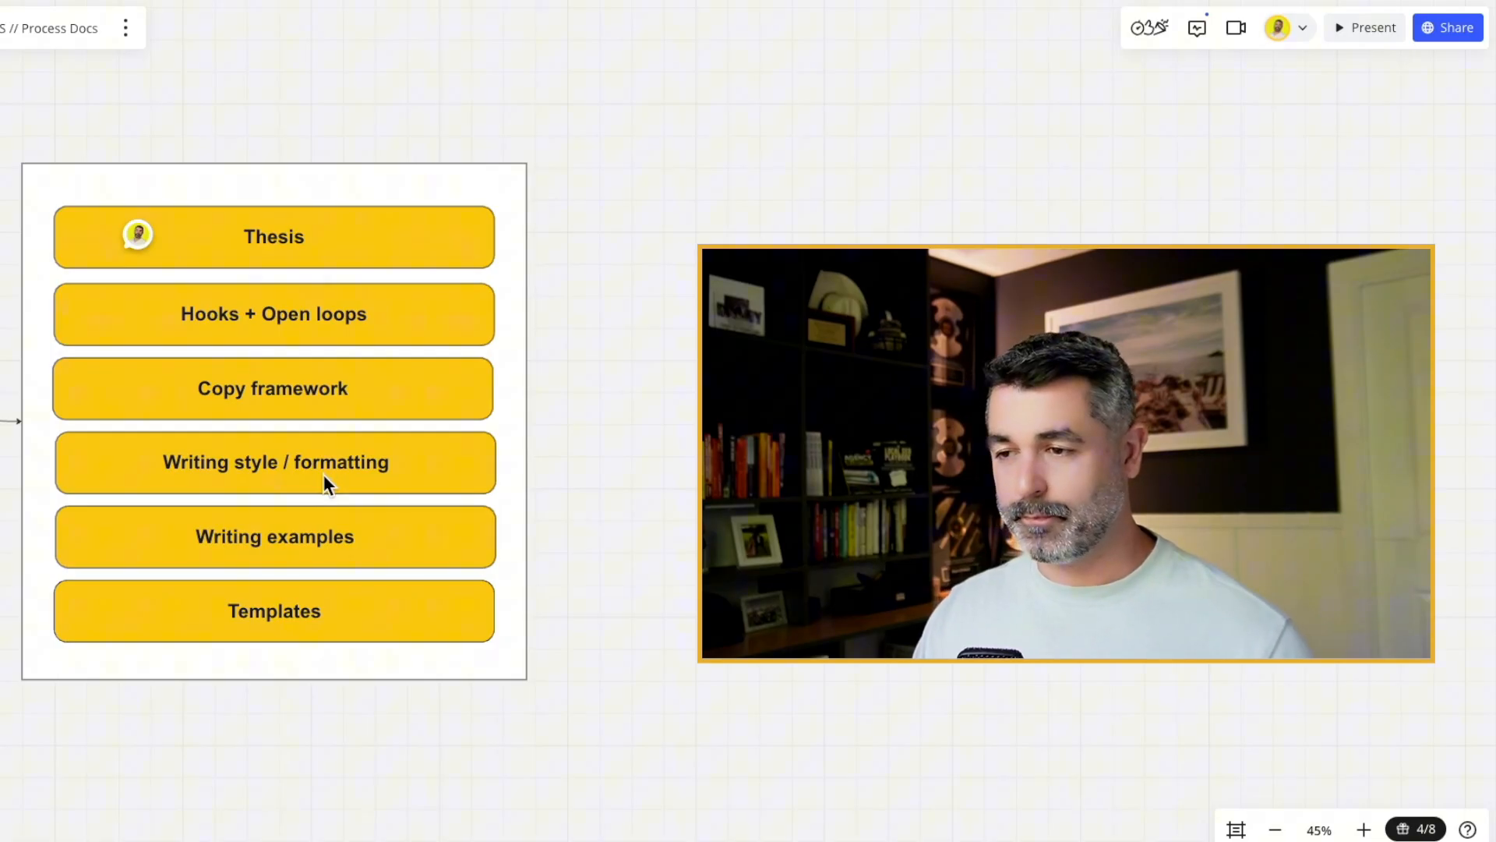
pyautogui.moveTo(358, 542)
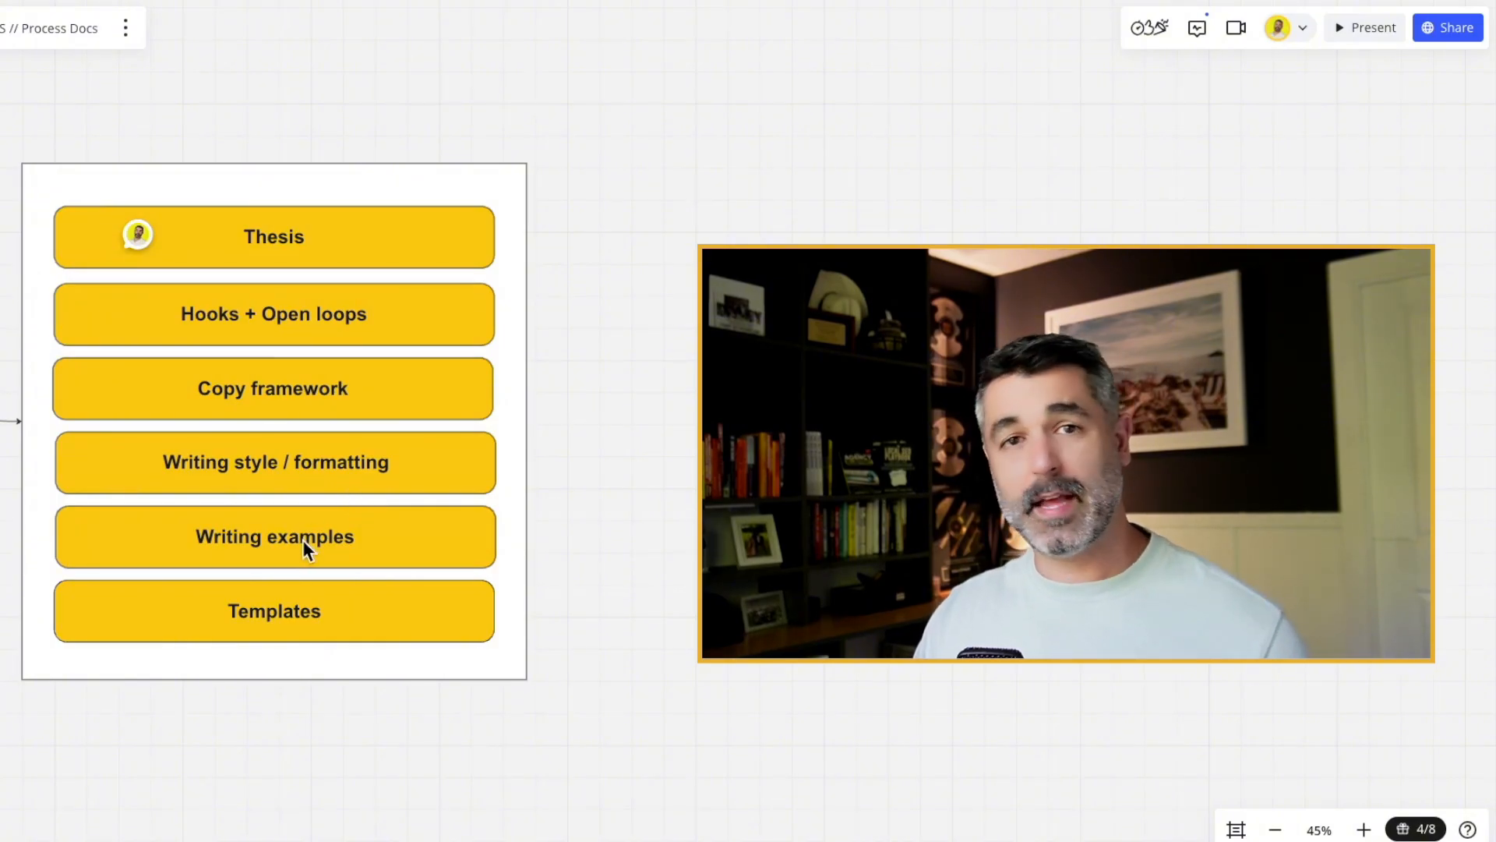
pyautogui.moveTo(306, 634)
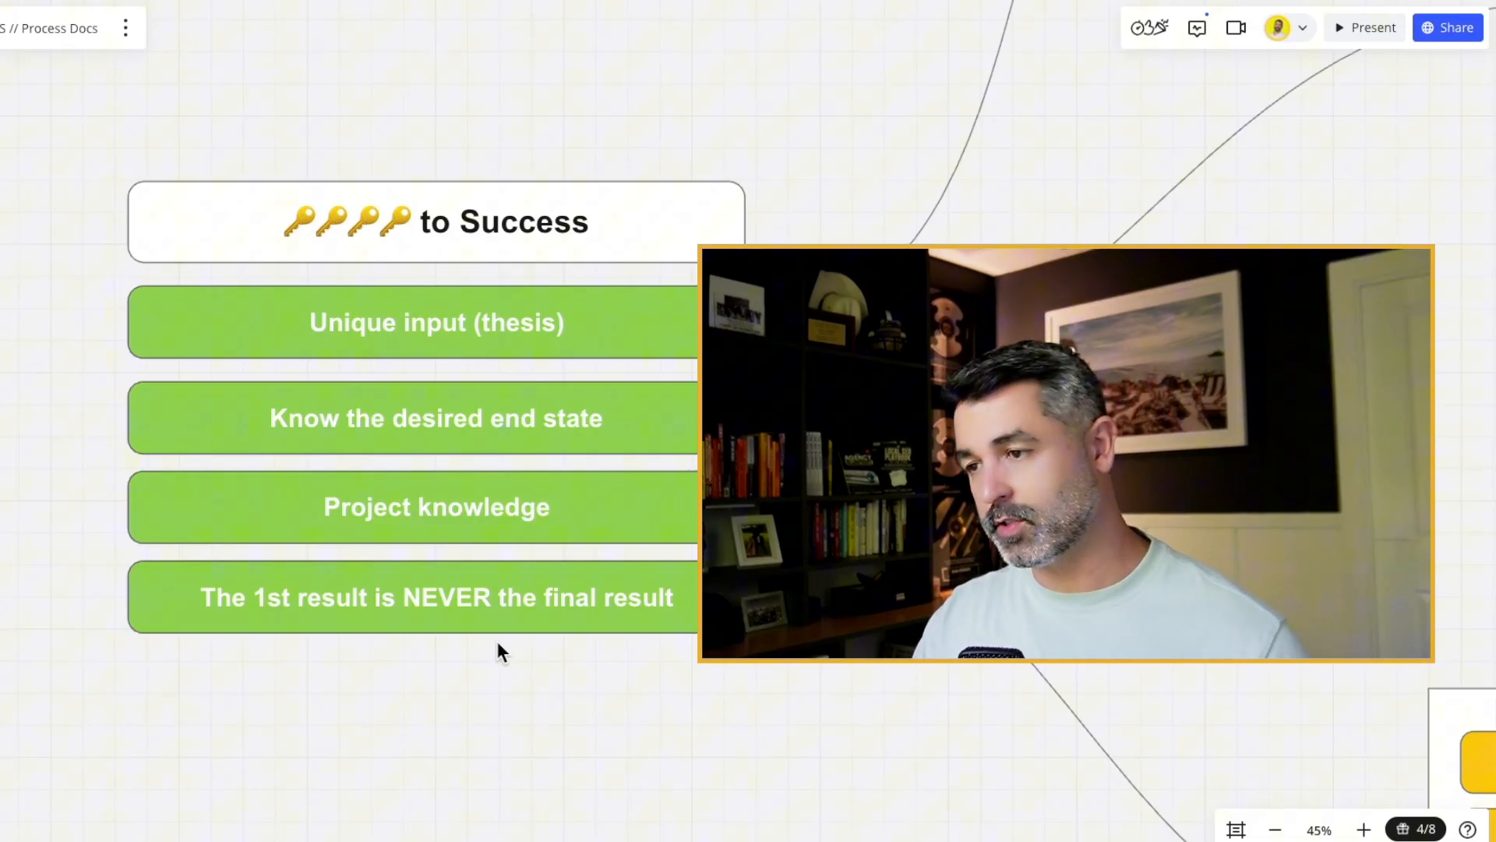
pyautogui.moveTo(503, 573)
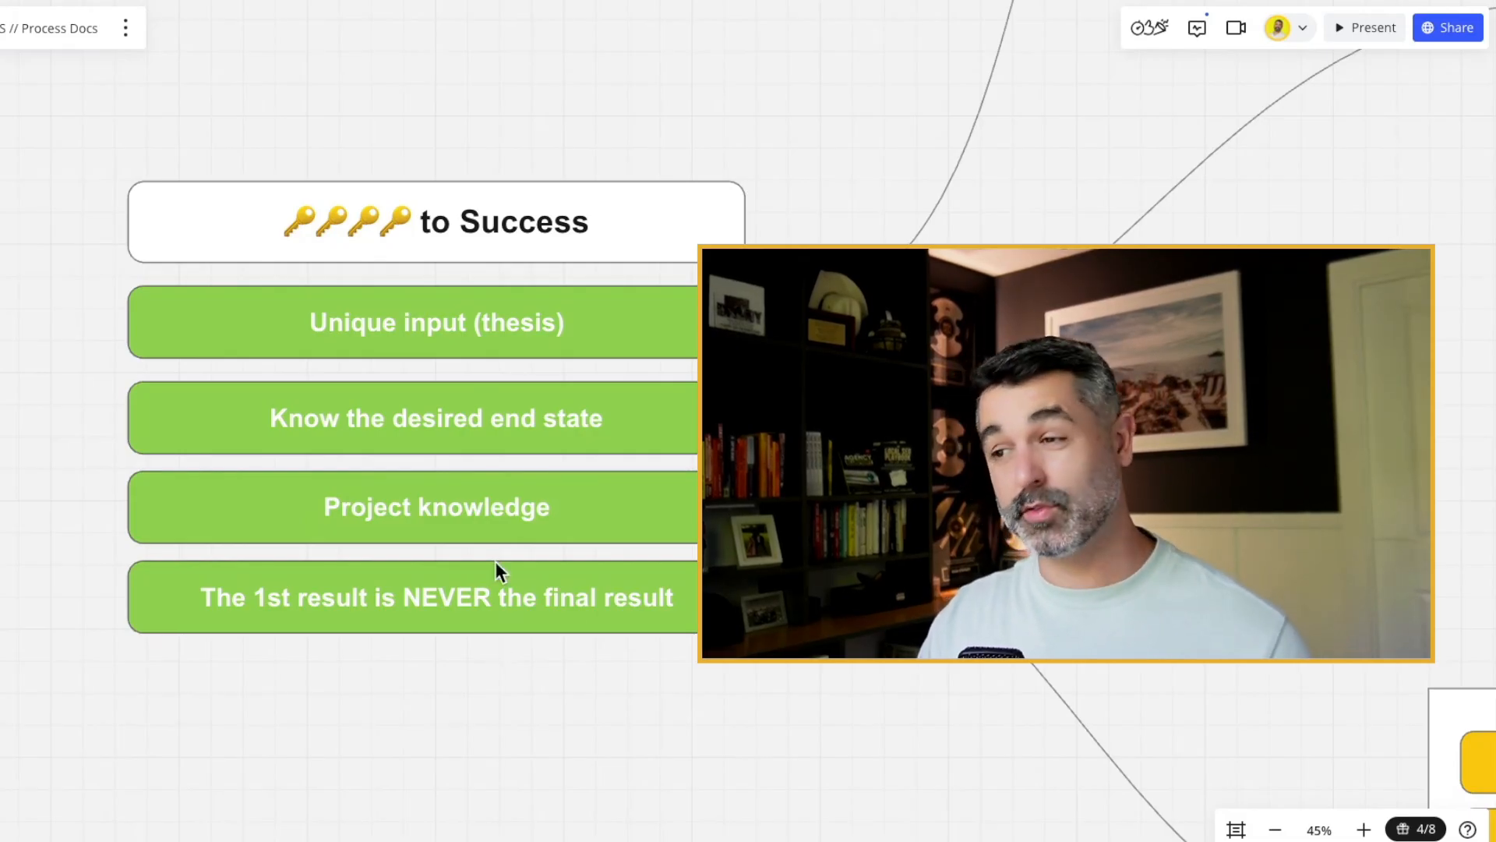
pyautogui.moveTo(449, 455)
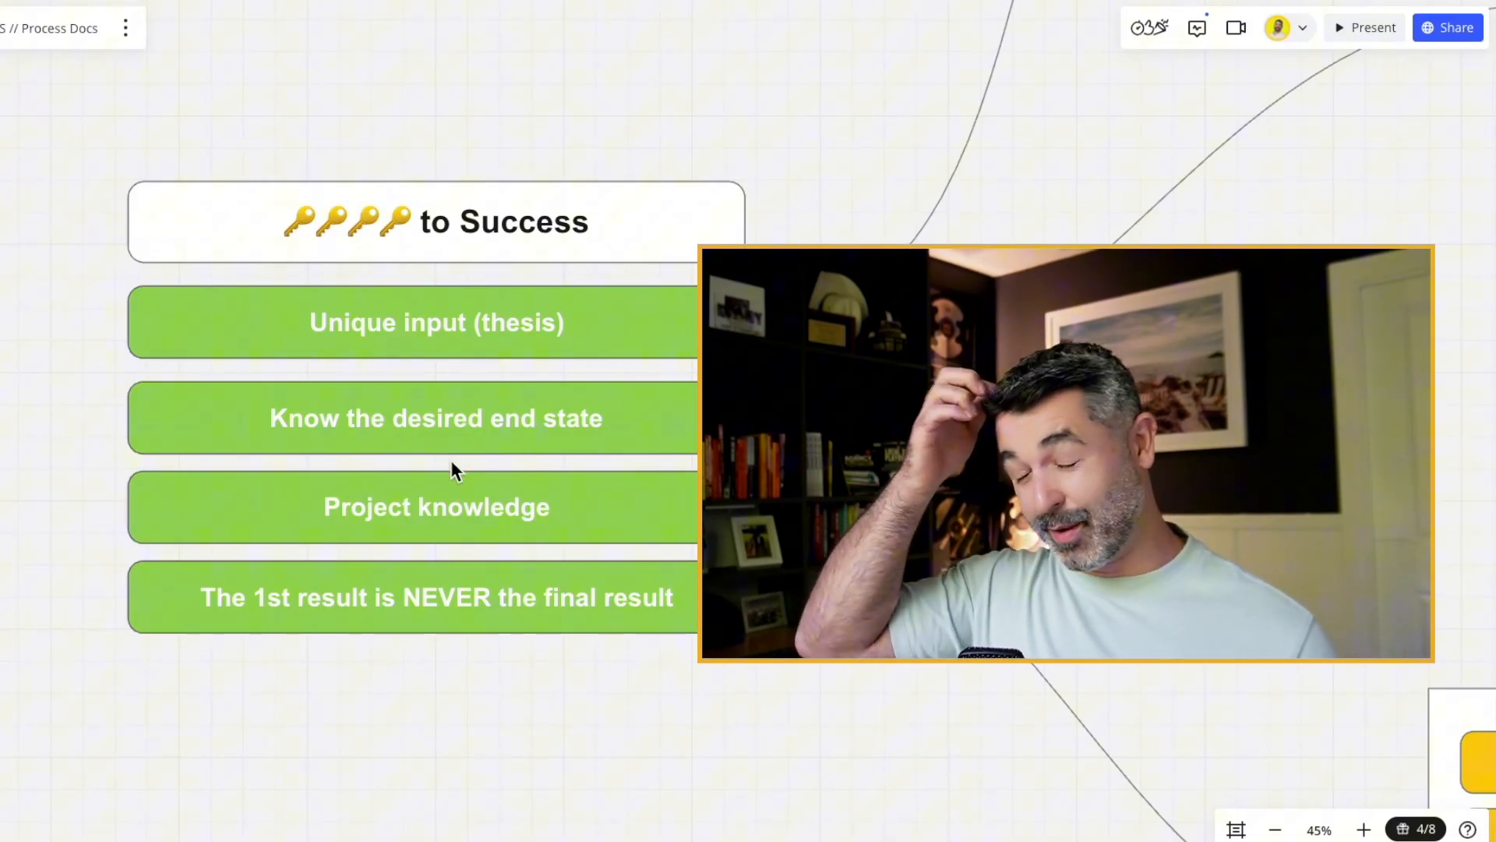
pyautogui.moveTo(437, 458)
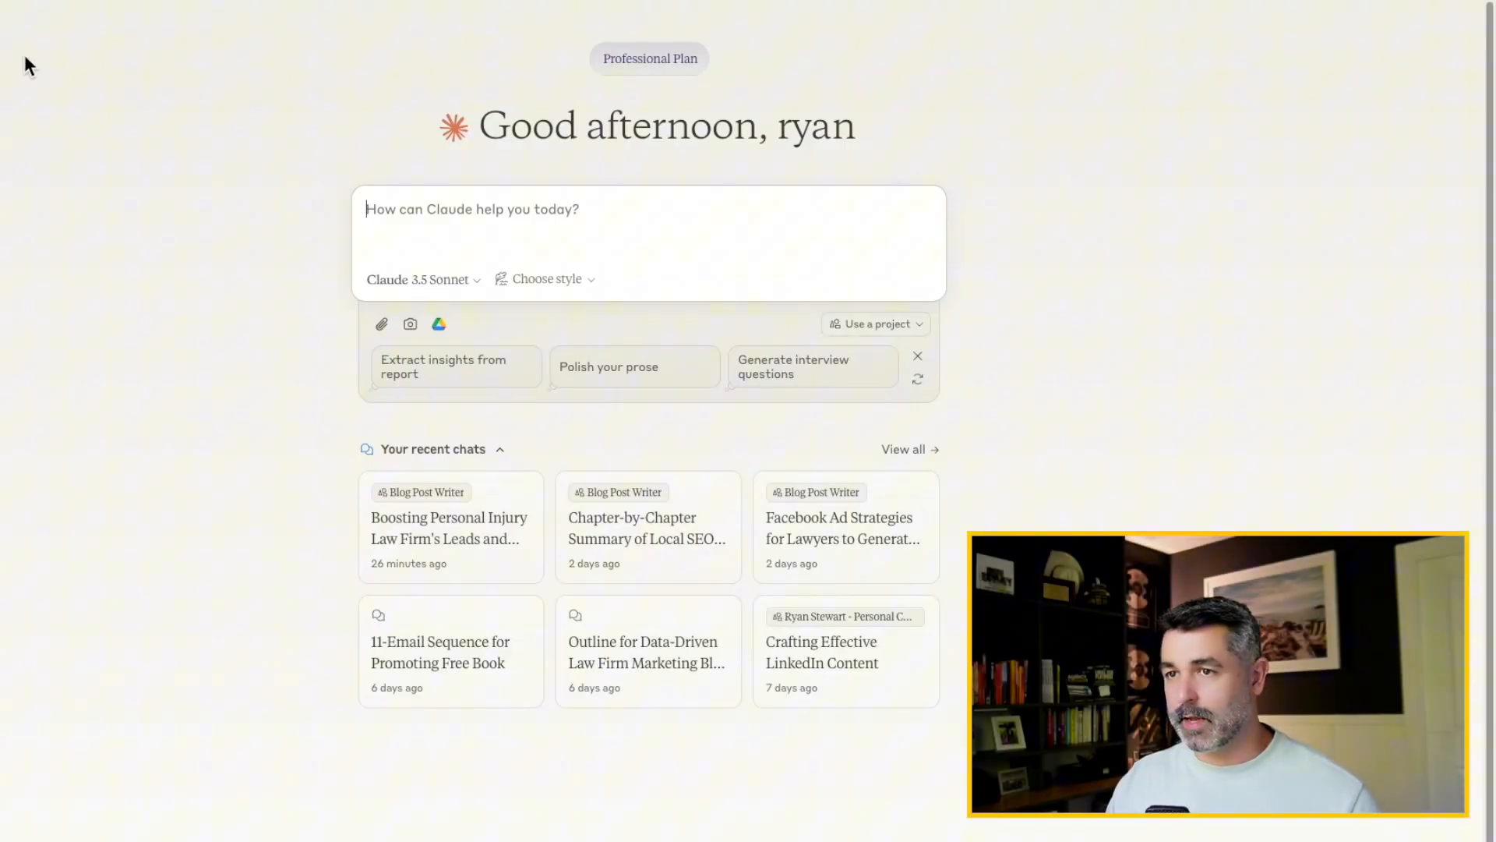
pyautogui.moveTo(67, 123)
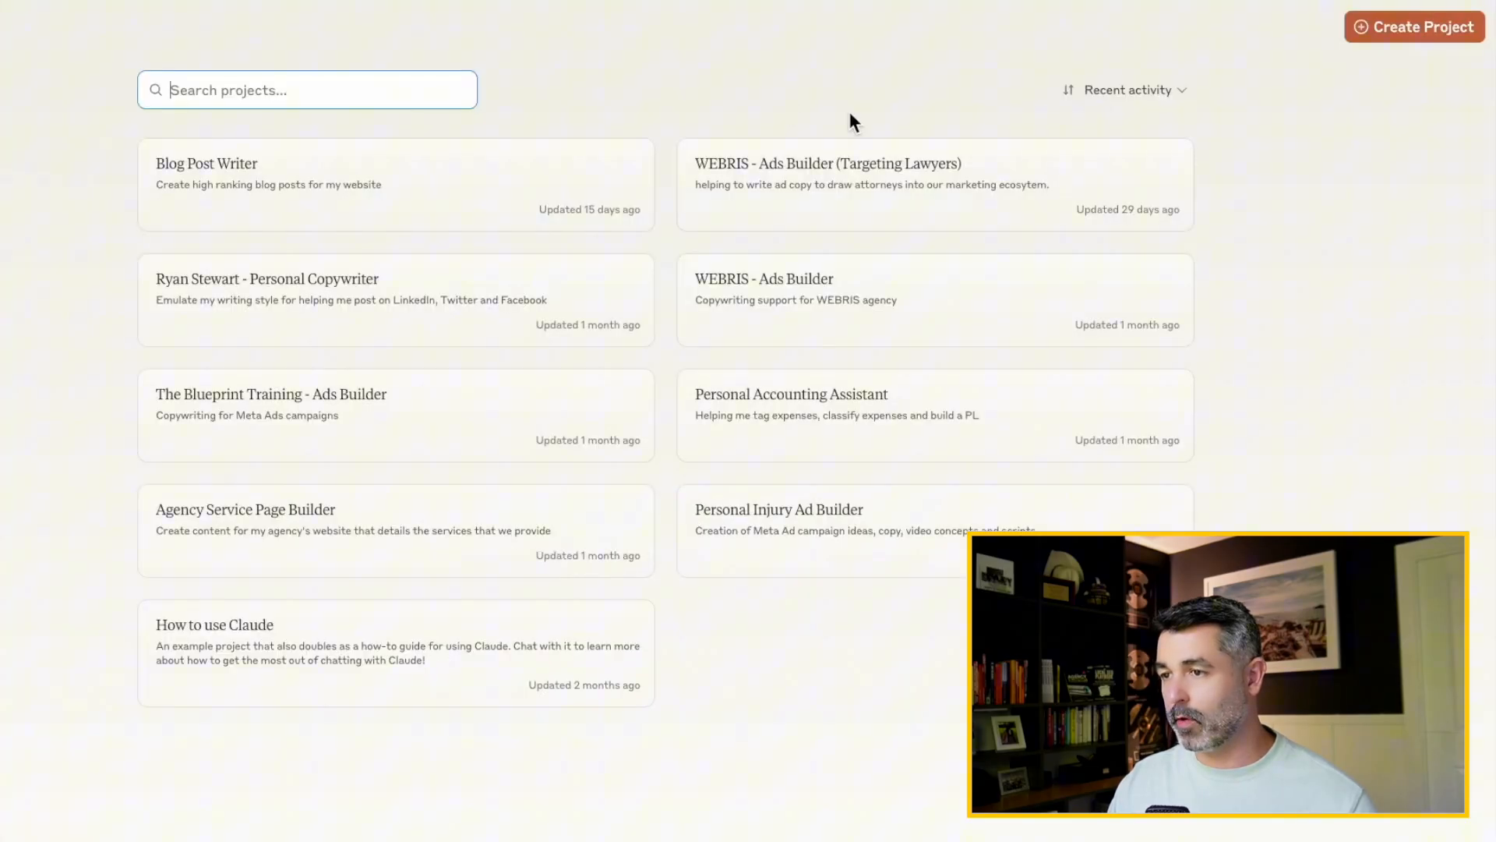
pyautogui.moveTo(278, 298)
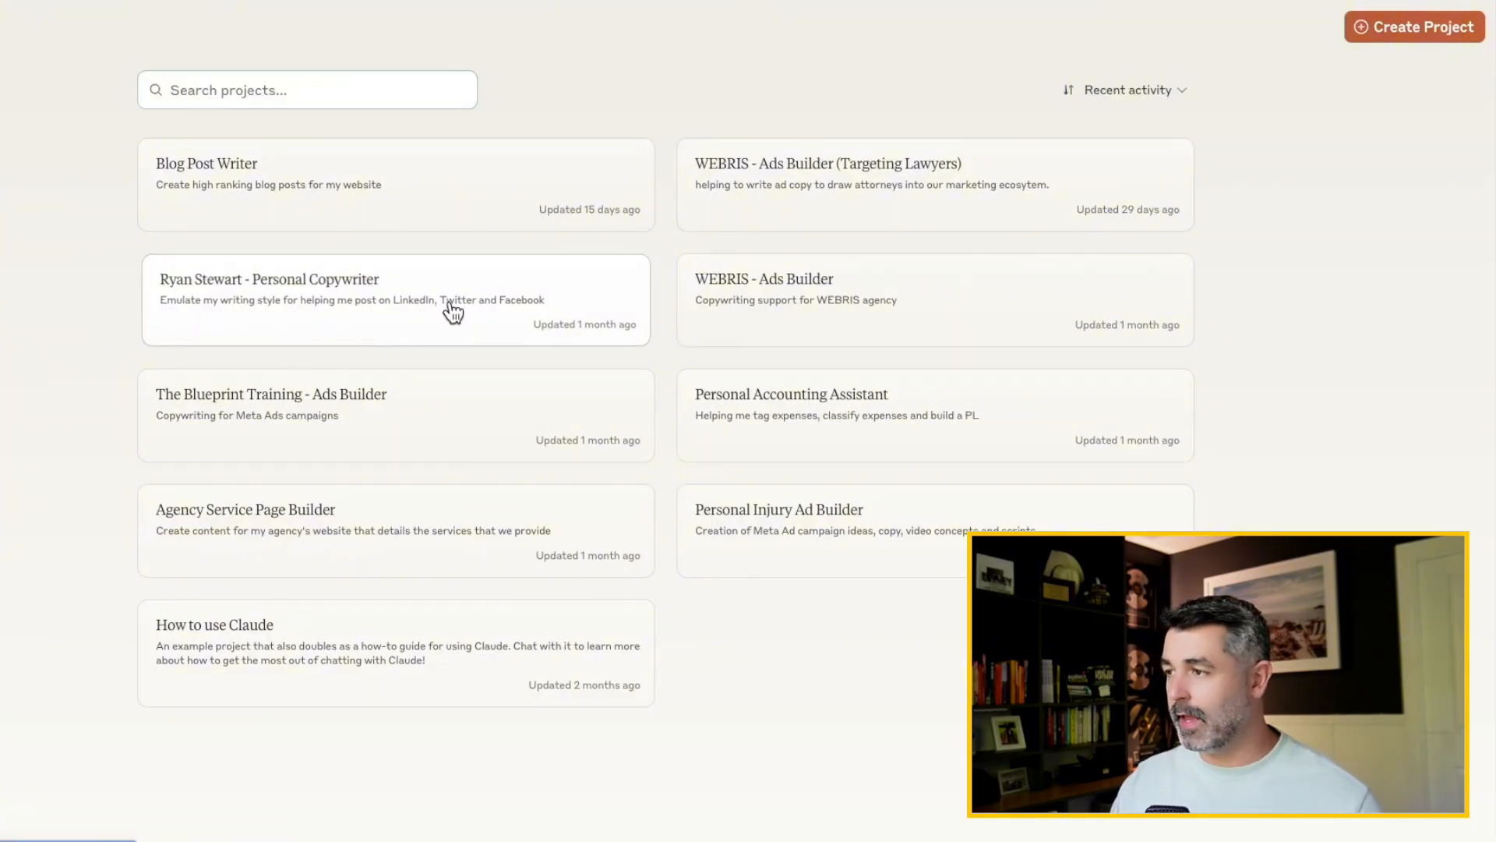
# Enter the Personal Copywriter project and preview the Example LinkedIn Post knowledge file.
pyautogui.click(270, 298)
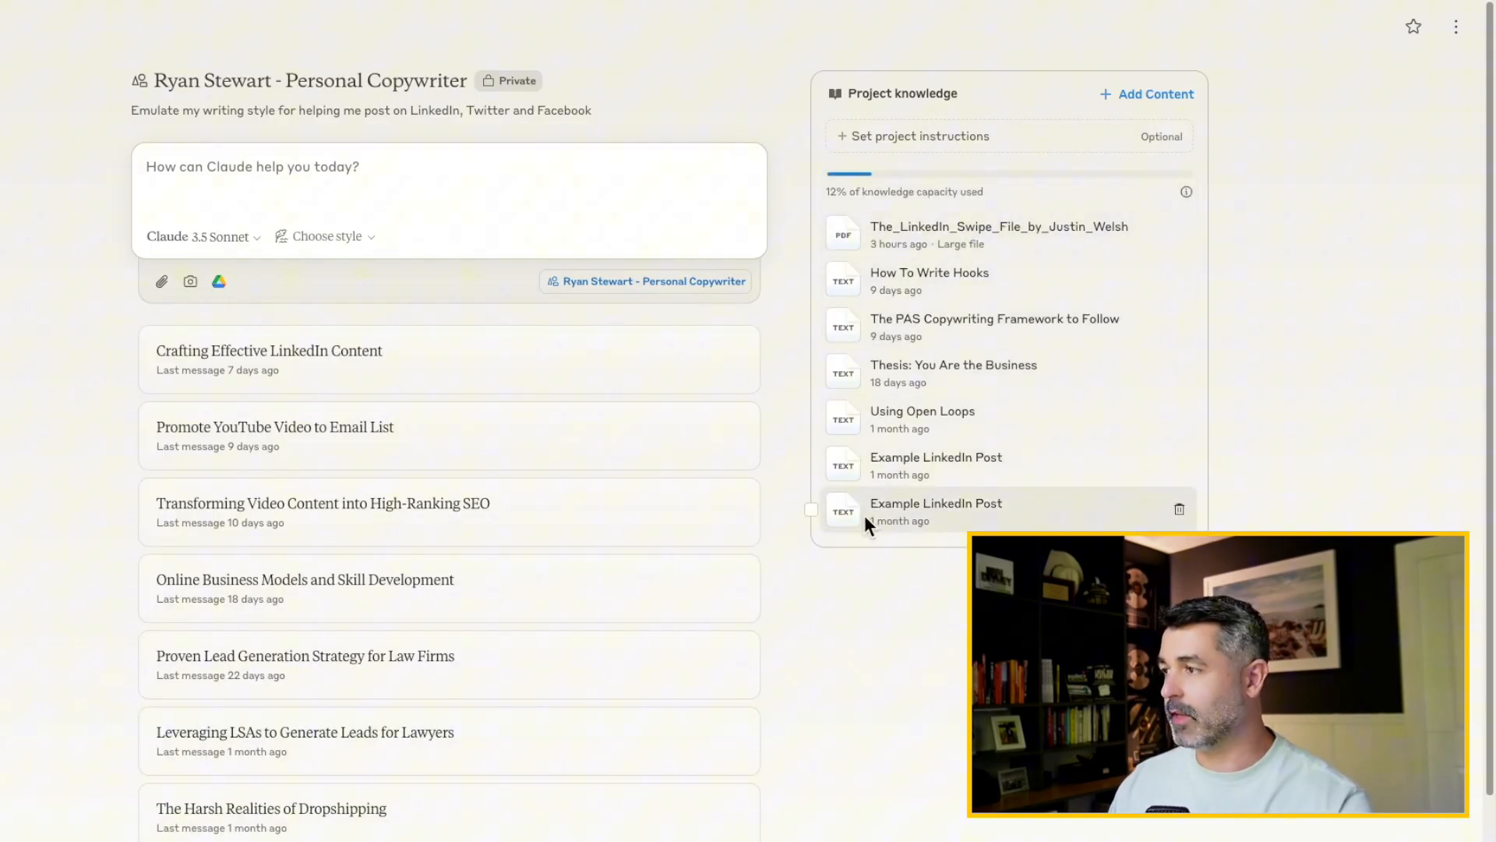
pyautogui.click(1147, 94)
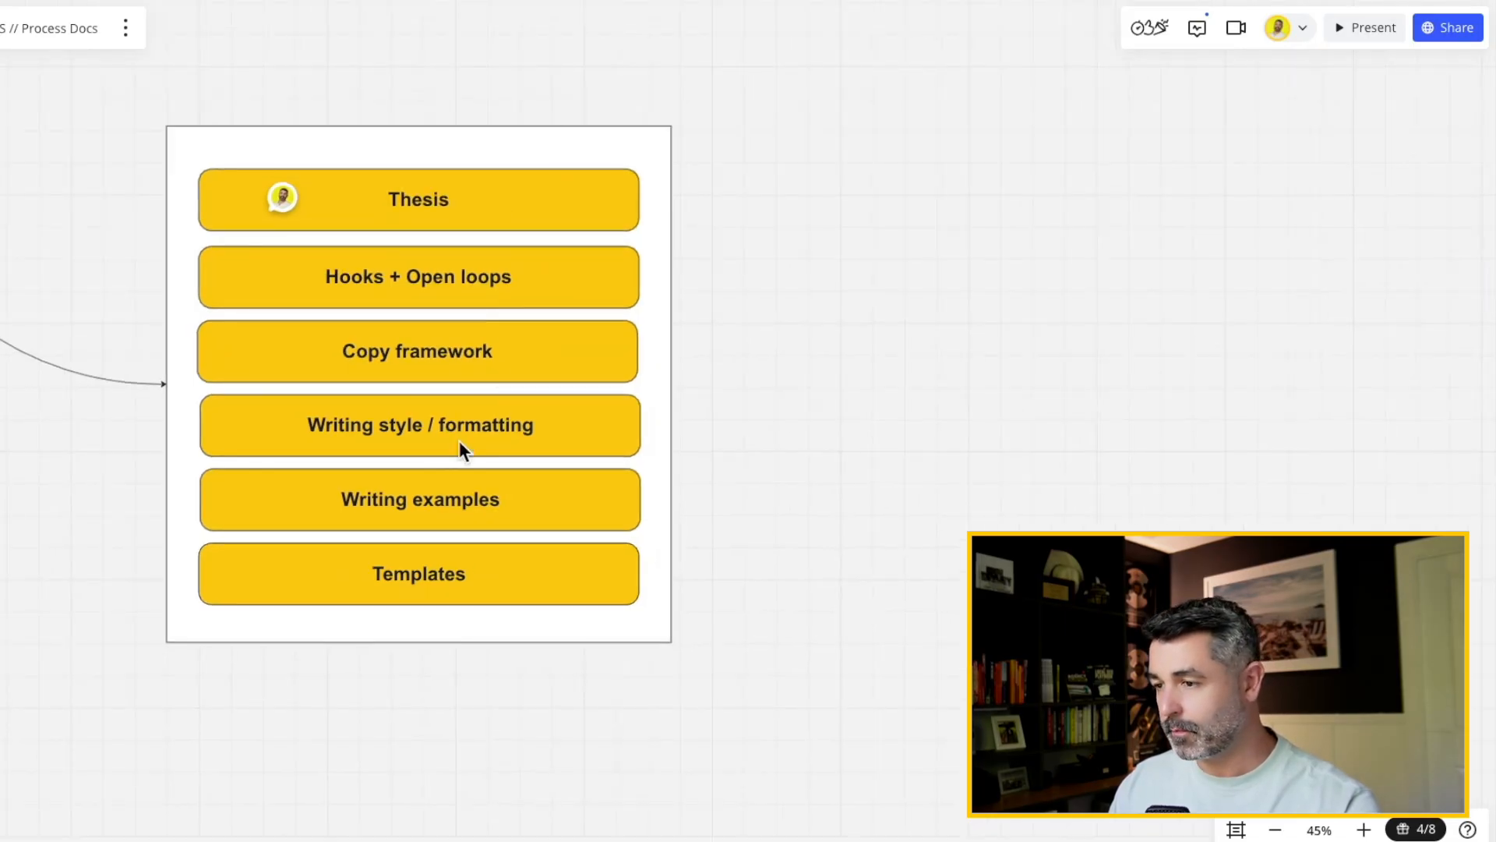
pyautogui.moveTo(510, 360)
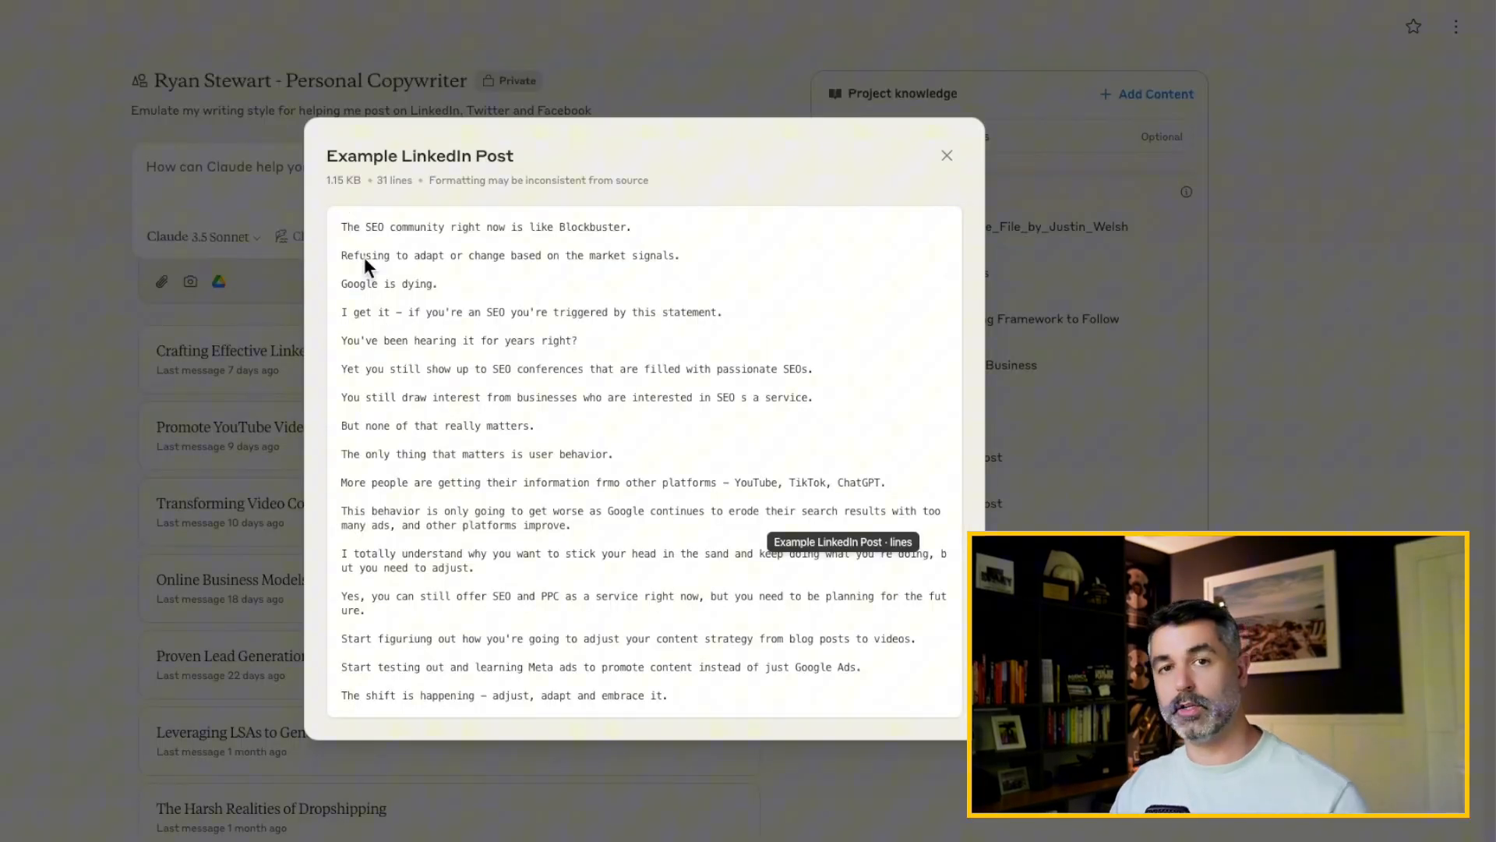
pyautogui.moveTo(696, 688)
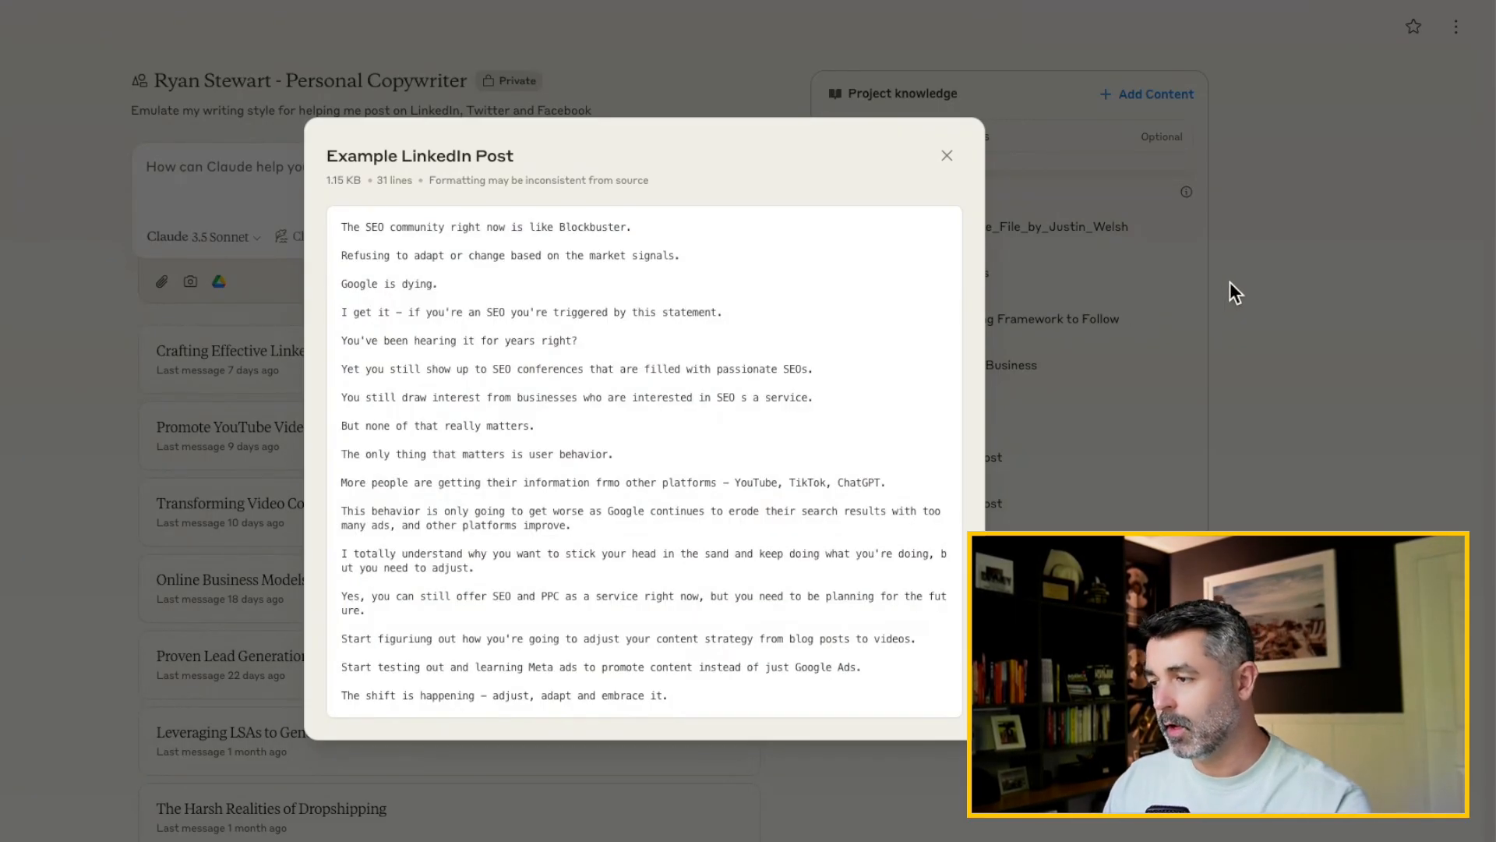
pyautogui.click(945, 154)
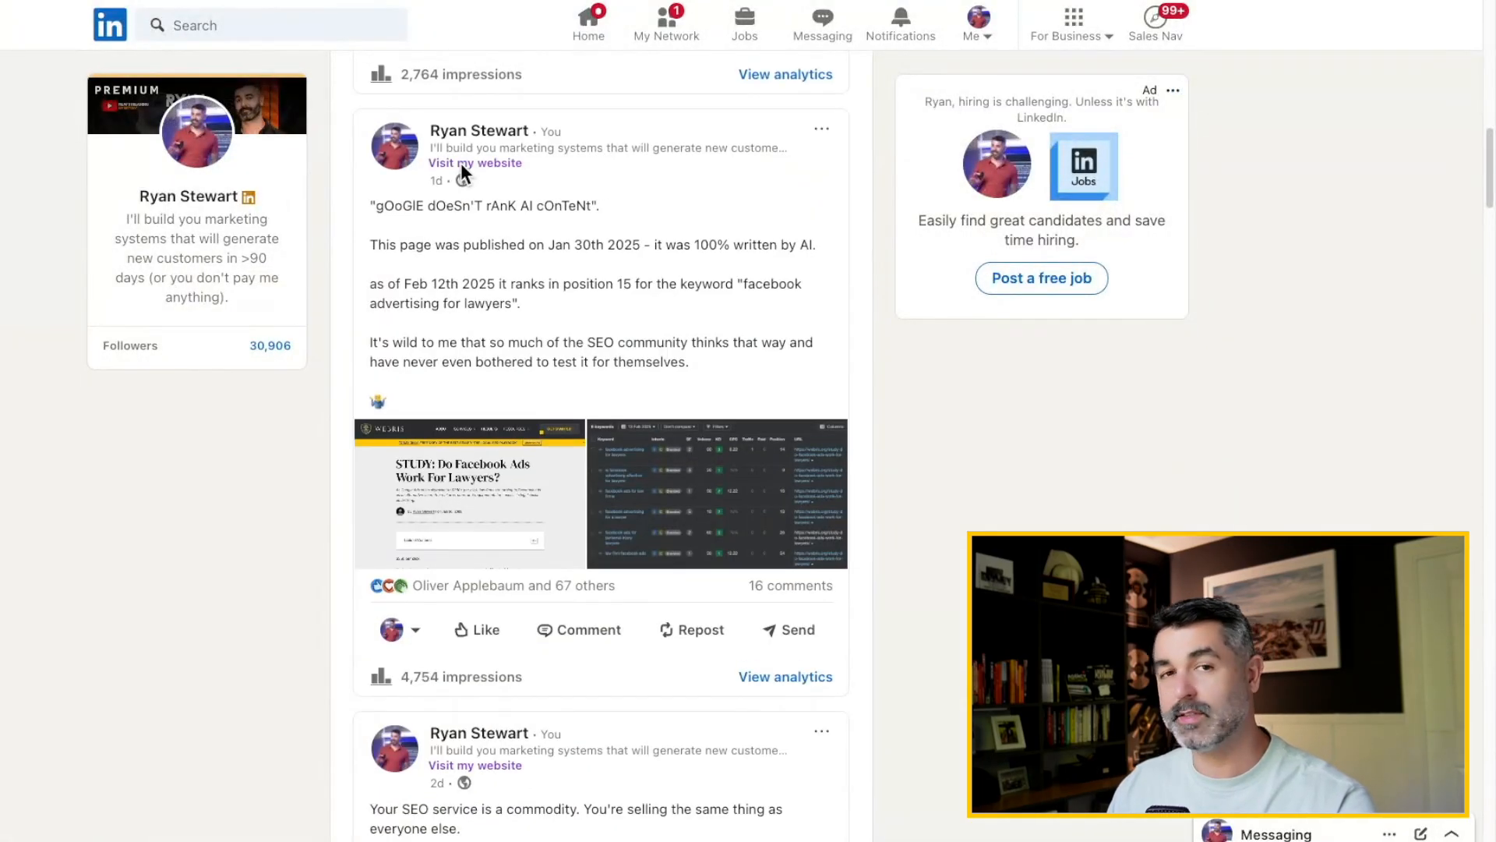
# Scroll the LinkedIn profile activity to review recent posts and their impressions.
pyautogui.moveTo(373, 204); pyautogui.dragTo(689, 361)
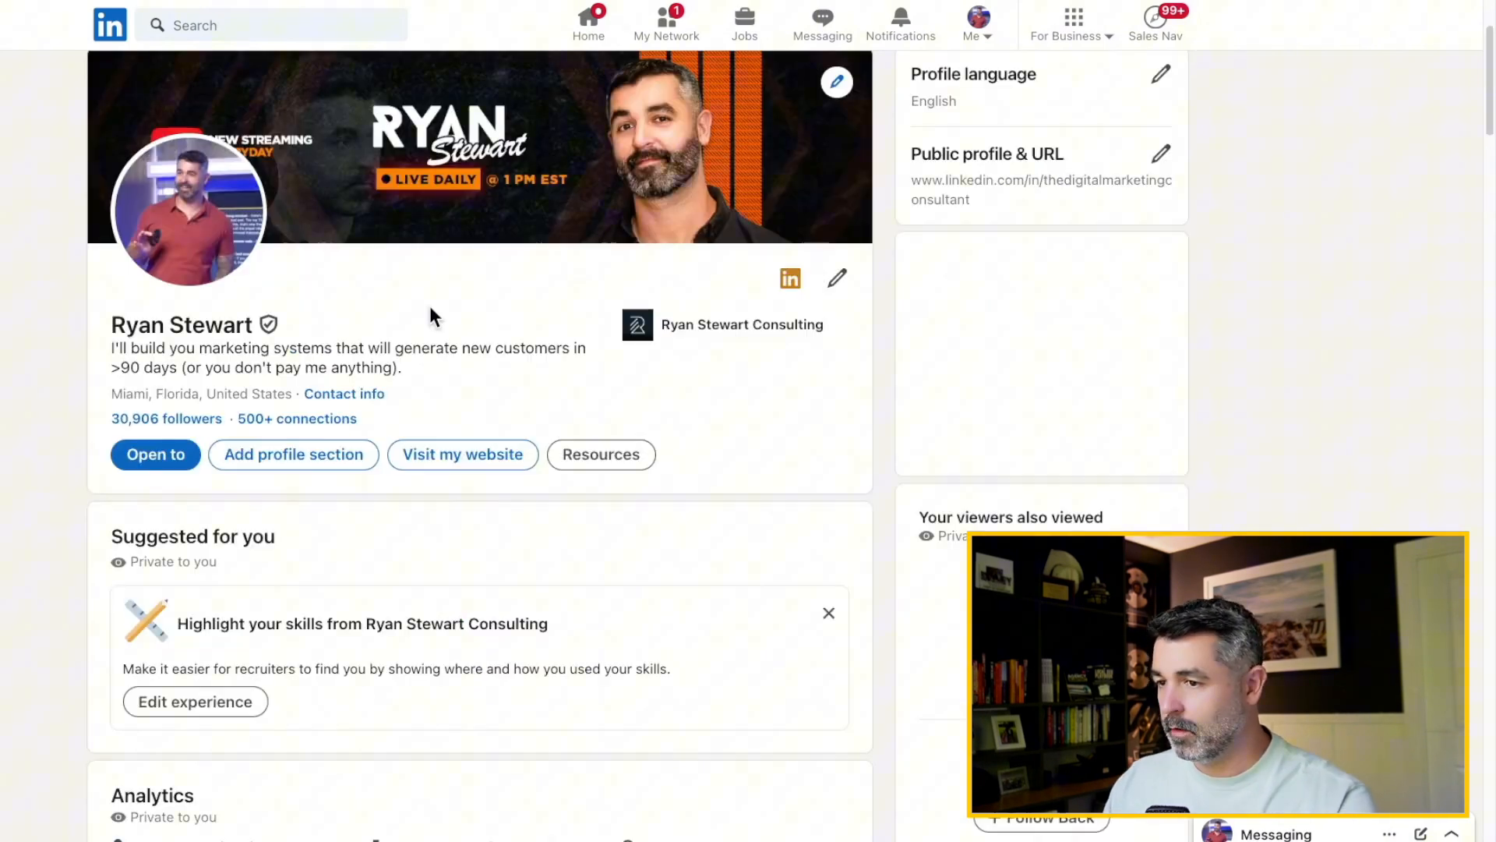
pyautogui.scroll(-3)
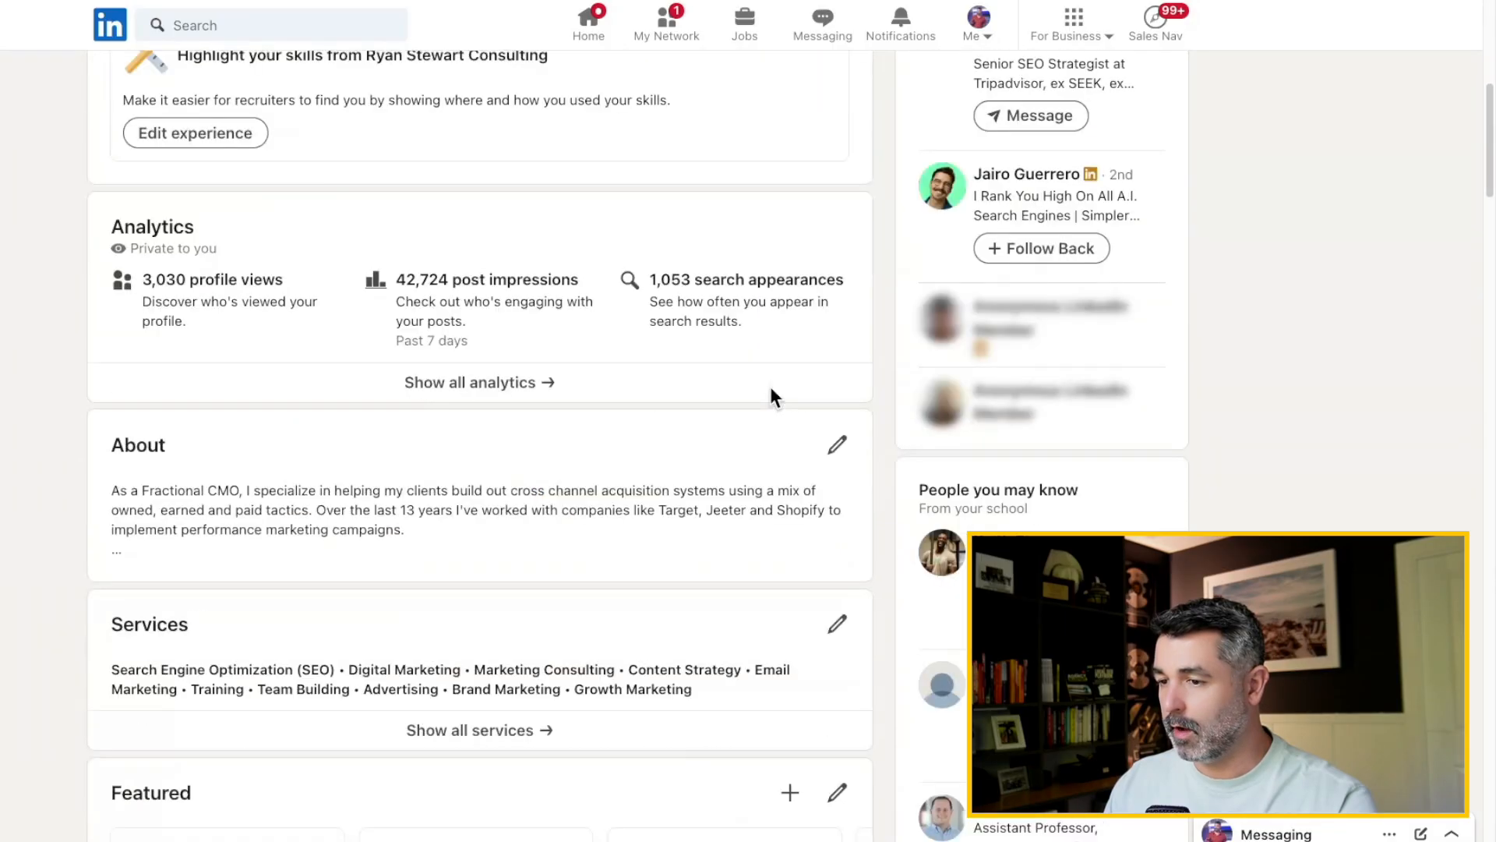
pyautogui.scroll(-3)
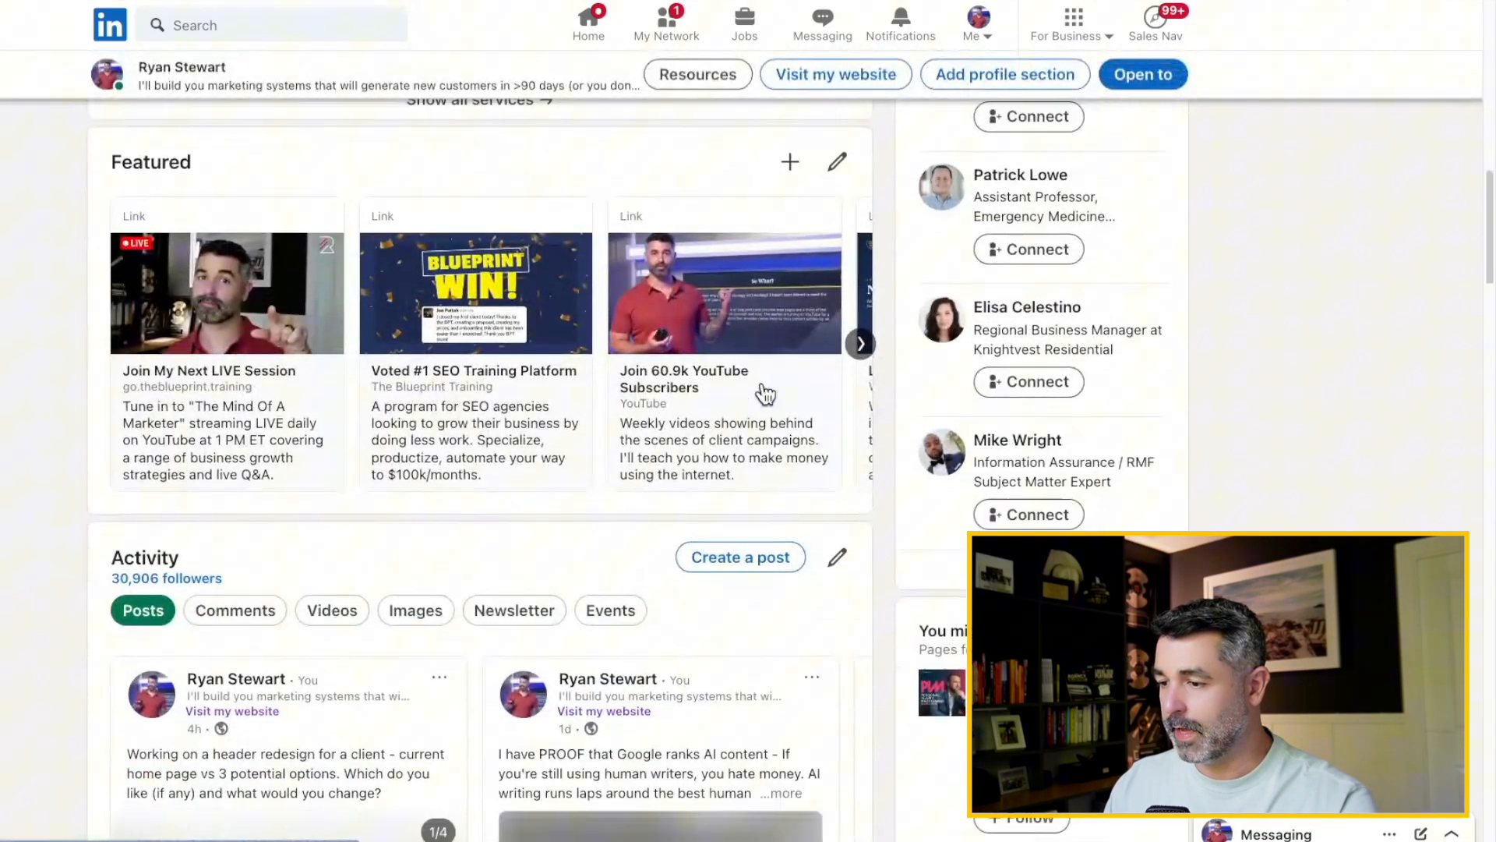
pyautogui.scroll(-3)
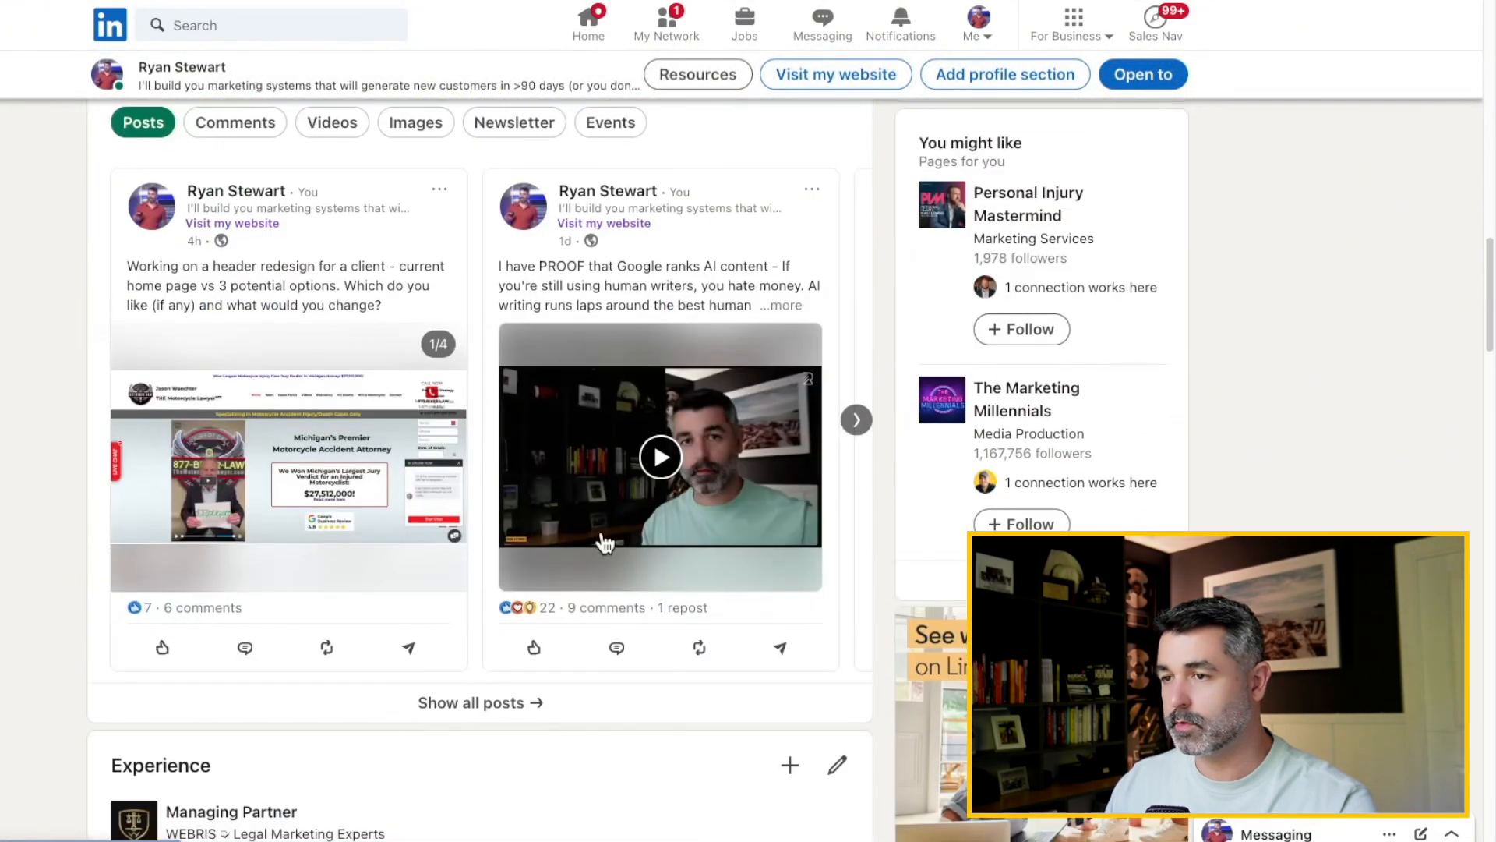
# Show the full list of posts and scroll through the published LinkedIn posts.
pyautogui.click(736, 152)
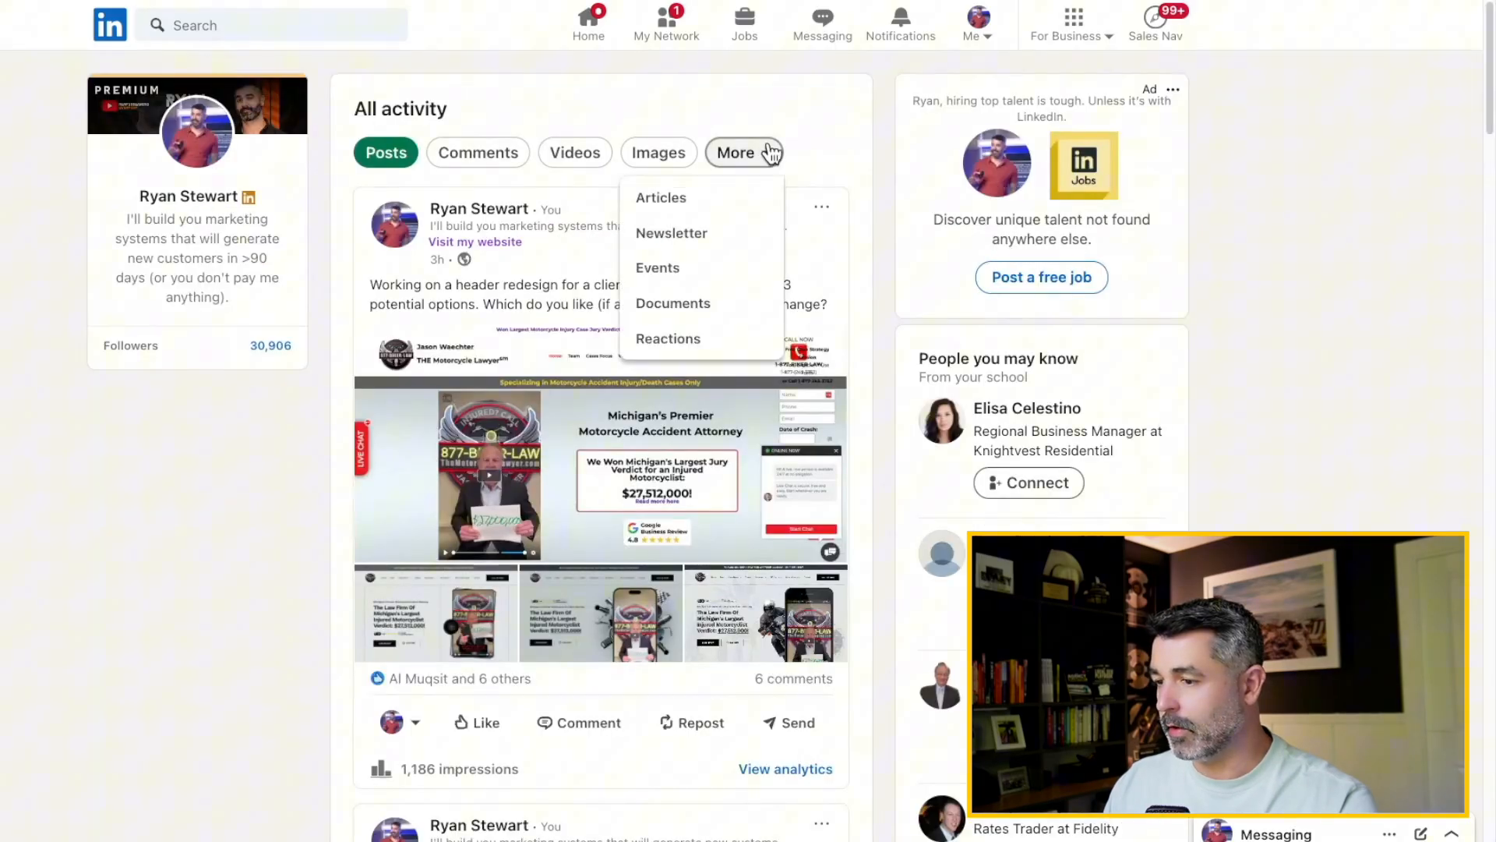
pyautogui.scroll(-3)
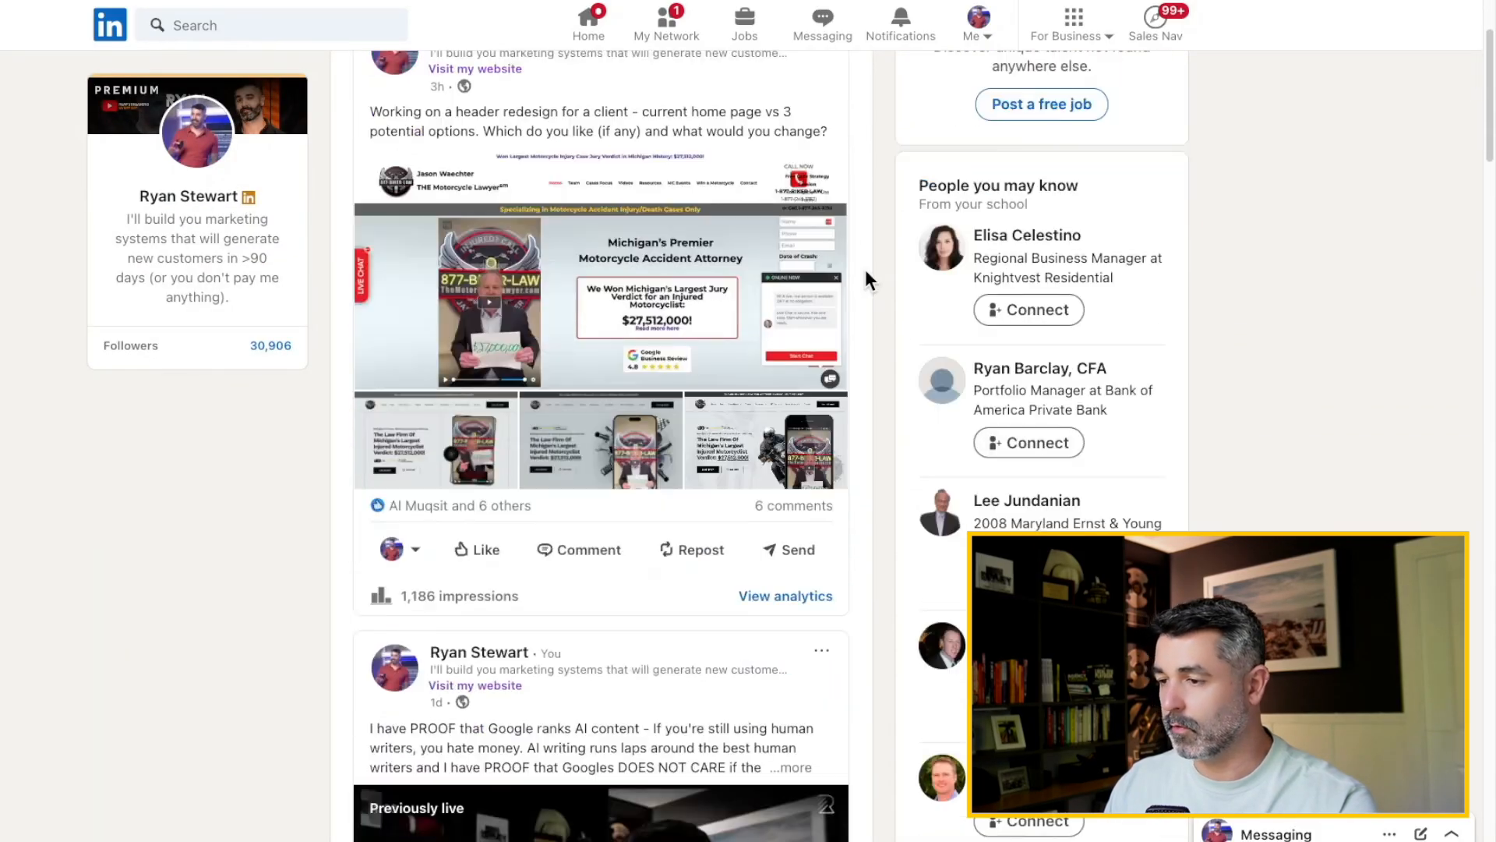
pyautogui.scroll(-3)
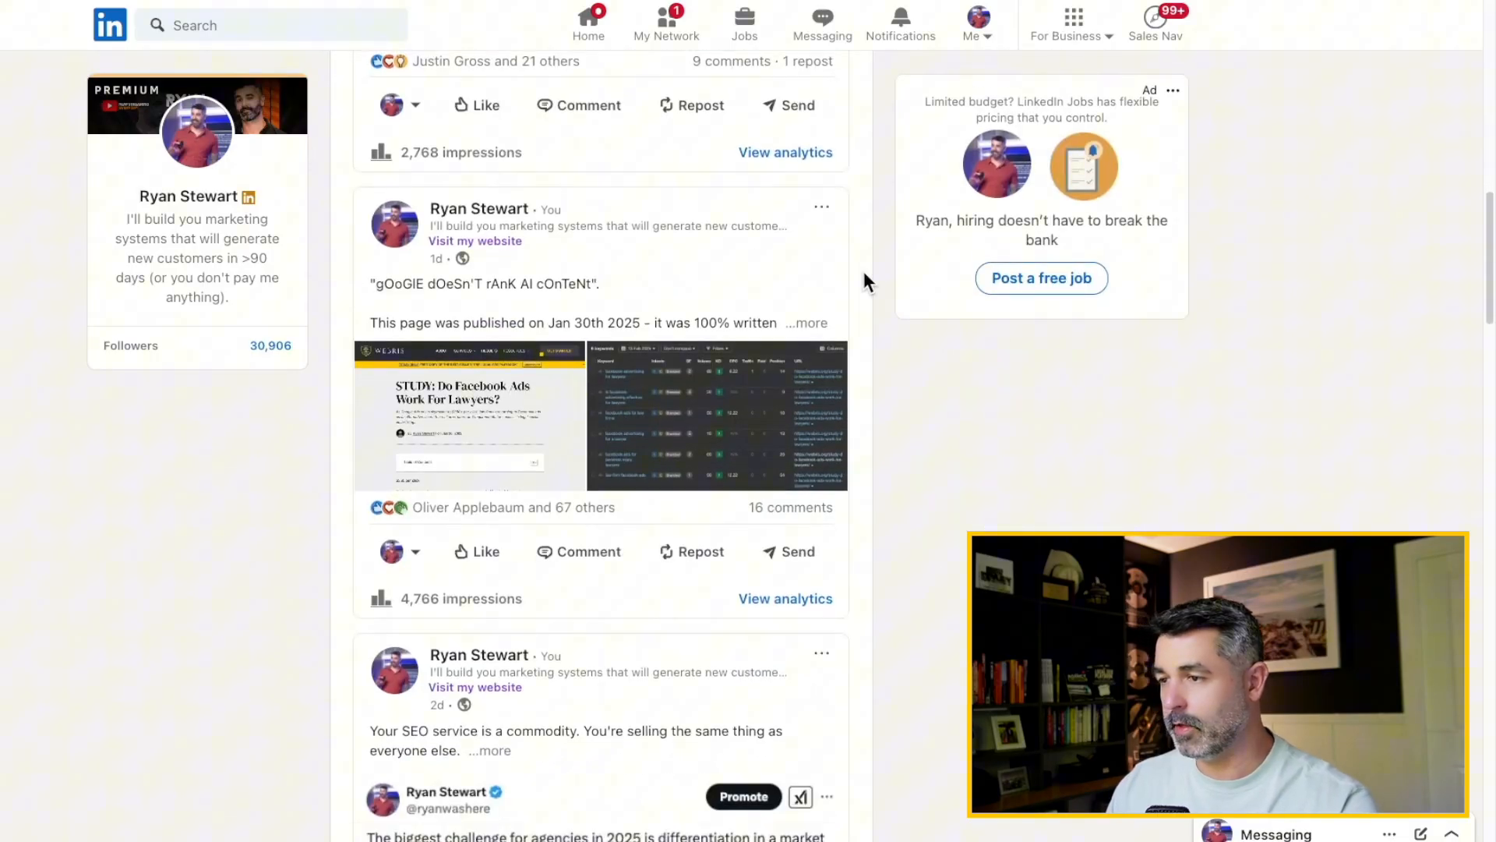
pyautogui.scroll(-3)
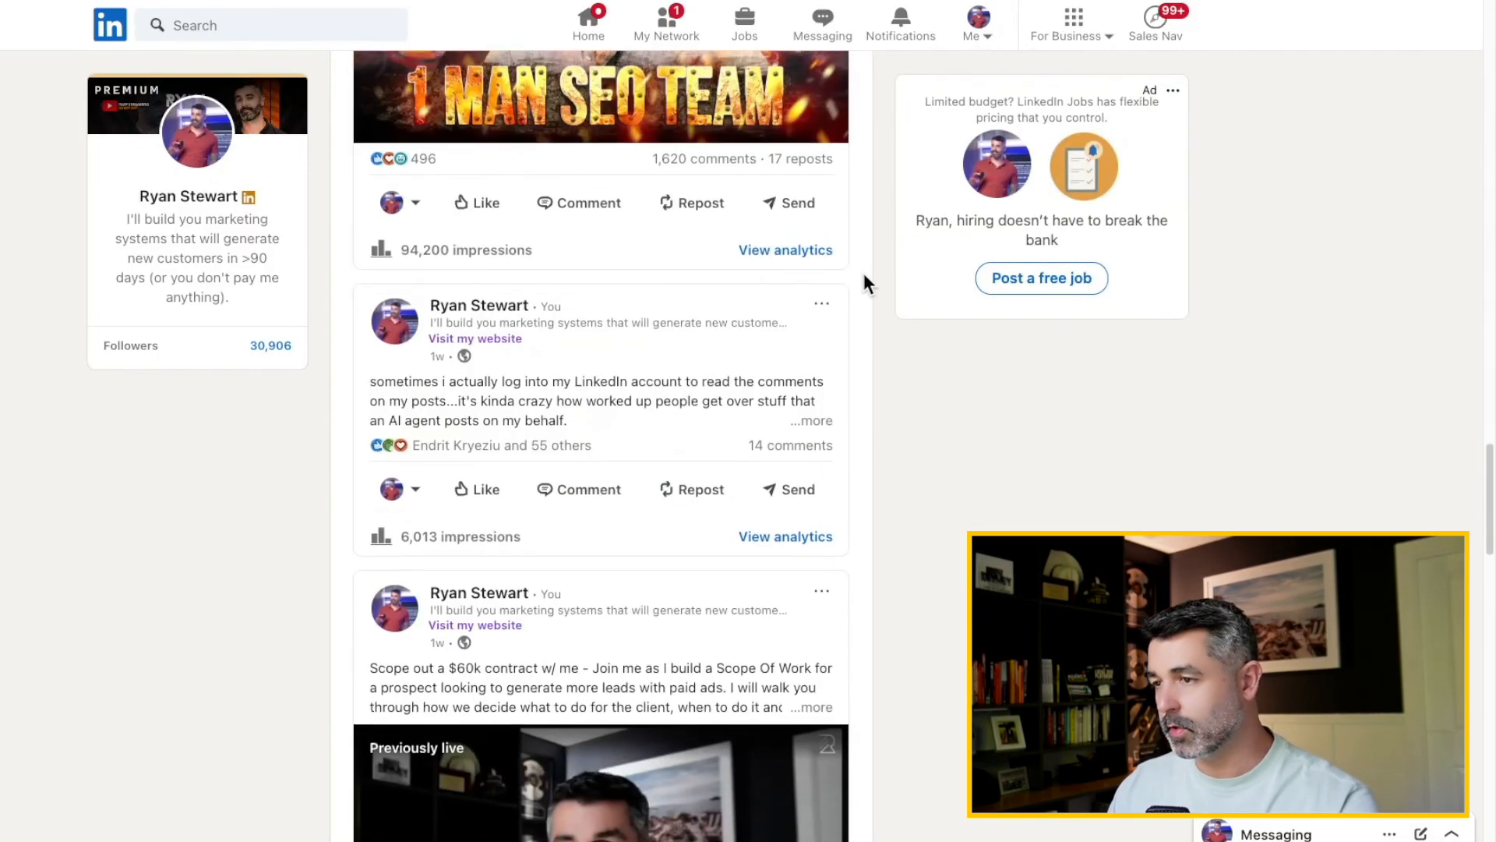
pyautogui.scroll(-3)
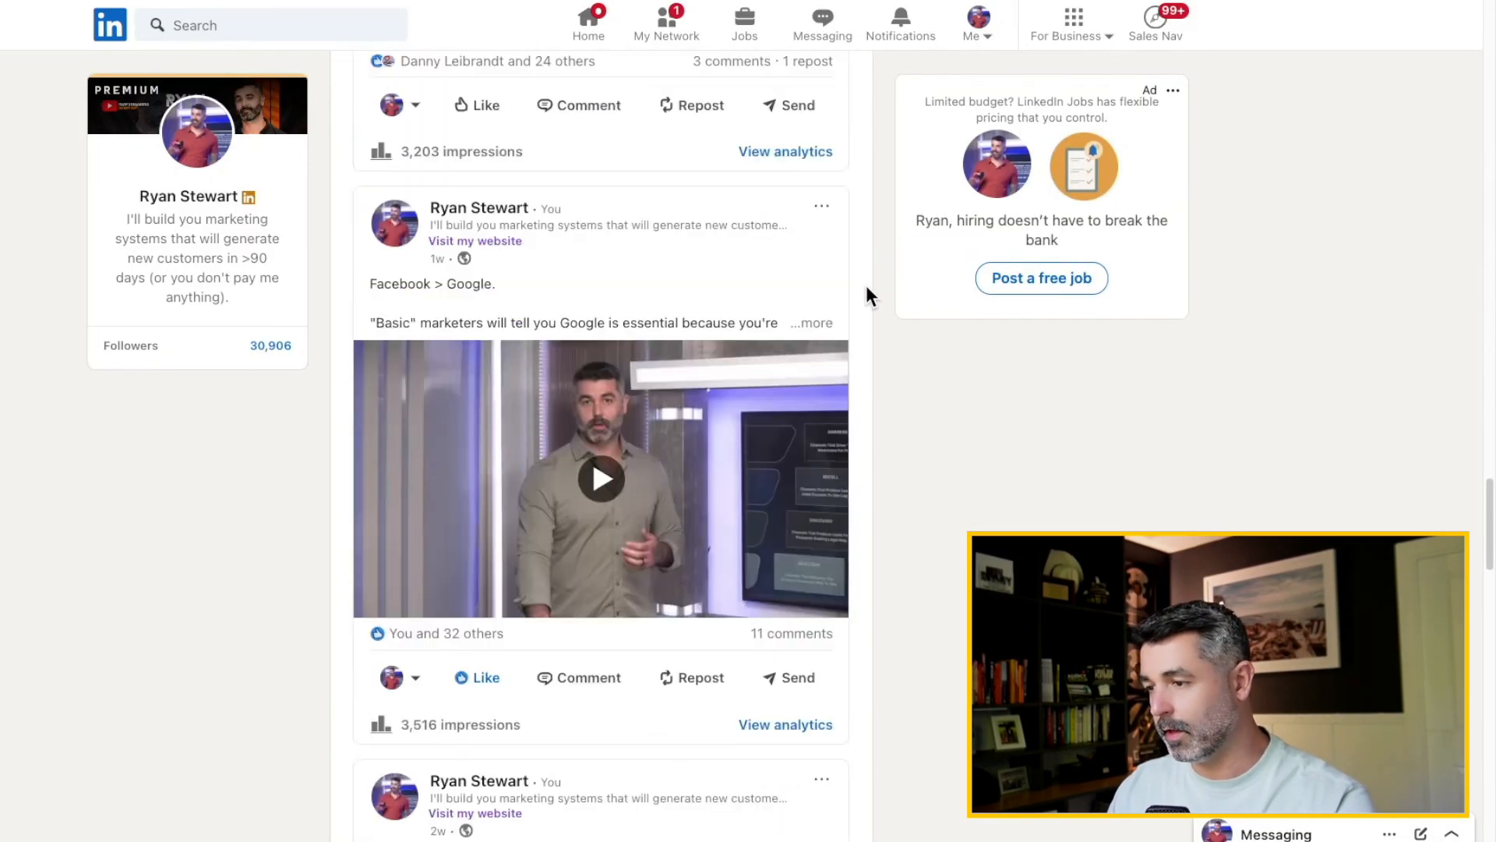
pyautogui.scroll(-3)
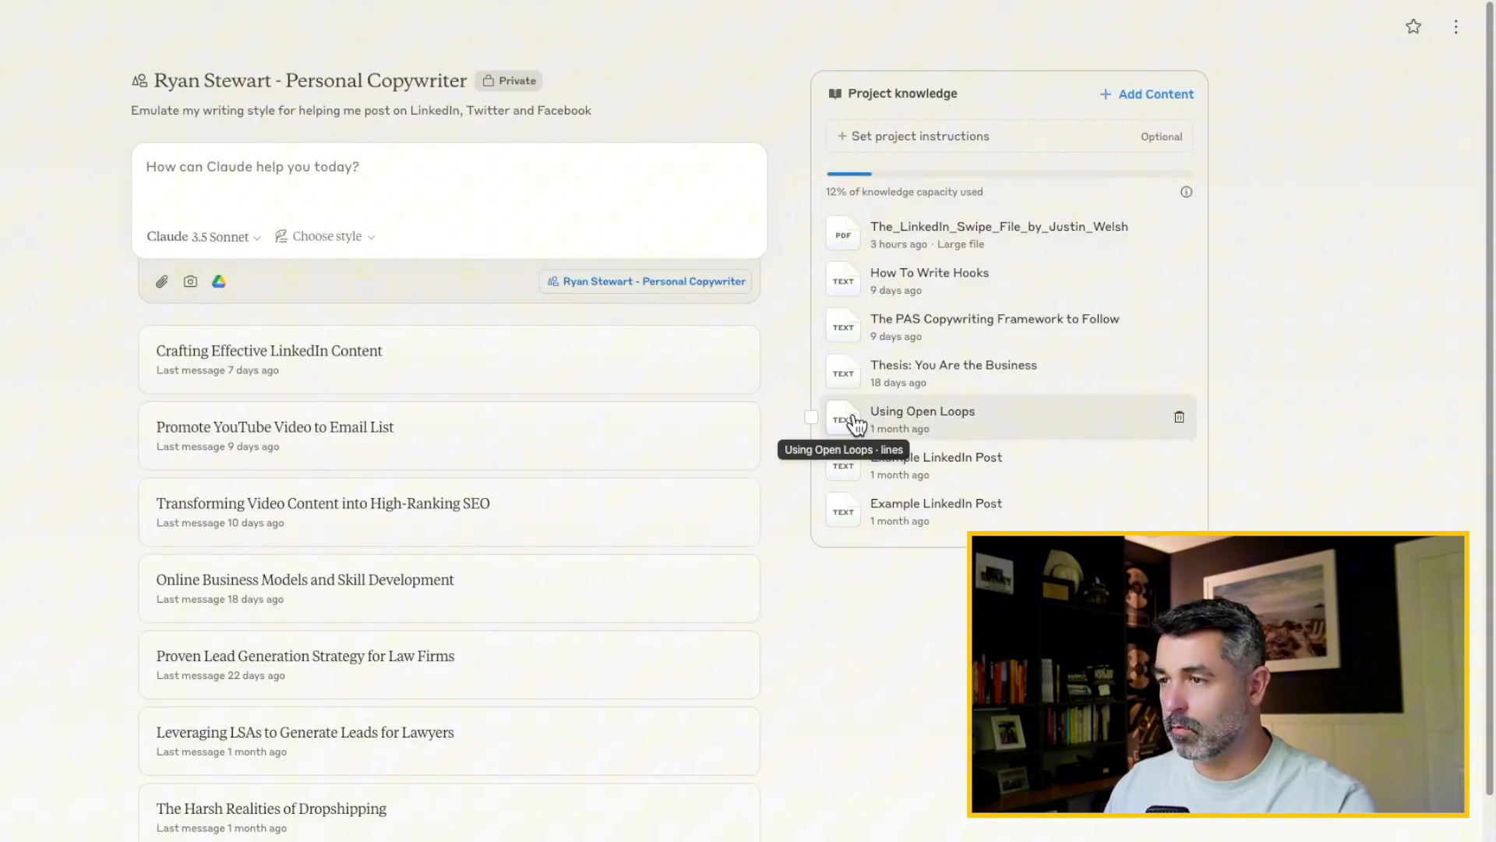
pyautogui.click(921, 411)
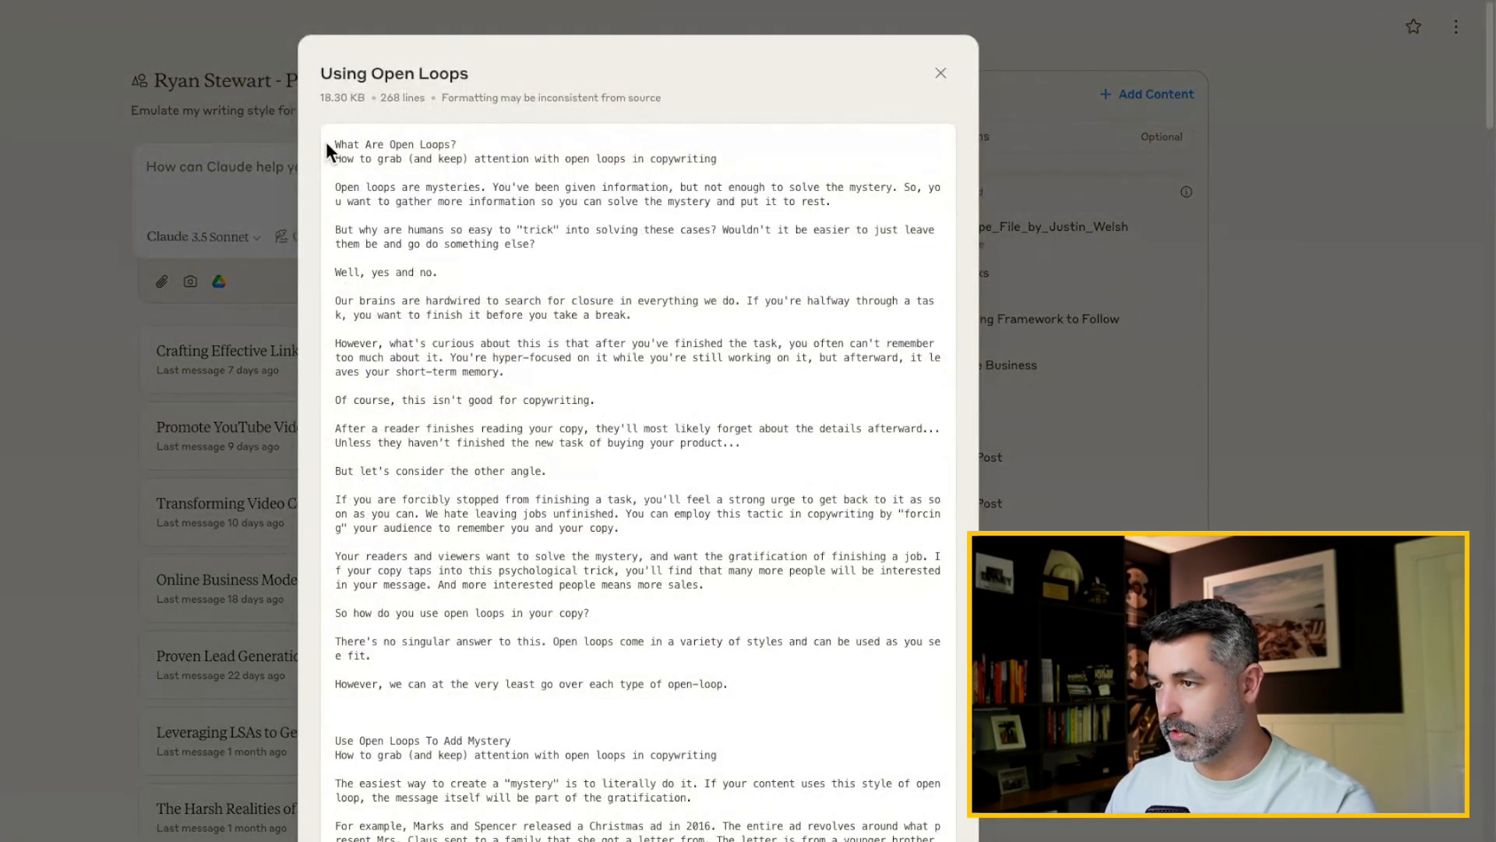
pyautogui.moveTo(335, 144); pyautogui.dragTo(720, 158)
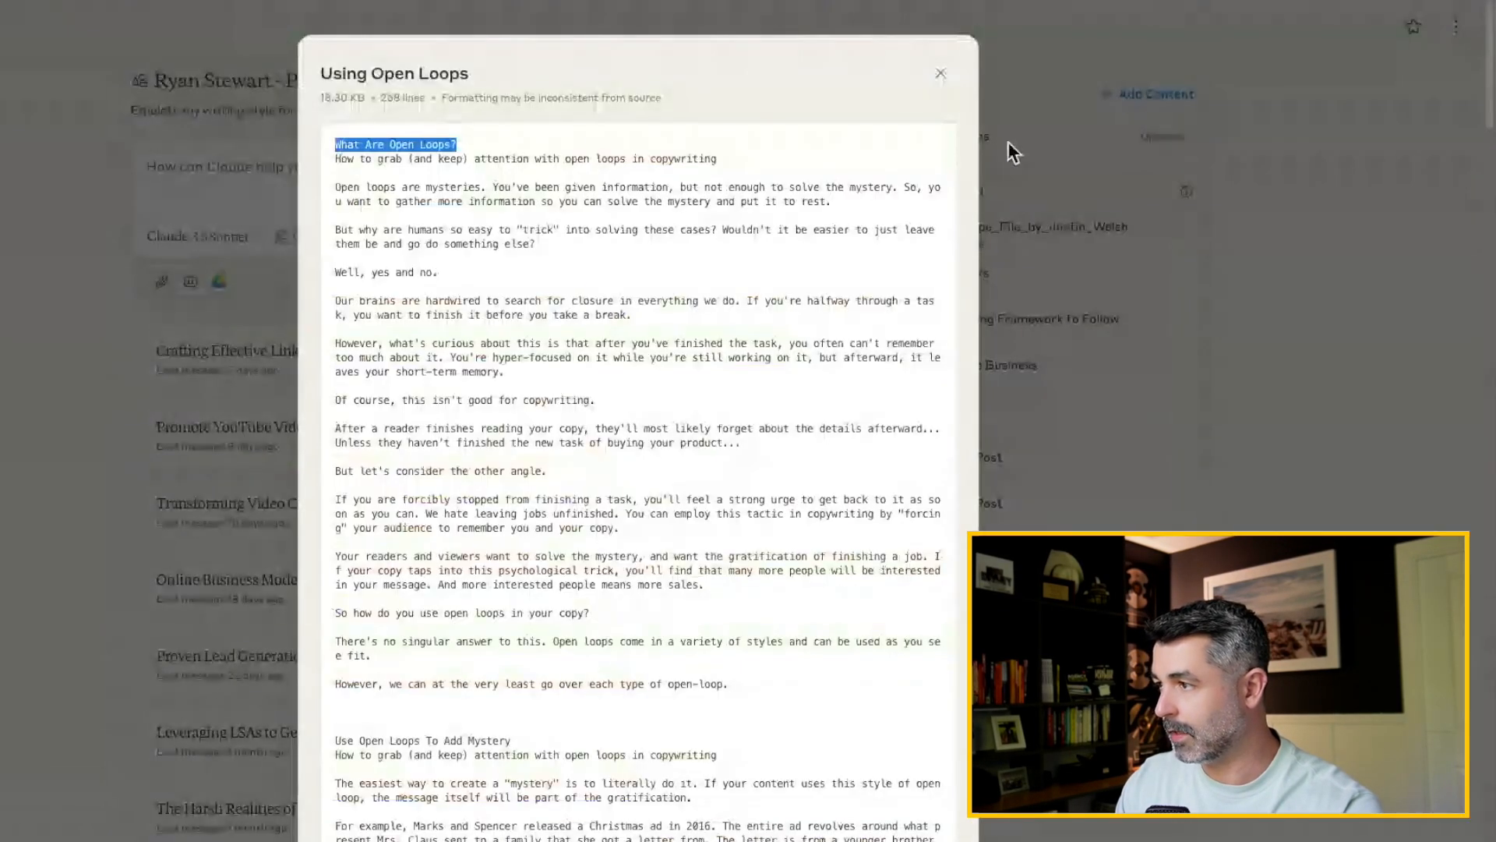
pyautogui.click(940, 73)
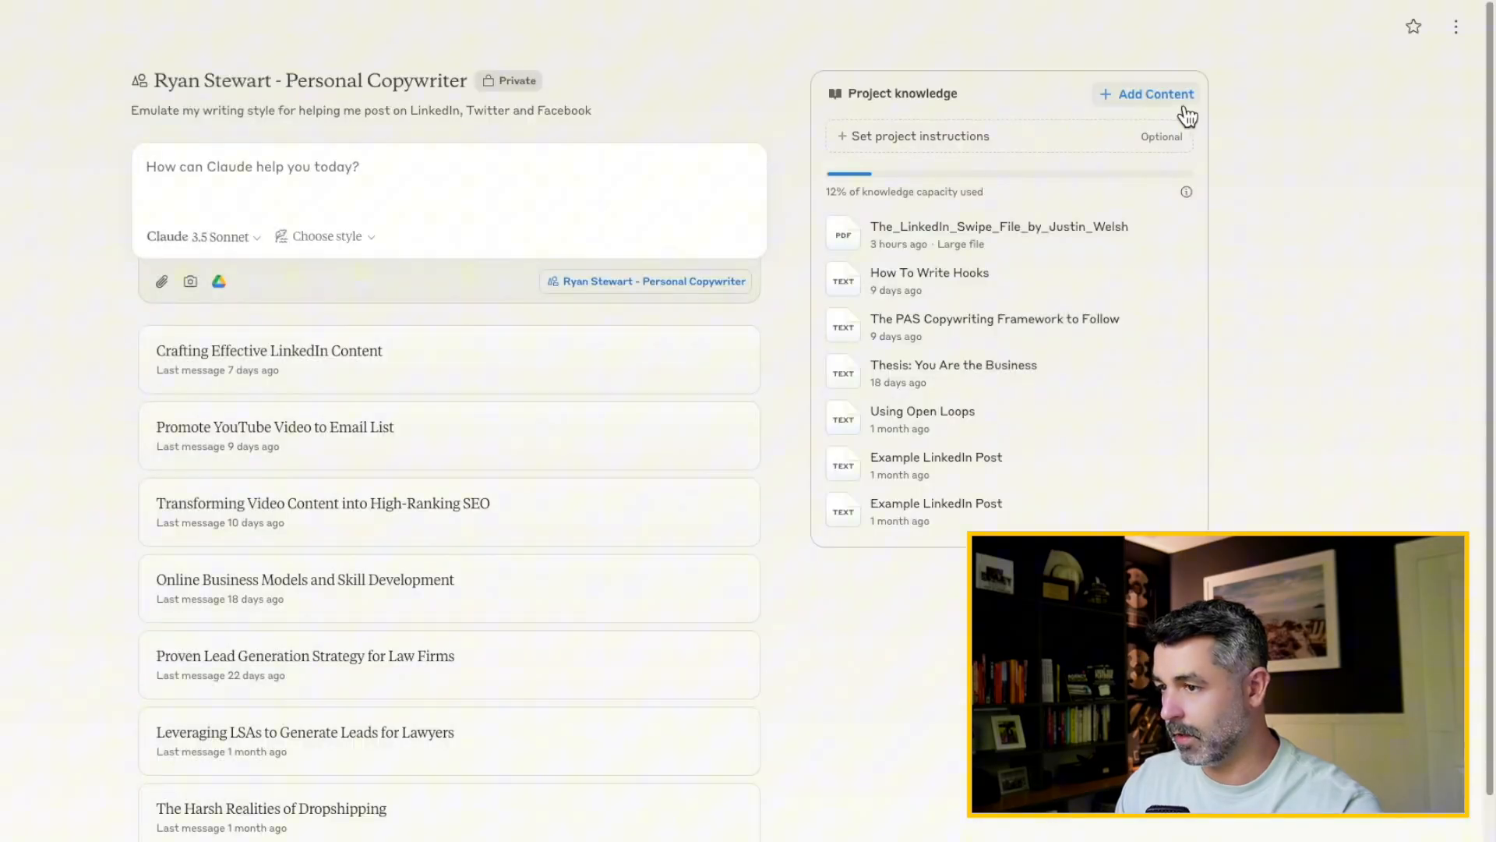
pyautogui.click(1149, 93)
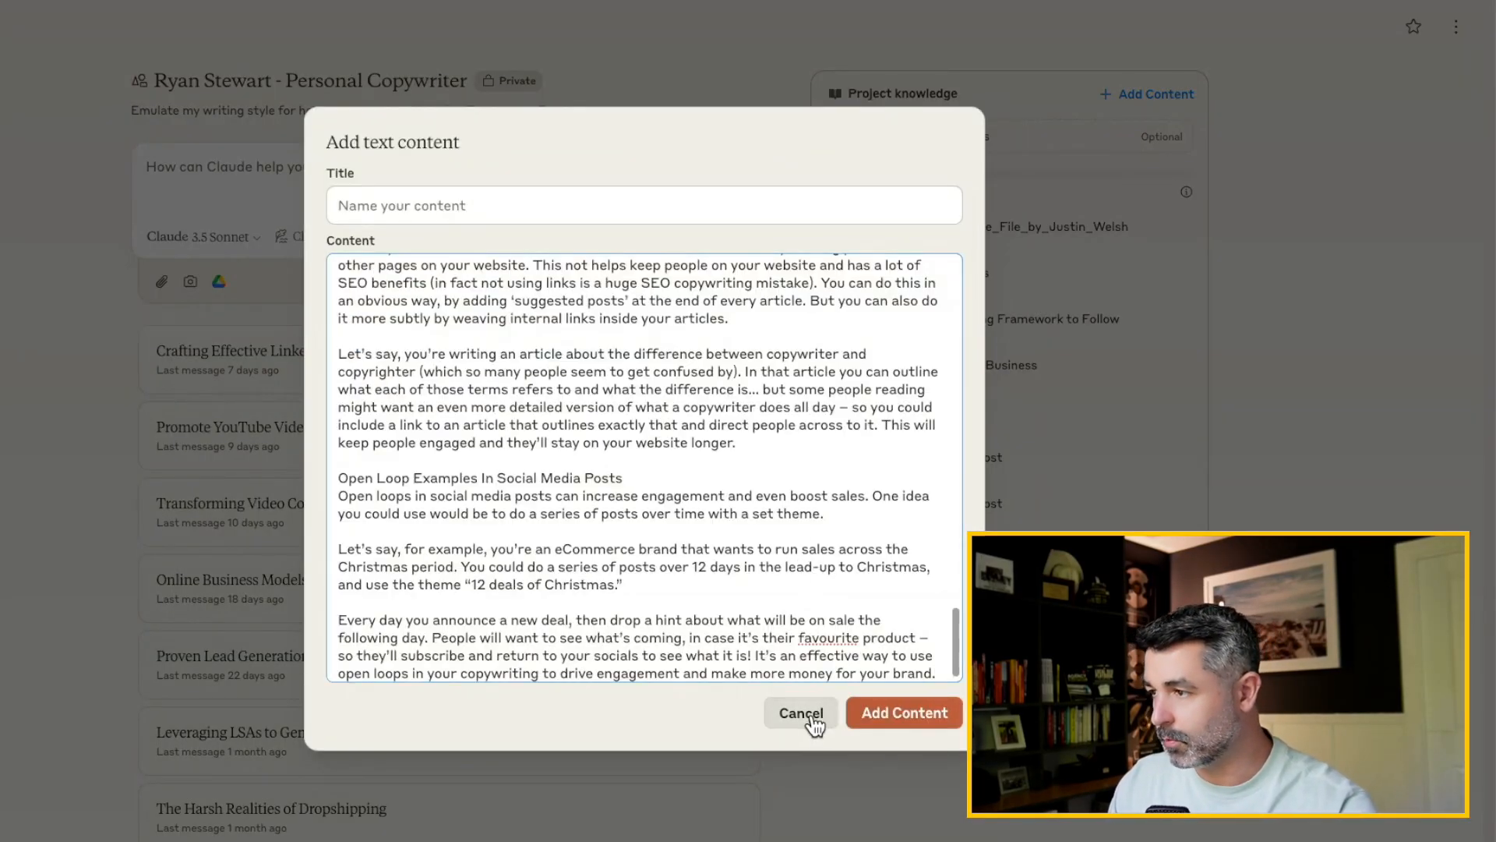
pyautogui.click(800, 713)
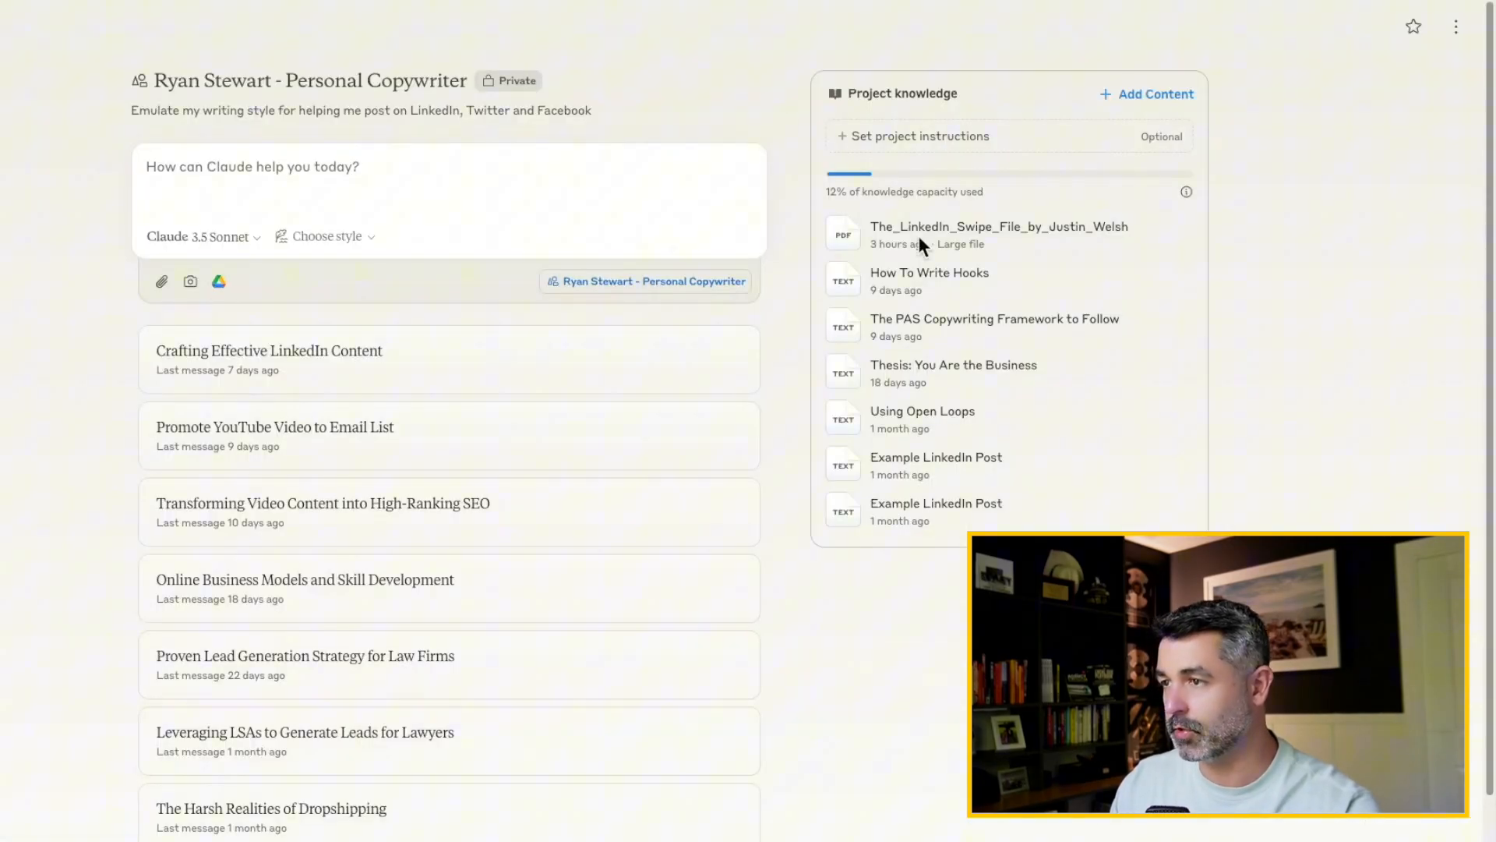
pyautogui.click(994, 319)
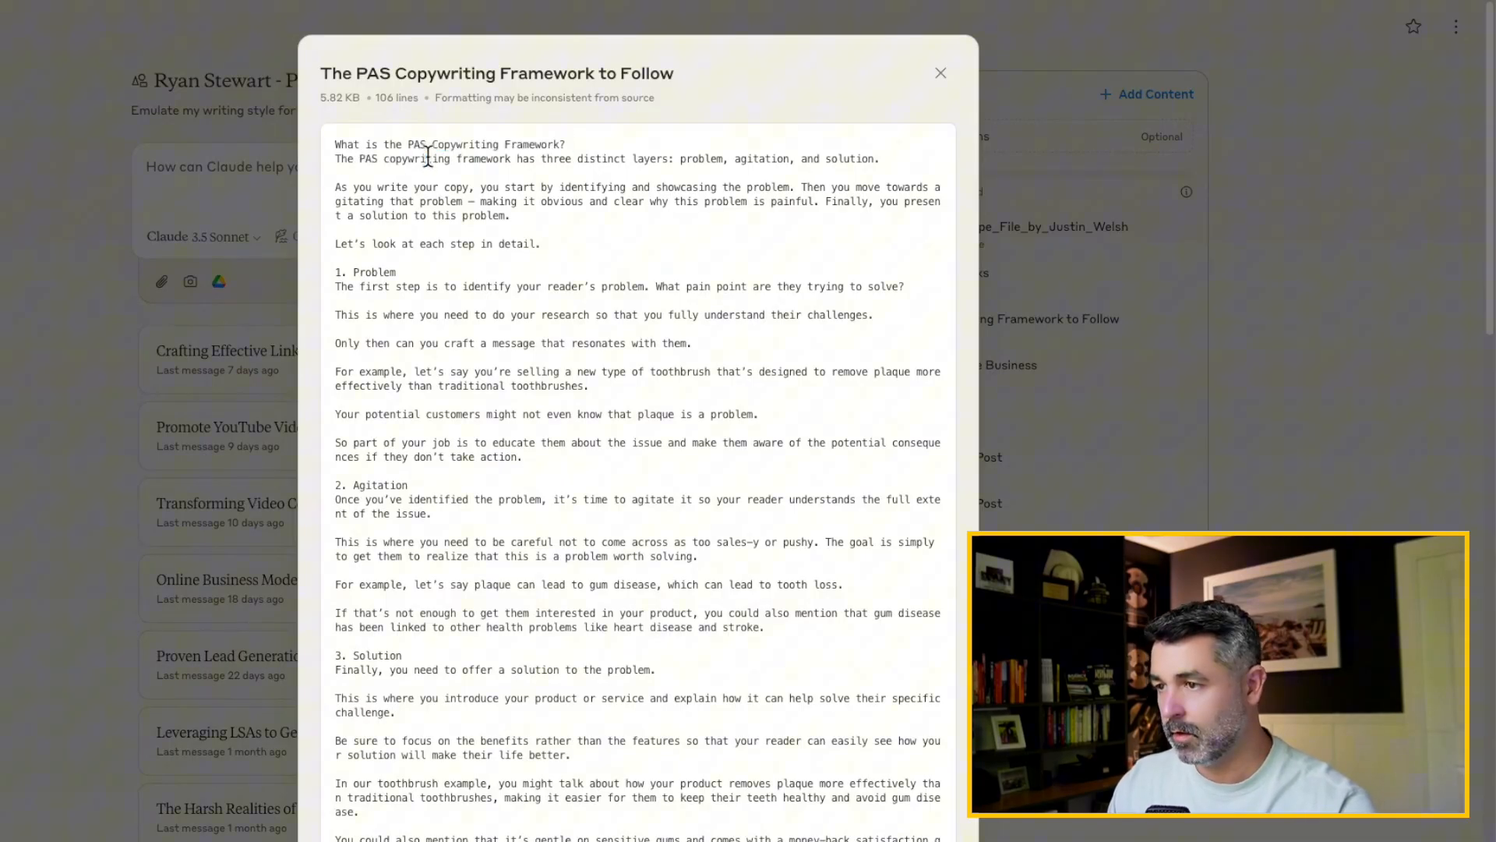
pyautogui.doubleClick(365, 272)
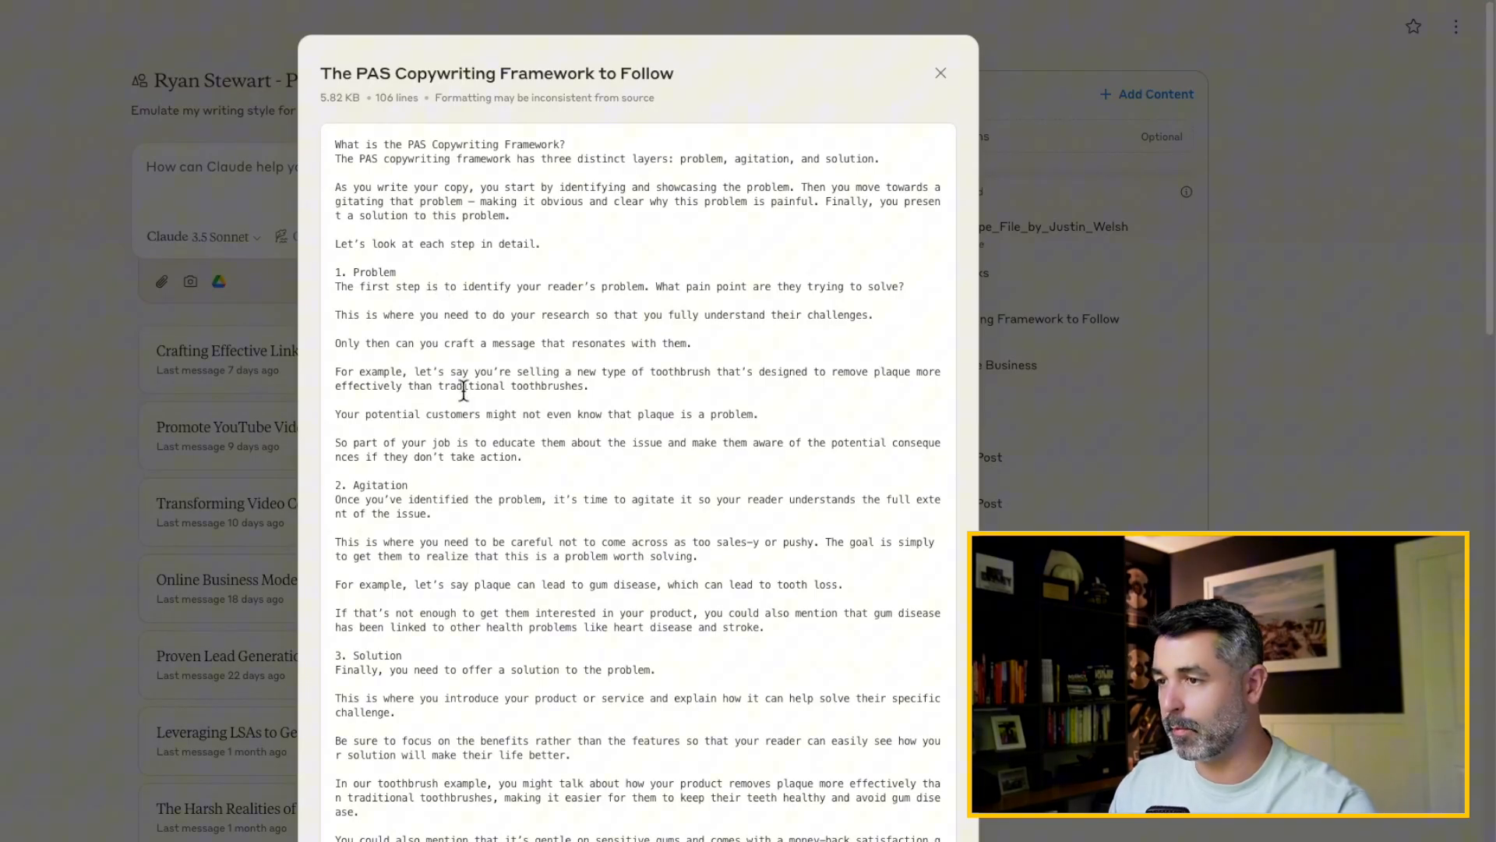
pyautogui.doubleClick(374, 272)
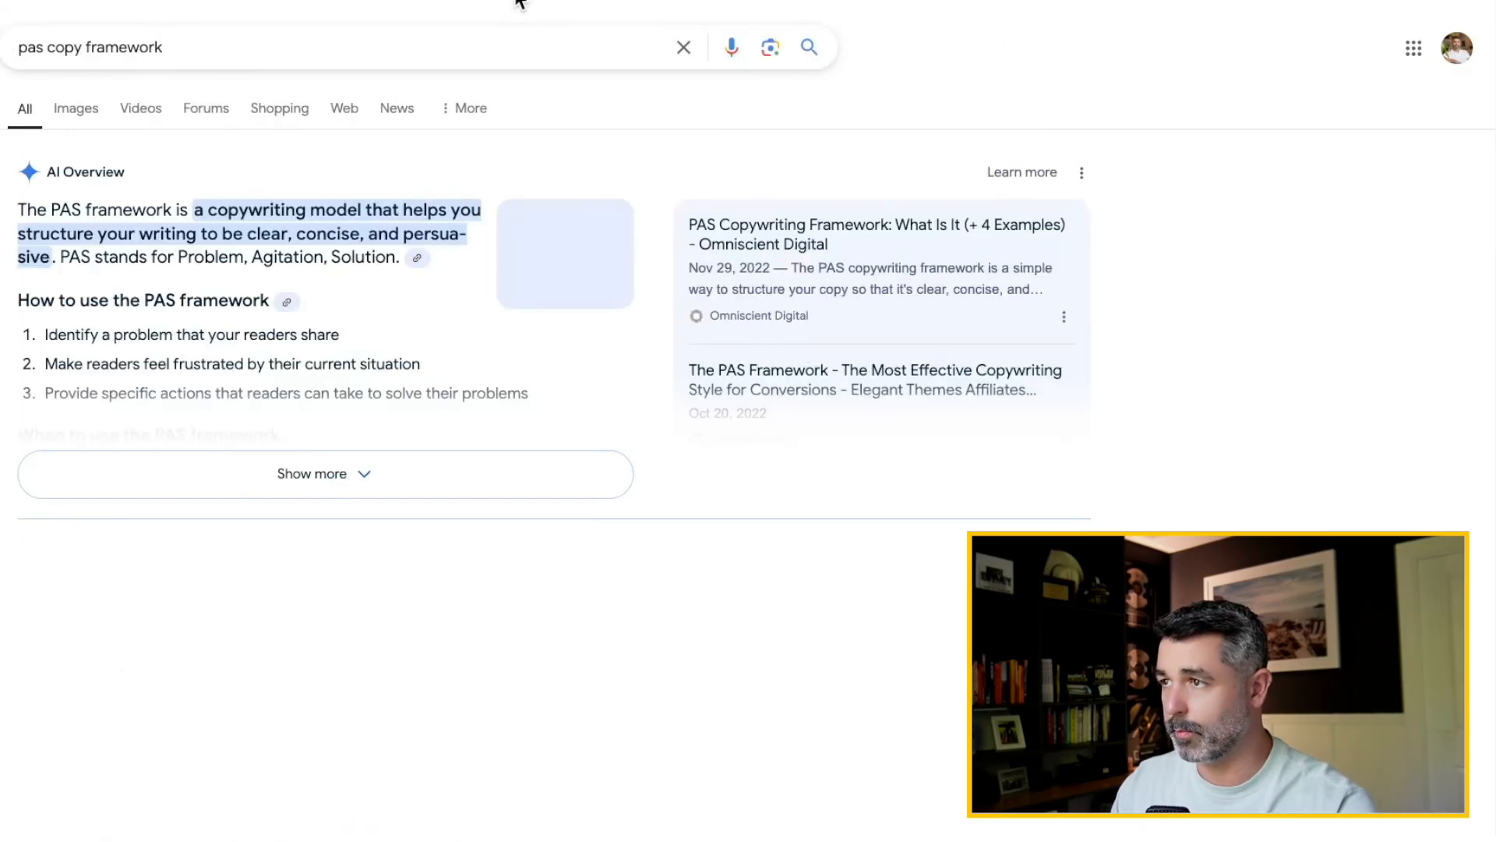
pyautogui.click(324, 473)
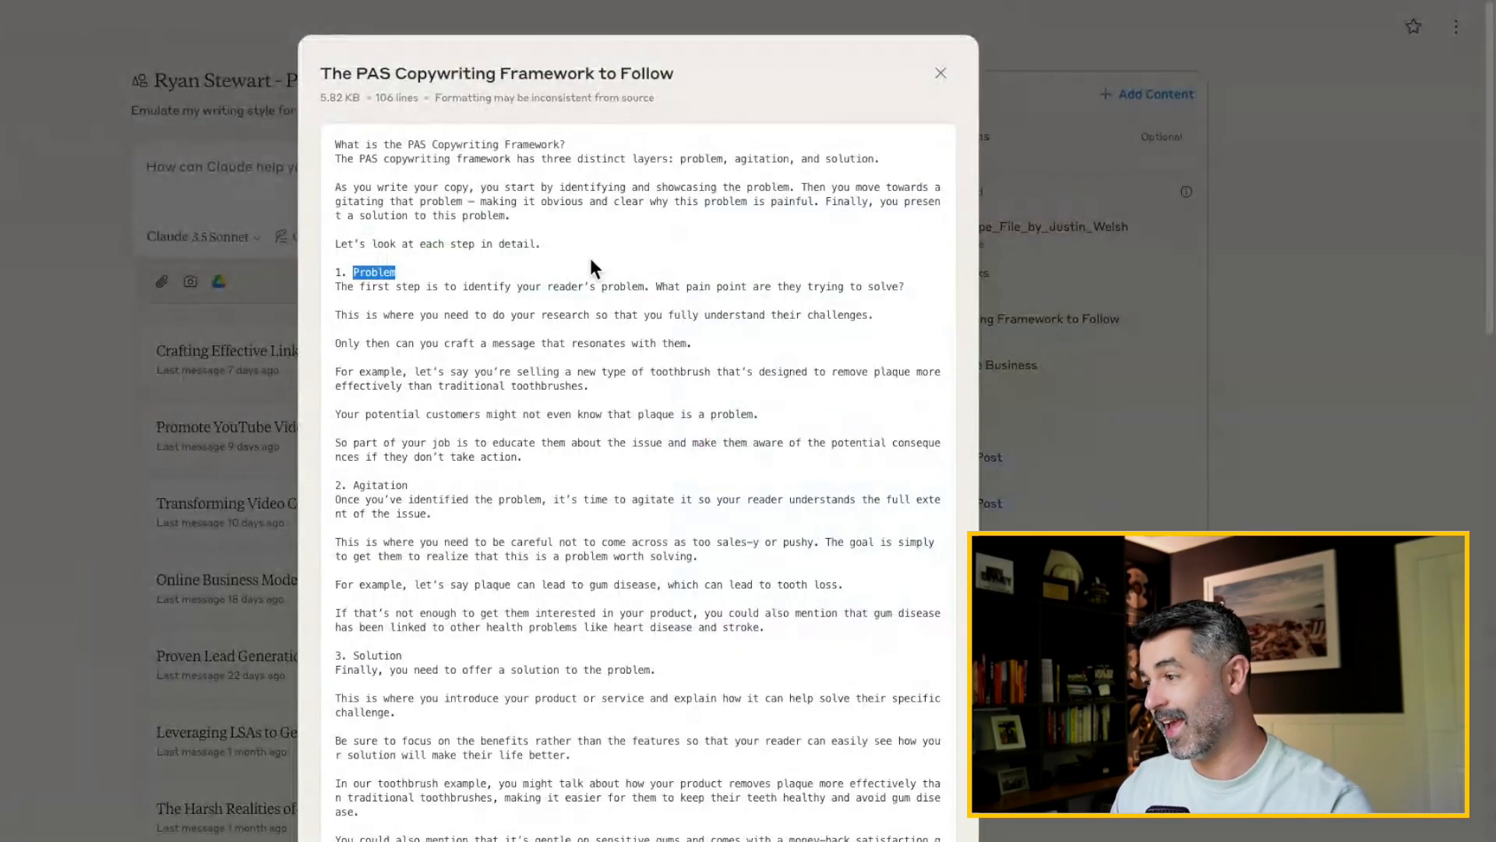
pyautogui.click(940, 73)
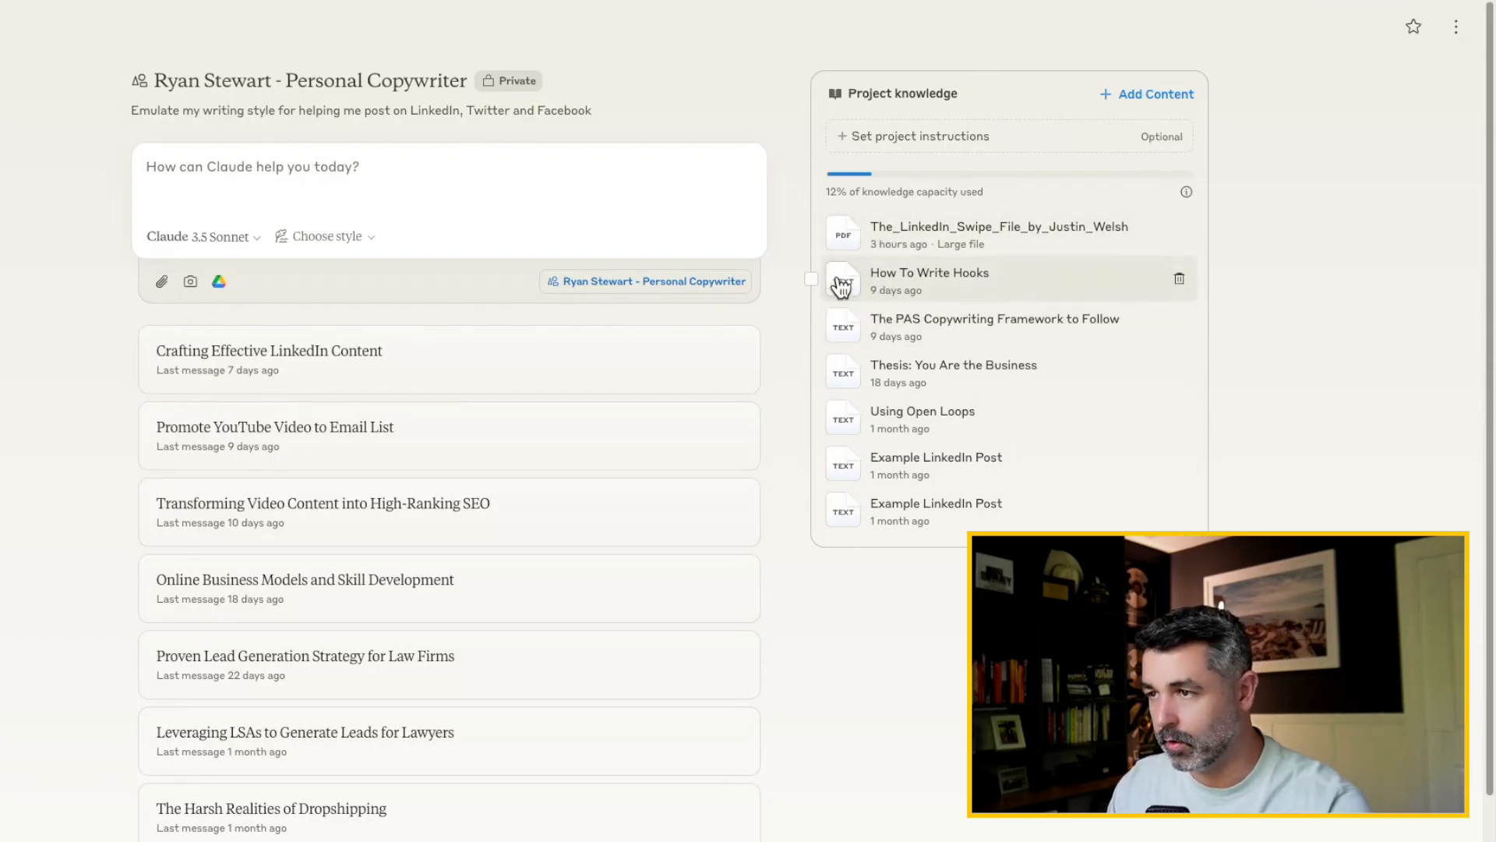
pyautogui.click(930, 272)
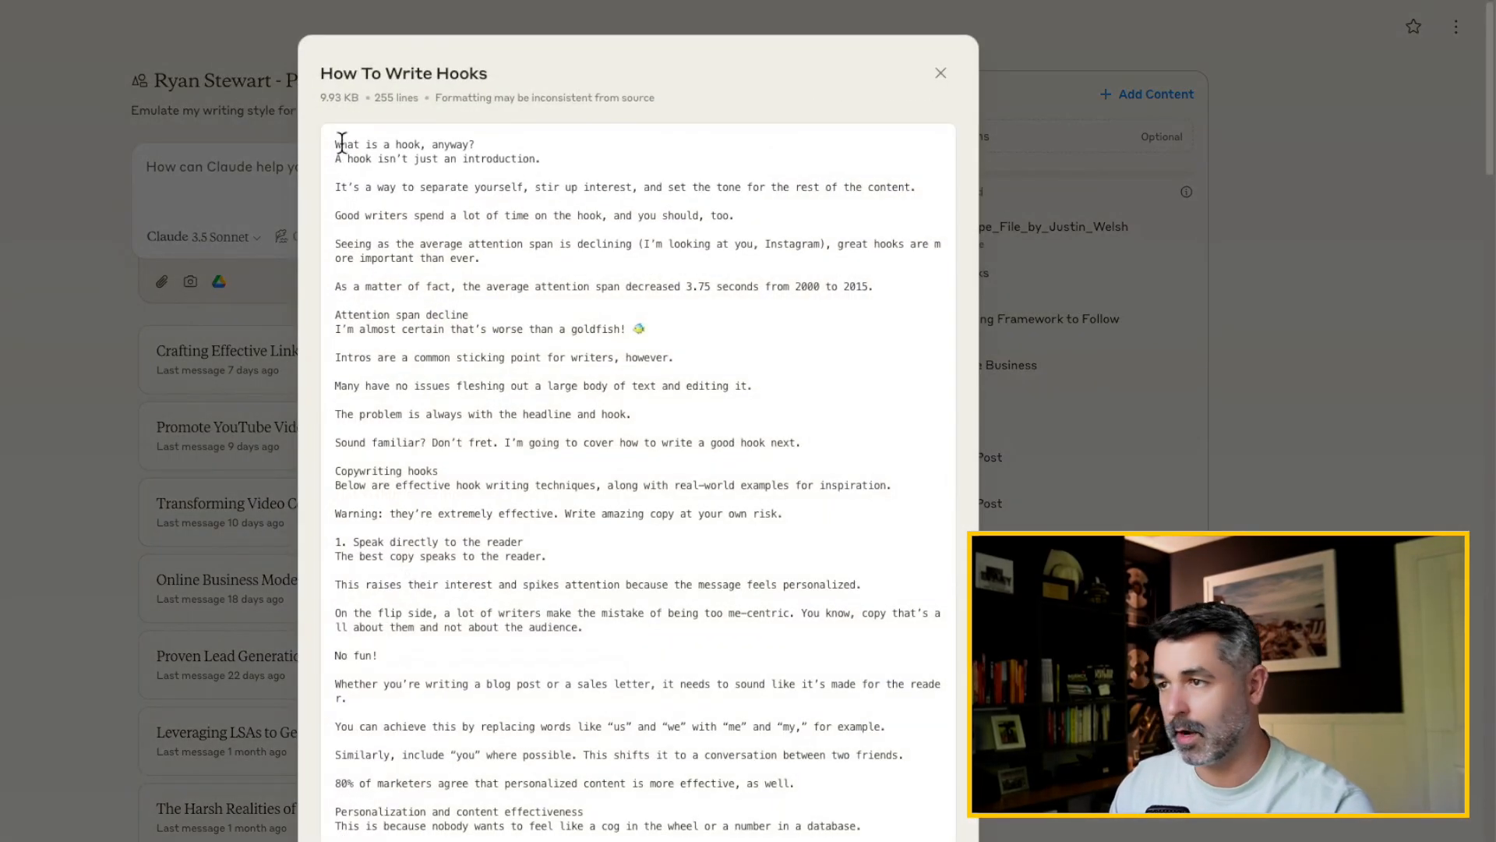
pyautogui.moveTo(911, 110)
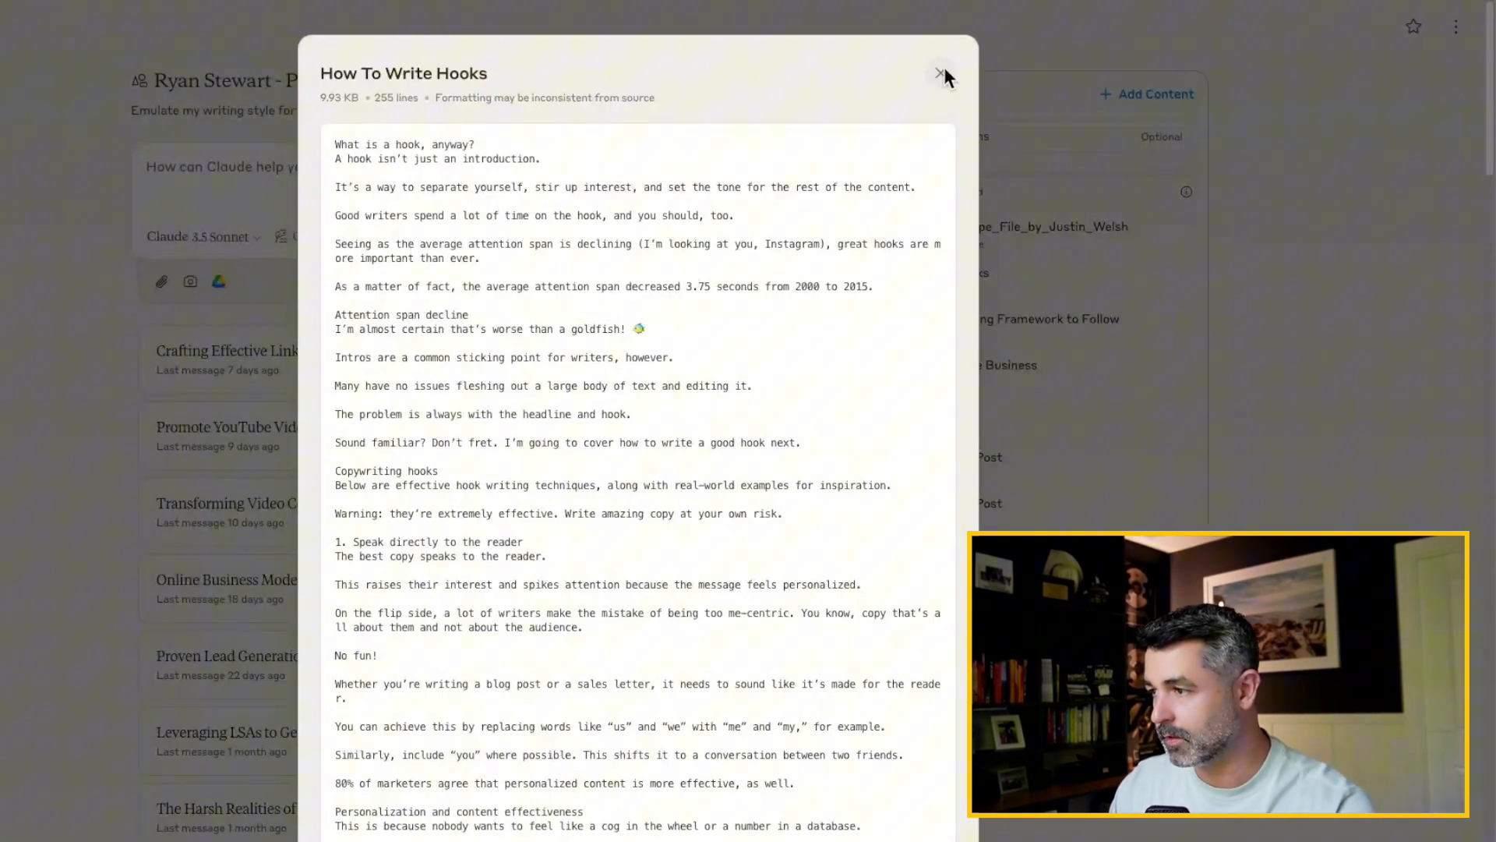
pyautogui.click(941, 75)
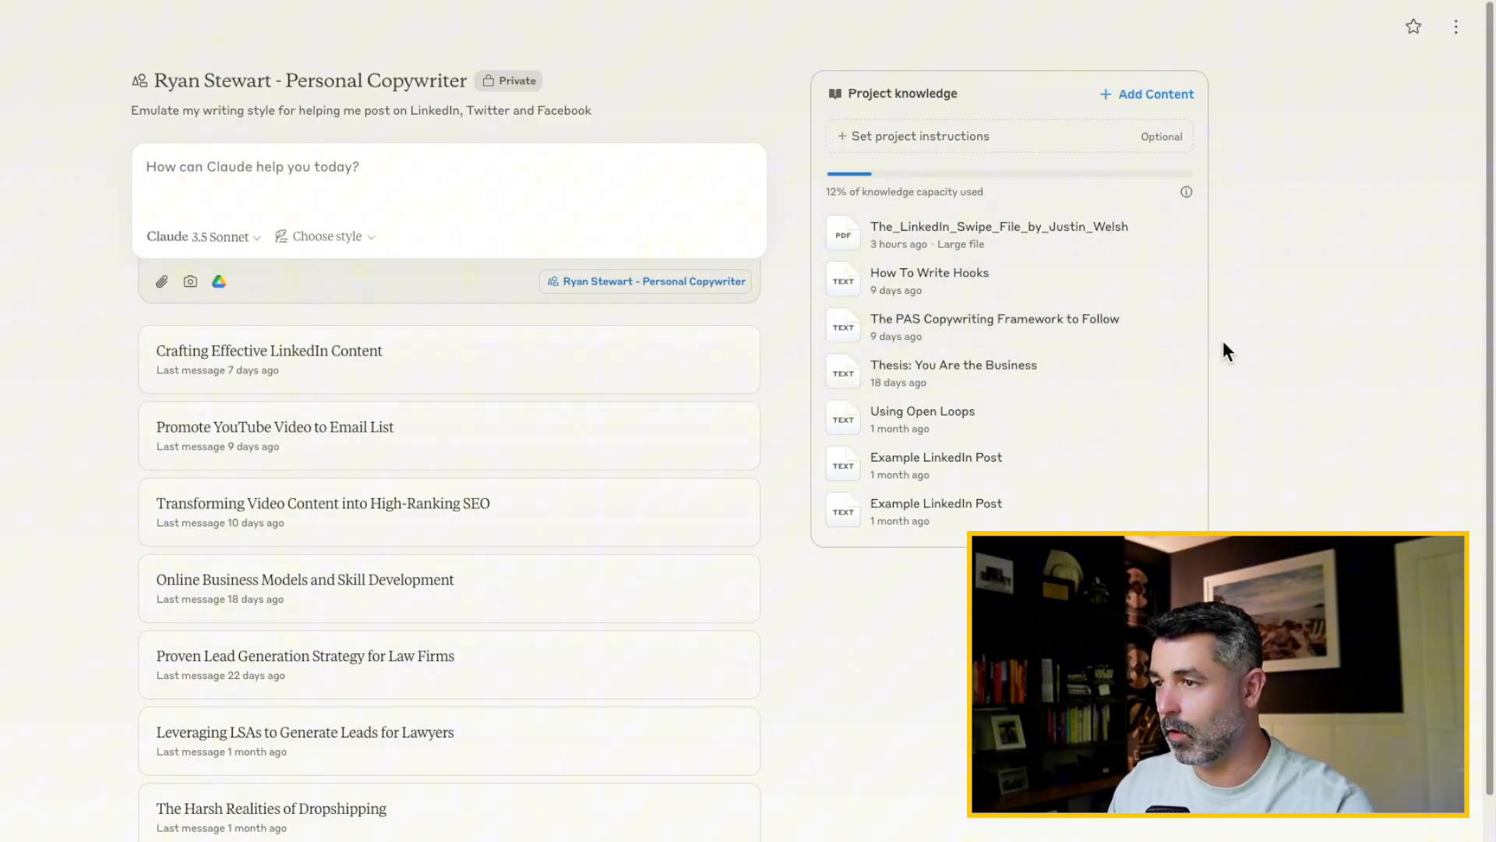
# Preview the 'Thesis: You Are the Business' knowledge file from the project list.
pyautogui.click(952, 364)
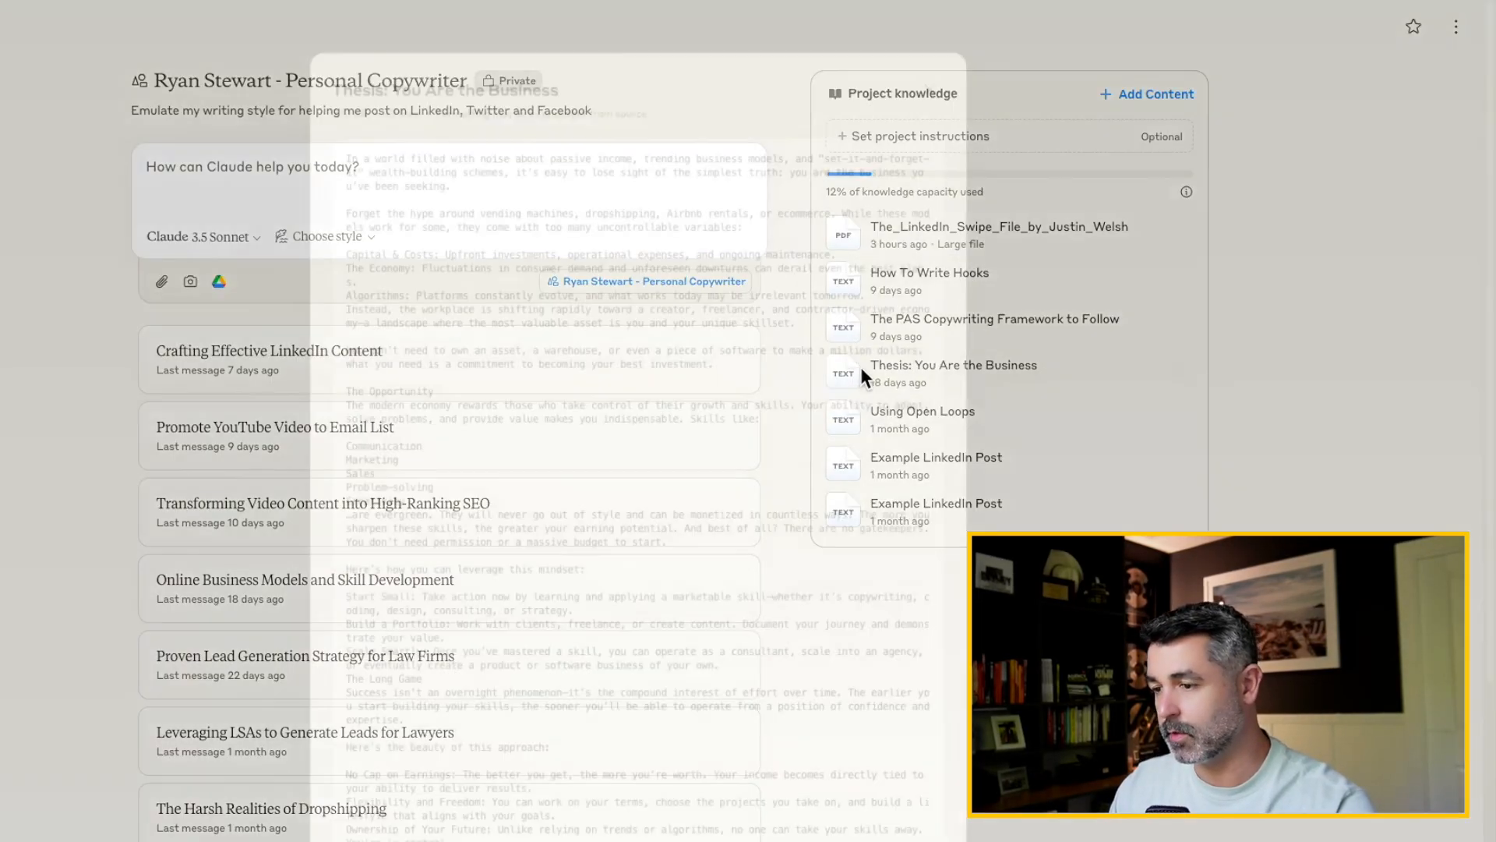
pyautogui.click(953, 365)
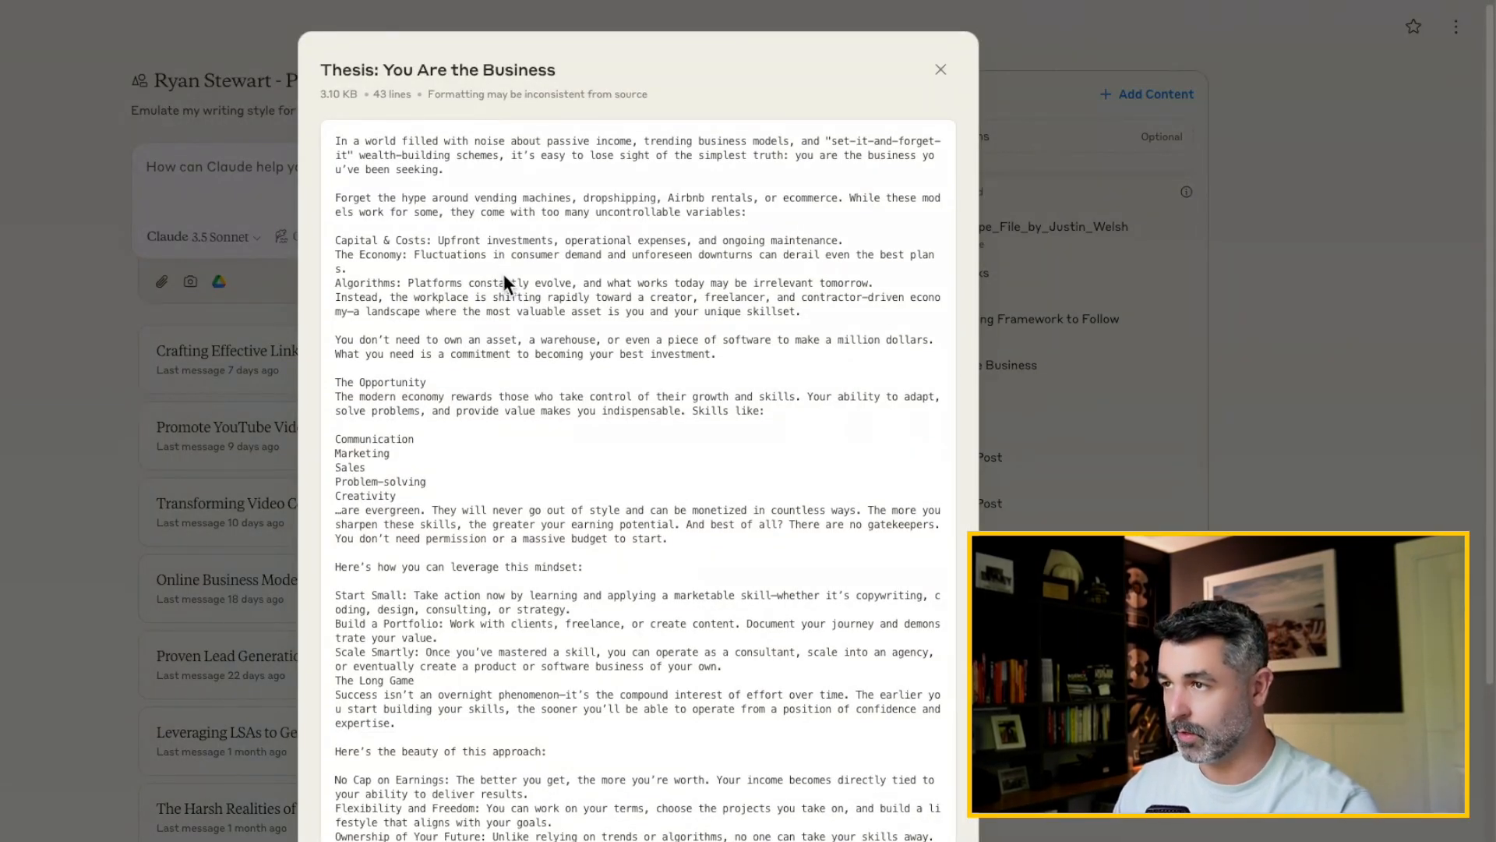
pyautogui.moveTo(494, 132)
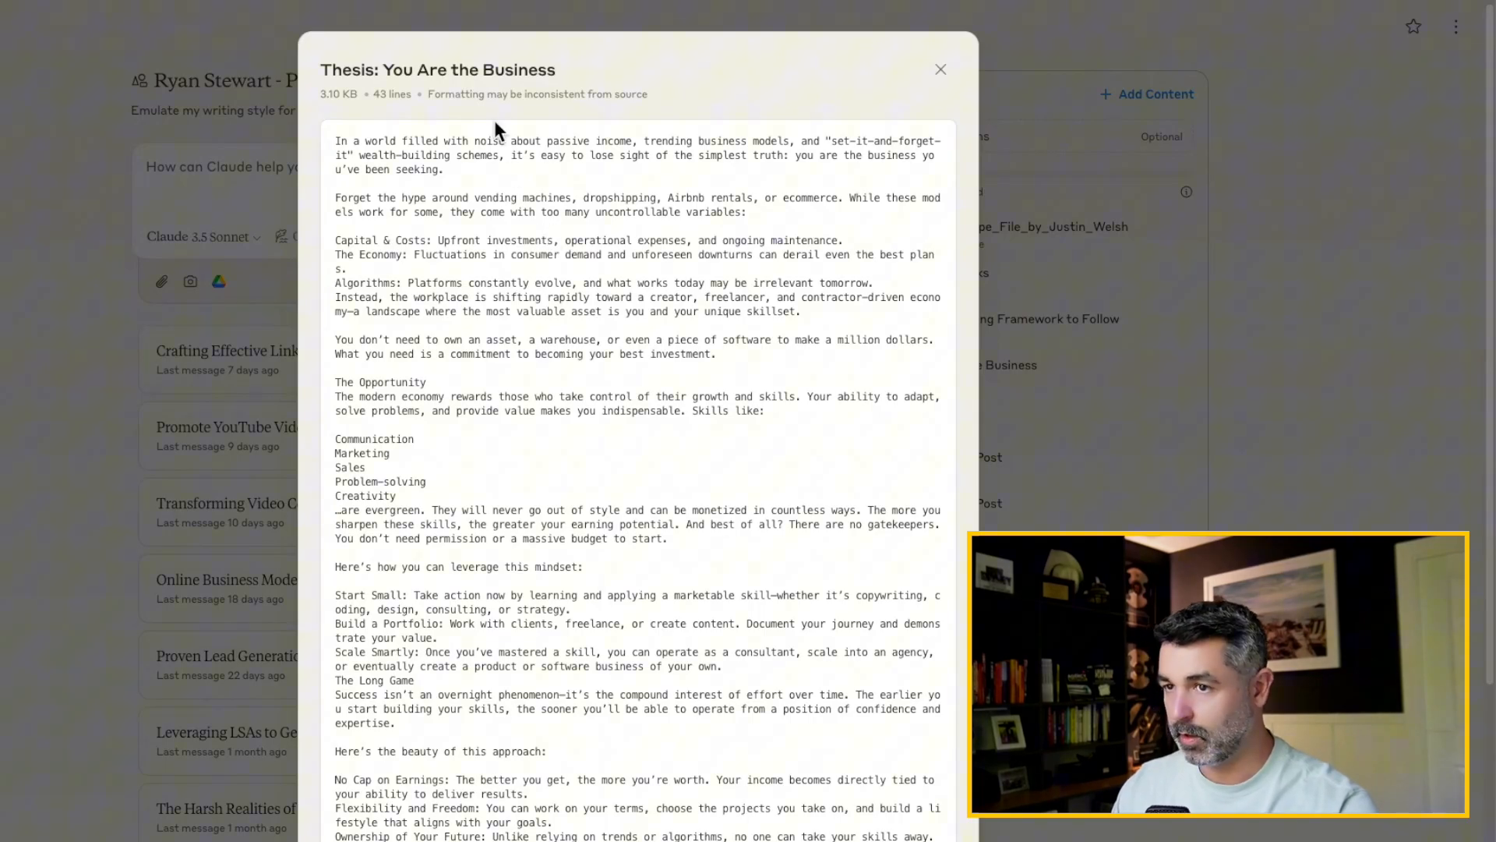
pyautogui.click(939, 68)
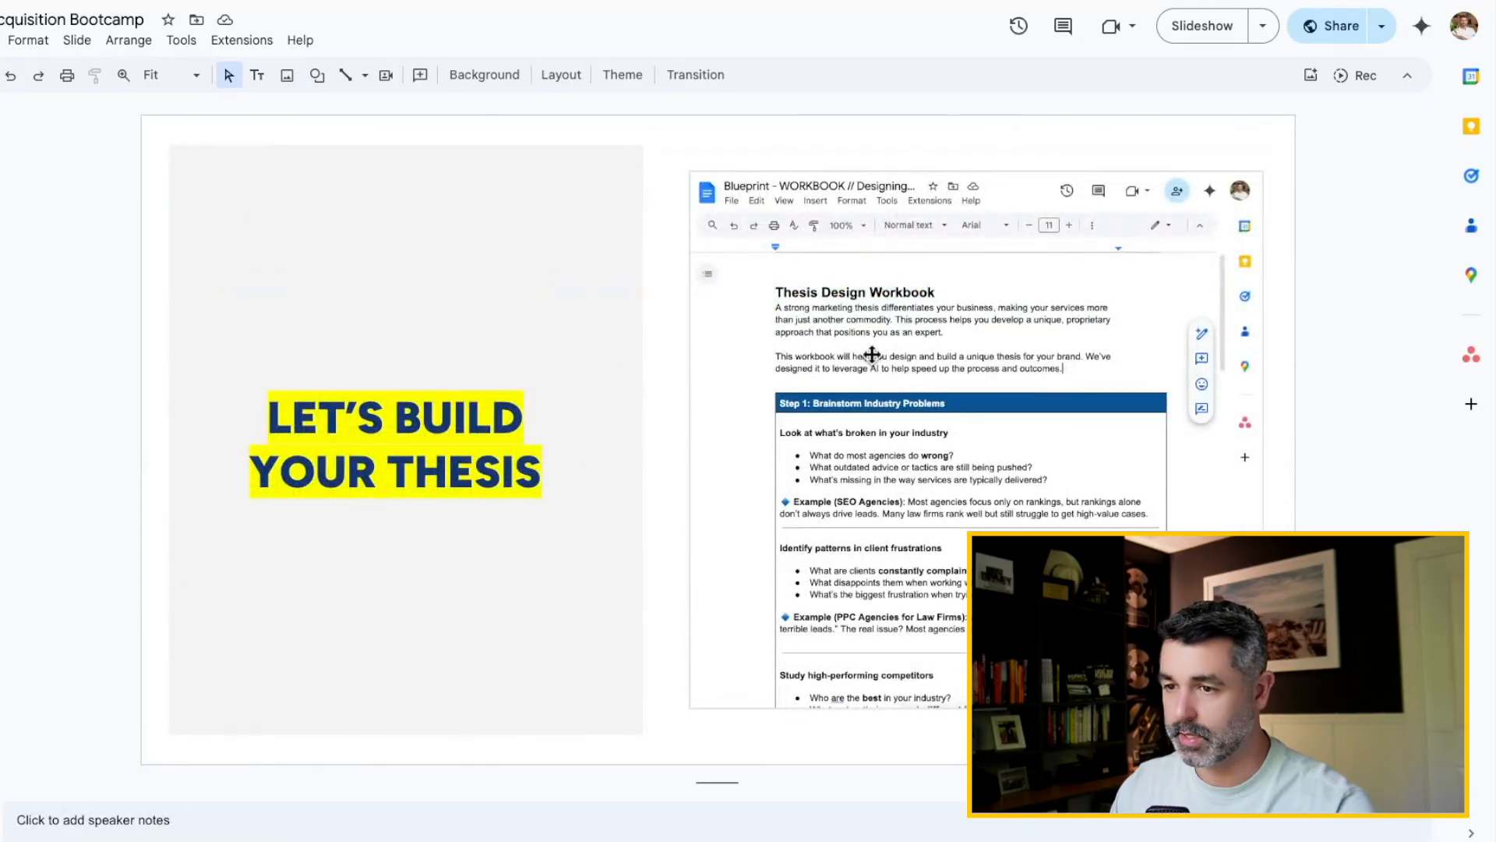
pyautogui.moveTo(161, 526)
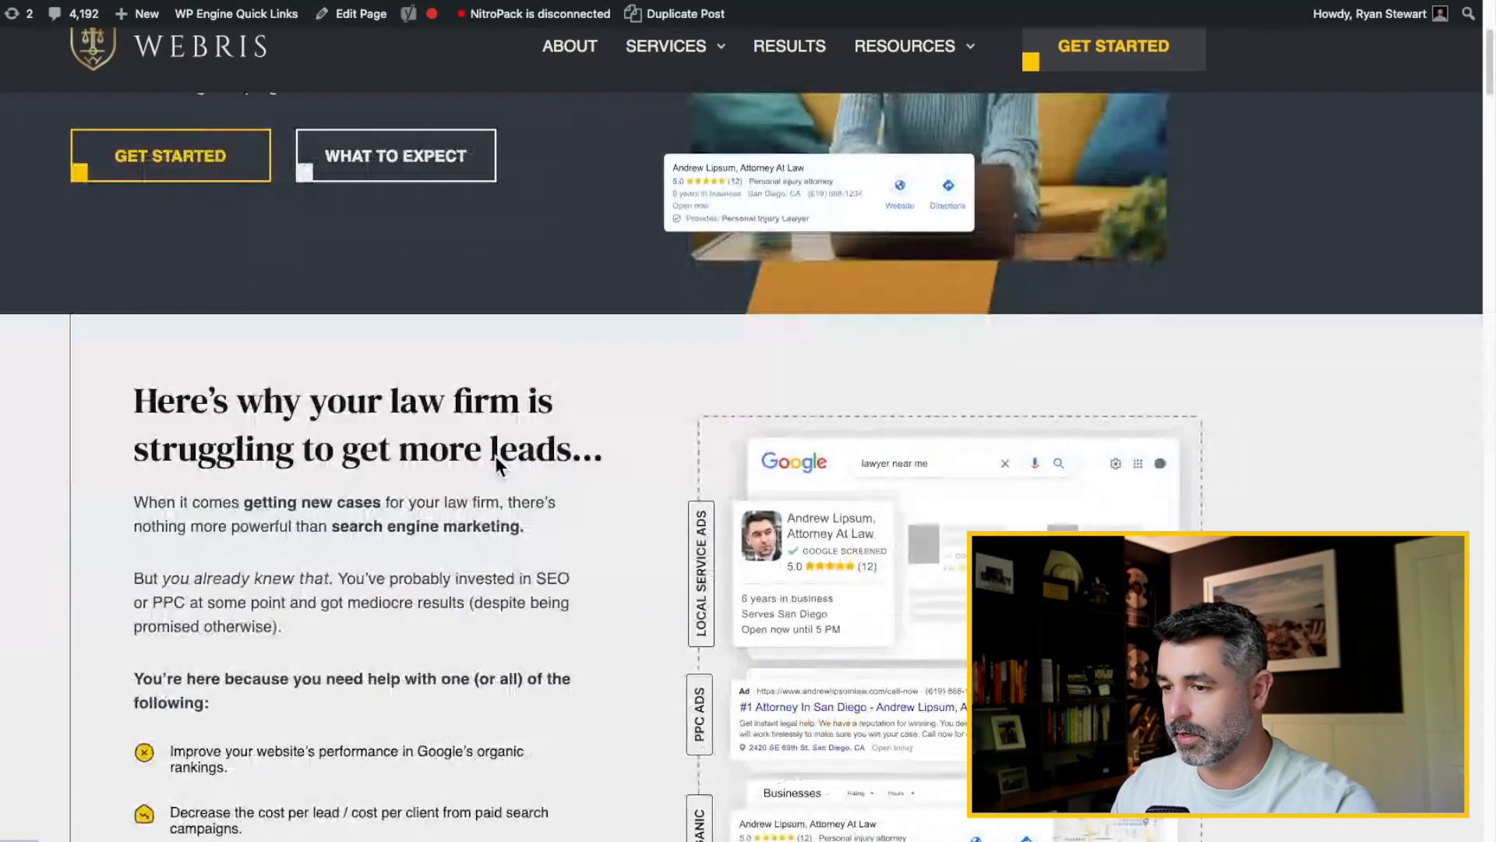
# Scroll the Webris page to the law-firm leads section and blended-strategy quote.
pyautogui.scroll(-3)
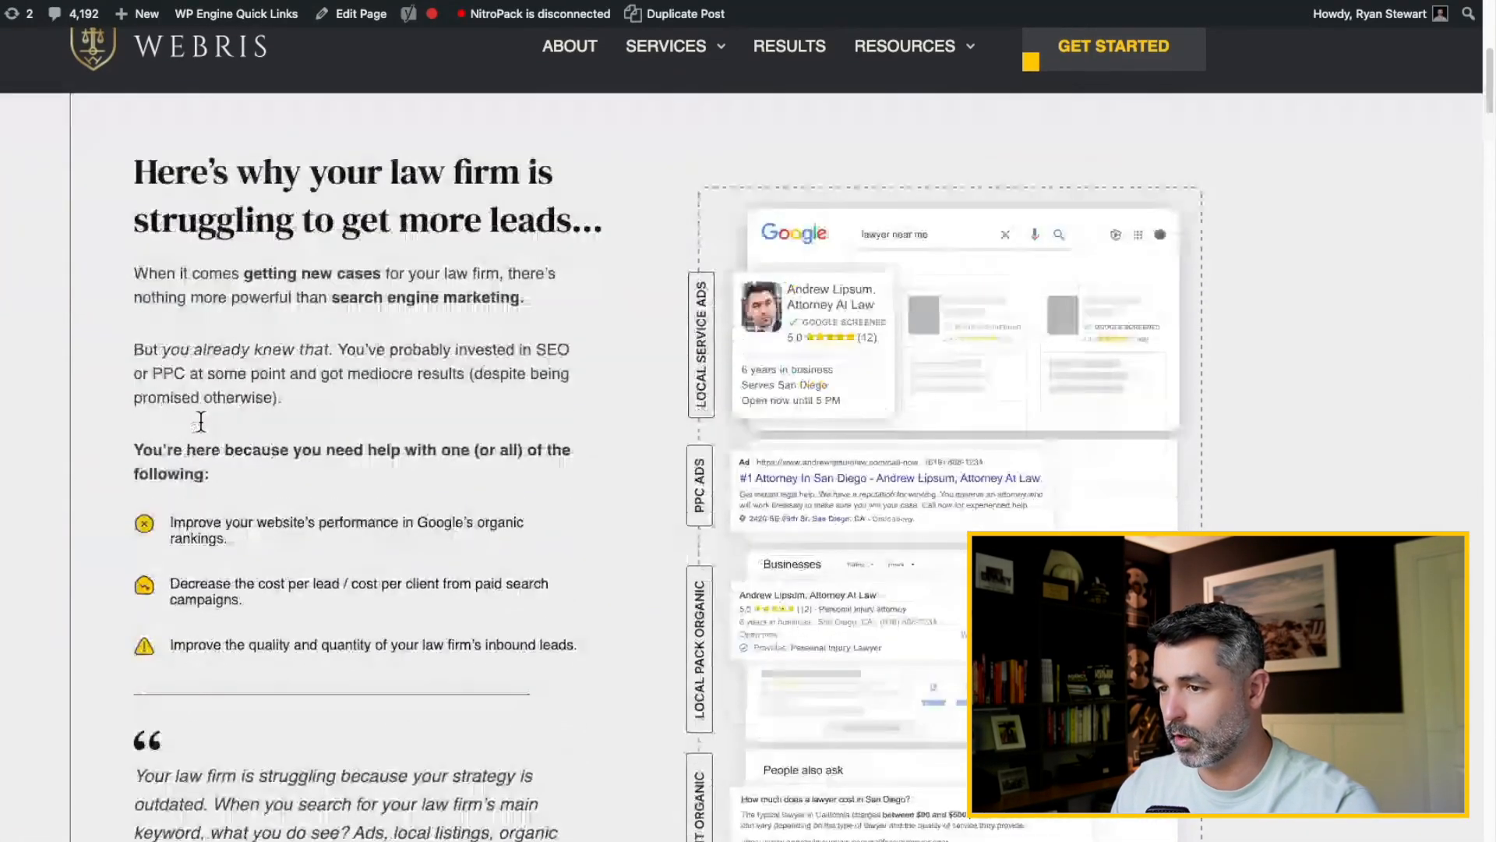
pyautogui.scroll(-3)
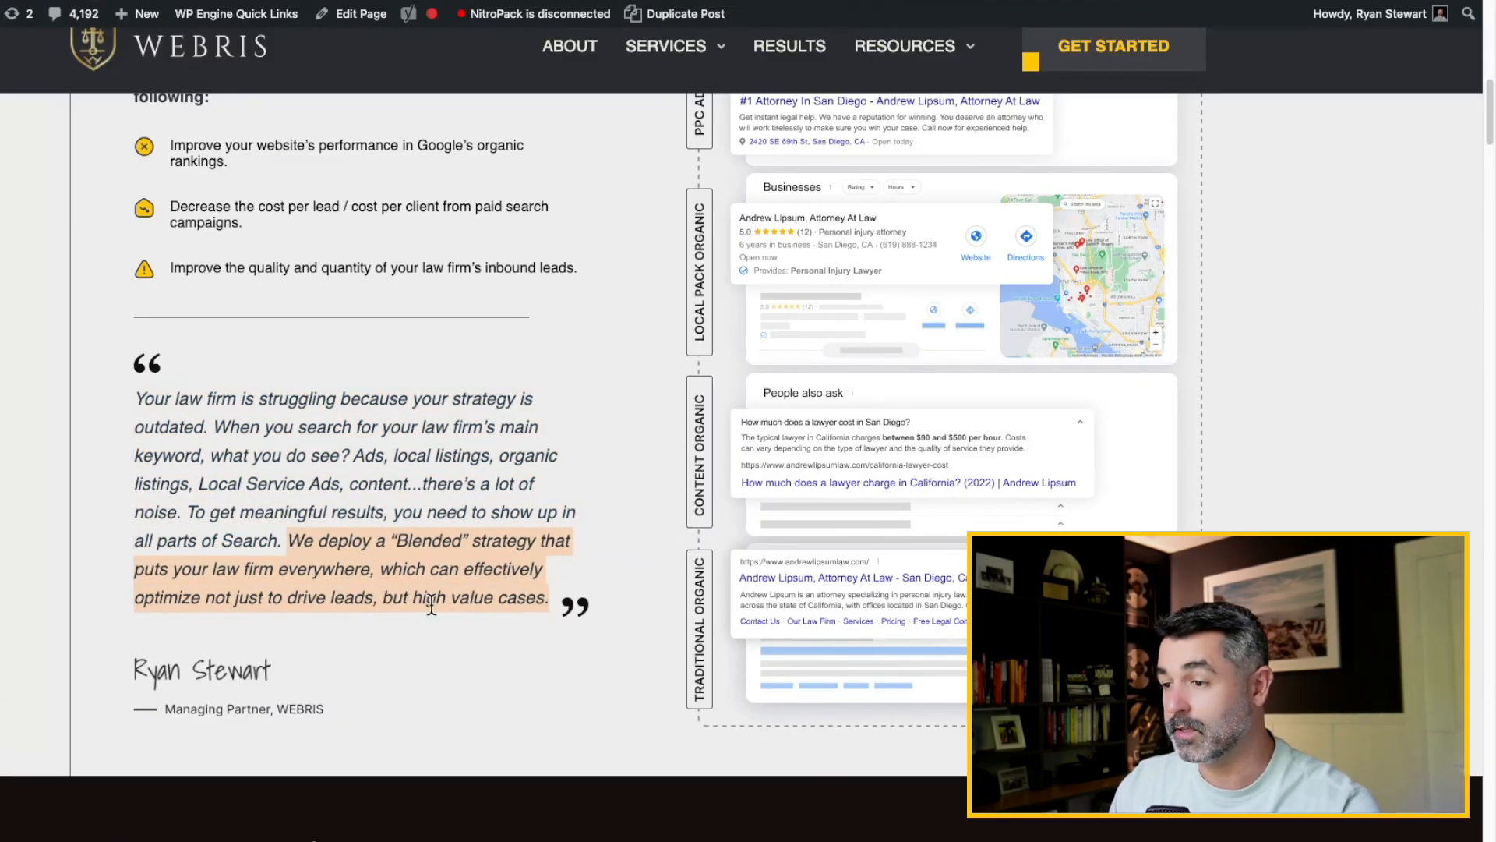
pyautogui.scroll(-3)
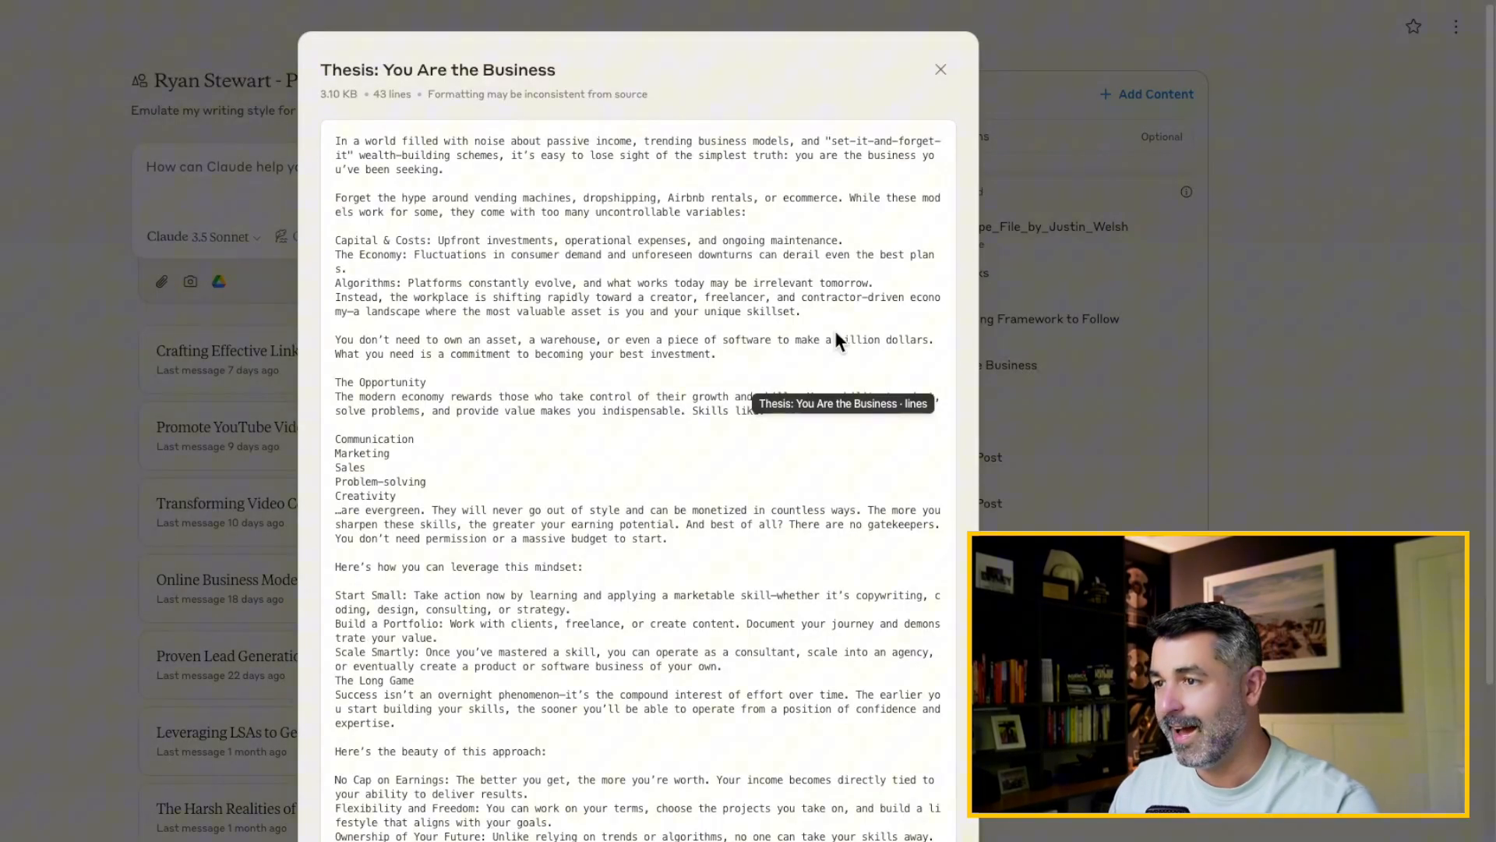
pyautogui.moveTo(403, 188)
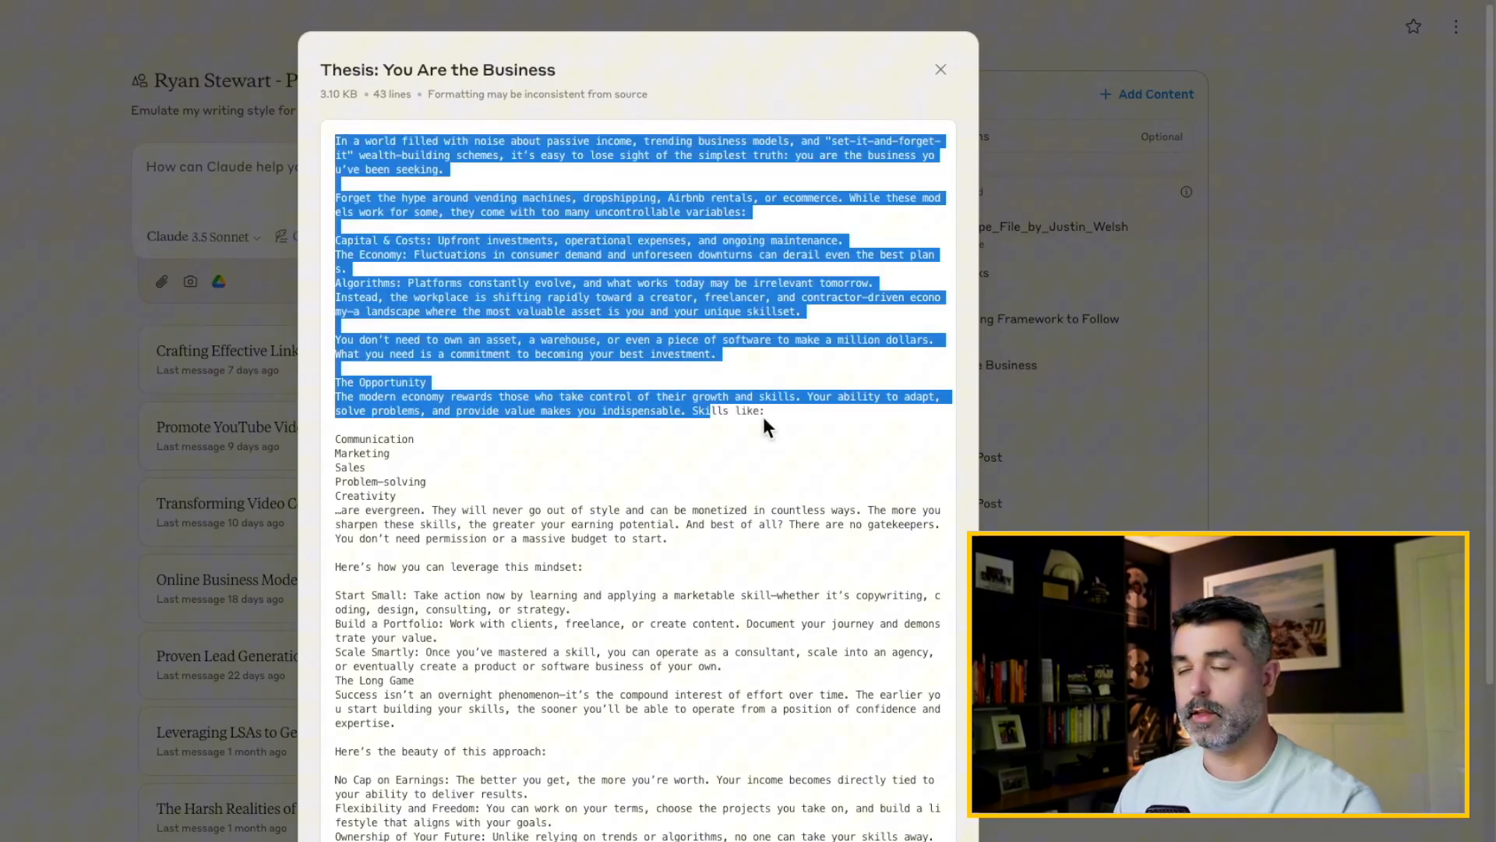
# Highlight 'You Are the Business' in the Thesis preview, then close the preview.
pyautogui.click(769, 424)
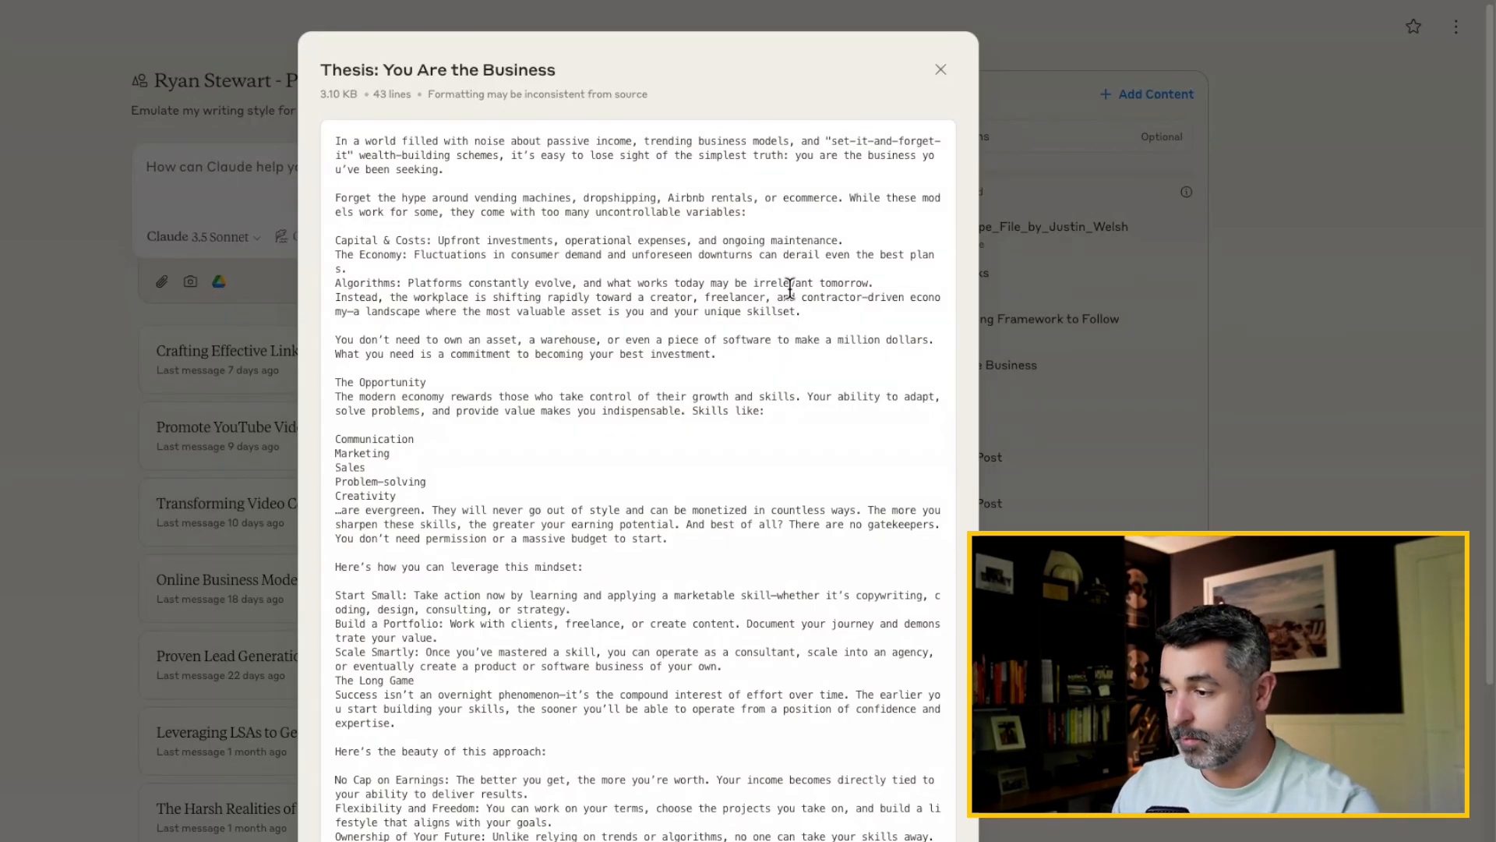
pyautogui.scroll(-3)
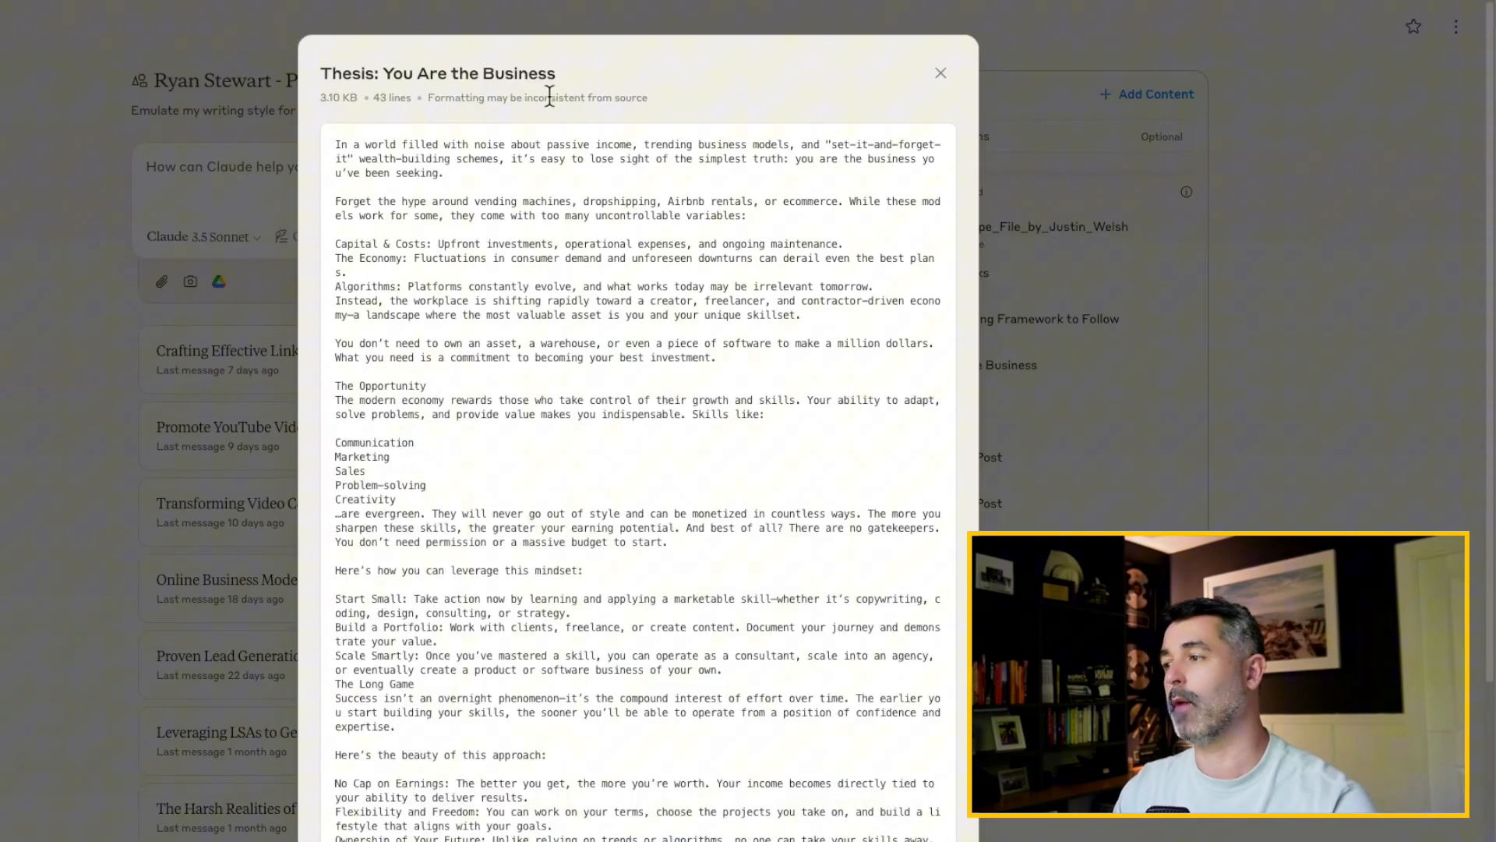
pyautogui.doubleClick(468, 72)
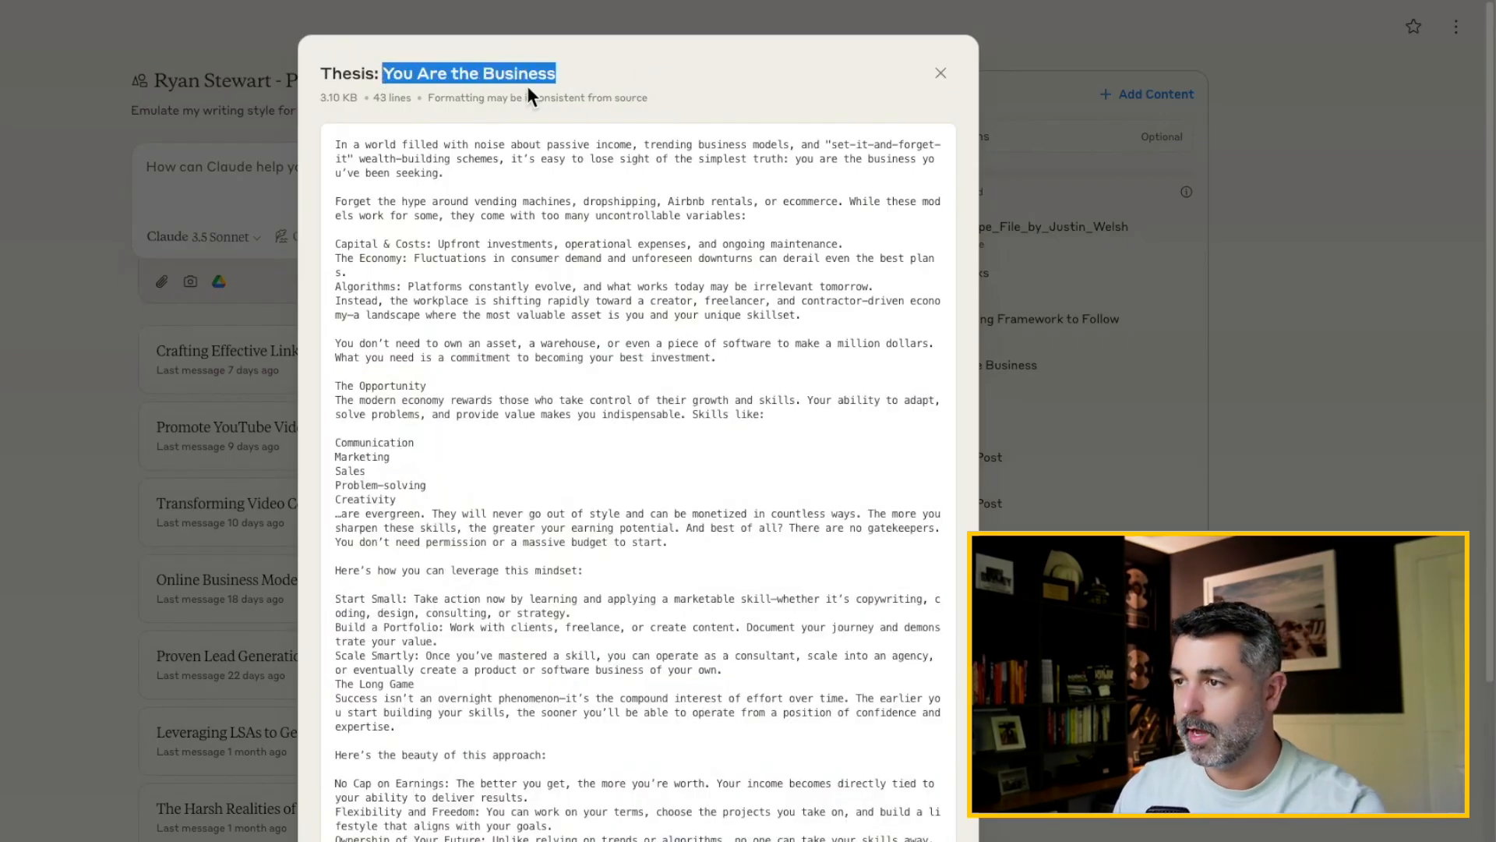
pyautogui.moveTo(344, 75)
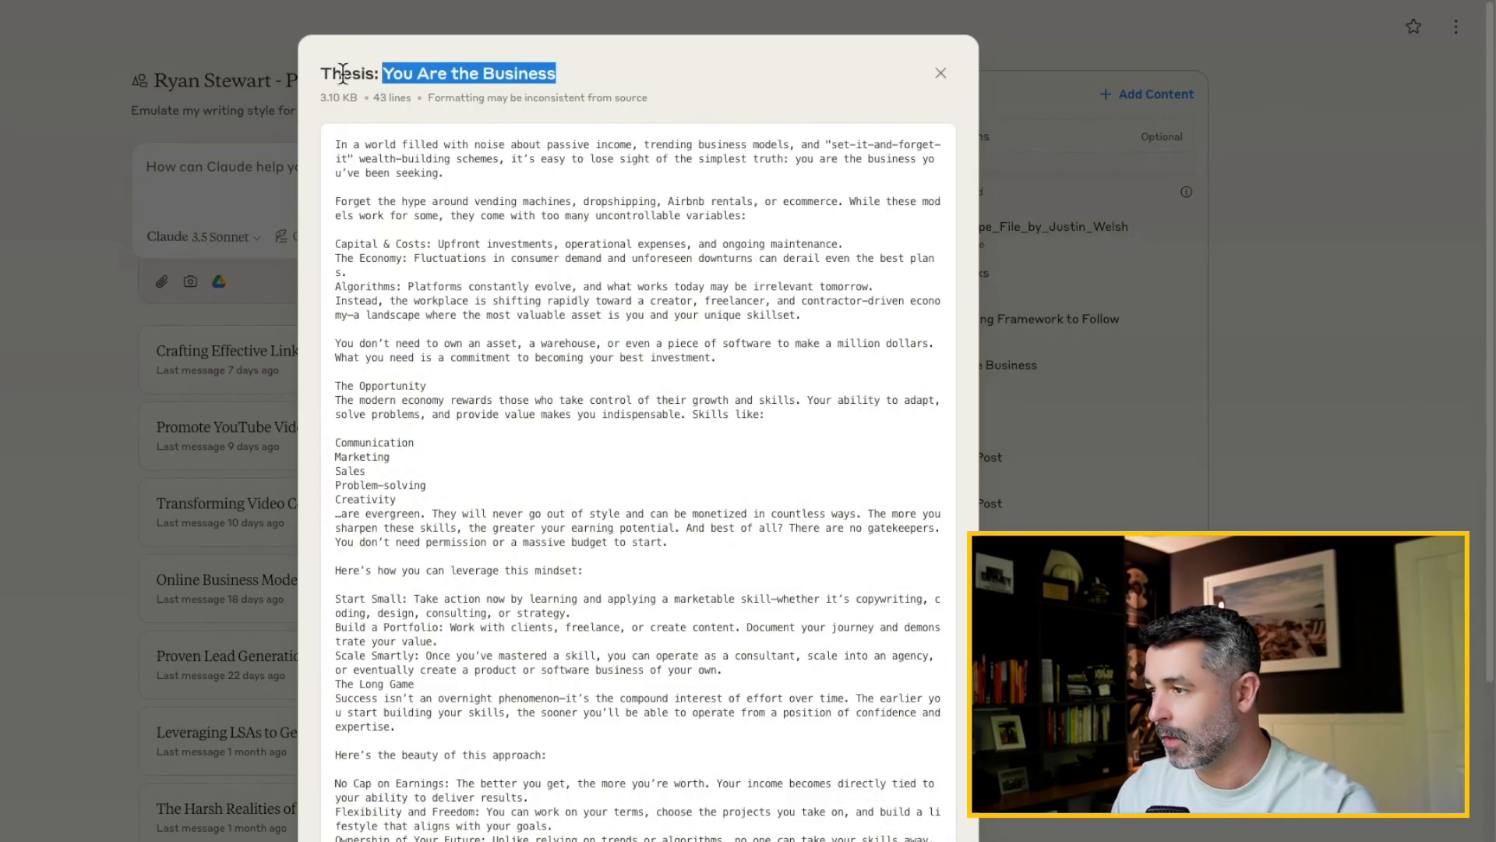
pyautogui.click(940, 72)
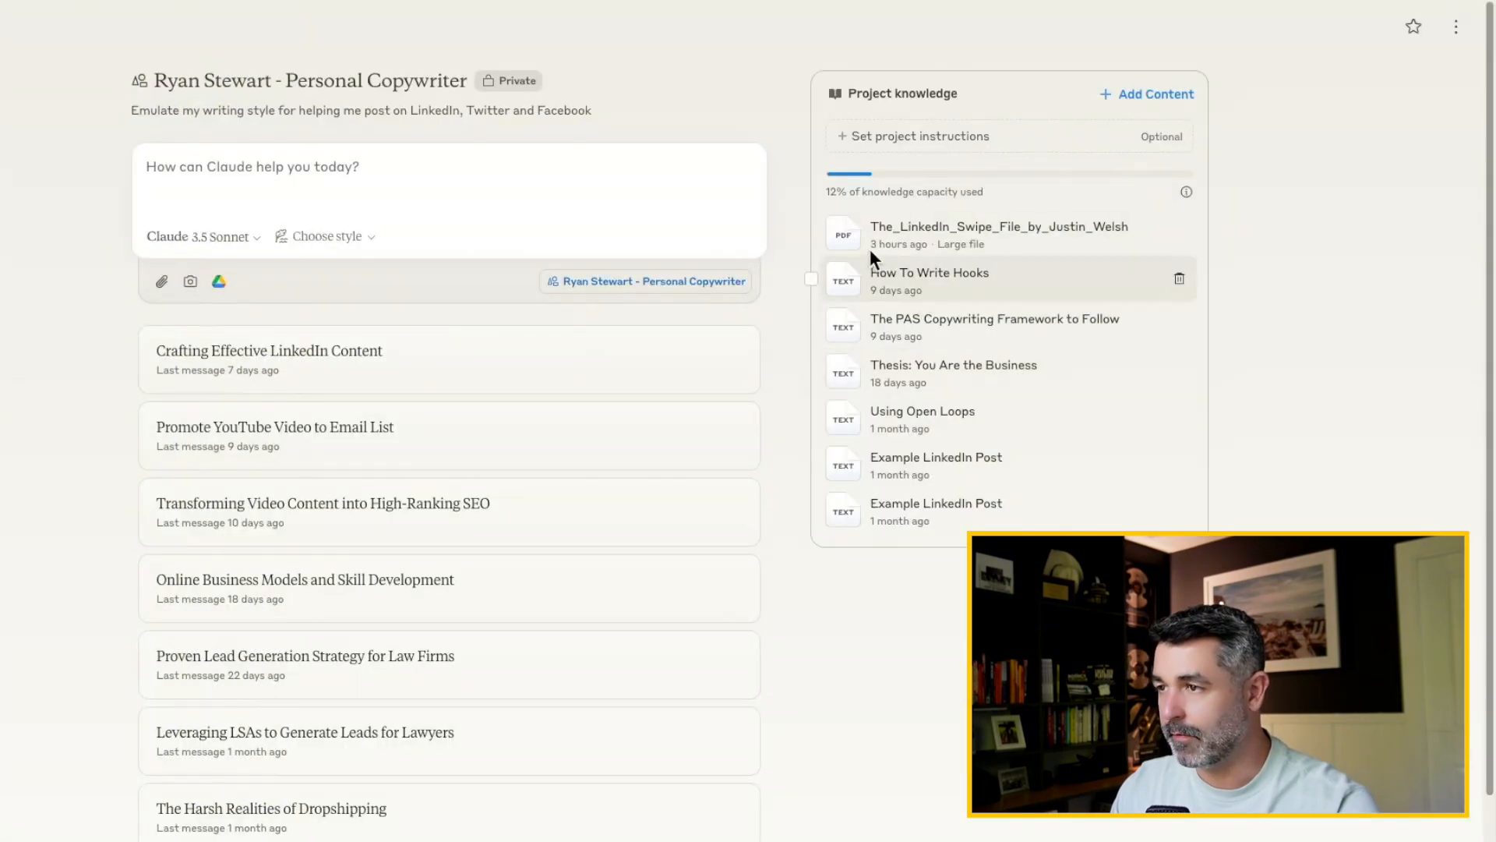
pyautogui.click(998, 235)
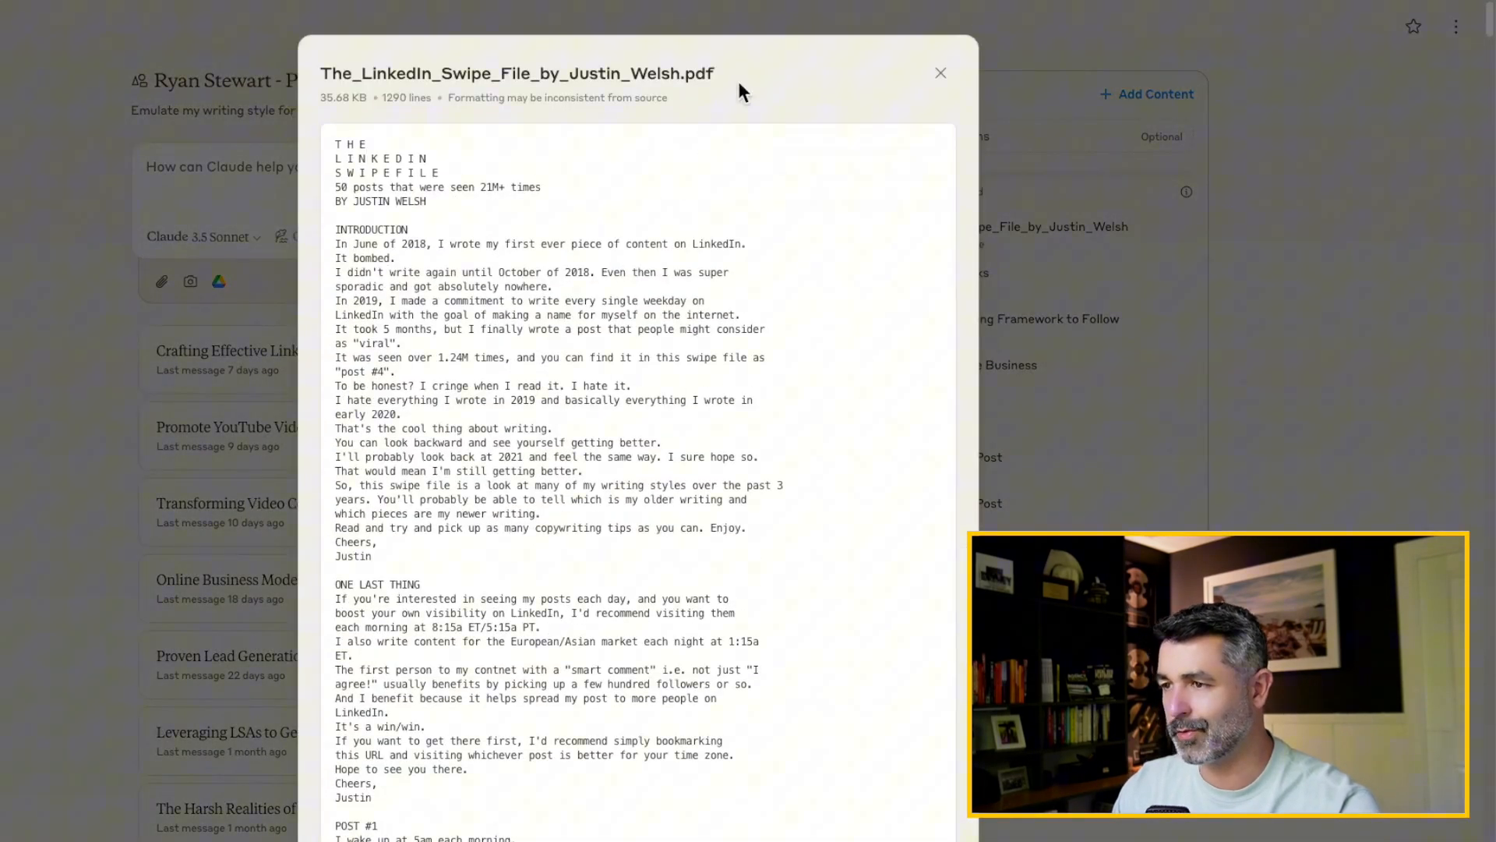
pyautogui.scroll(-3)
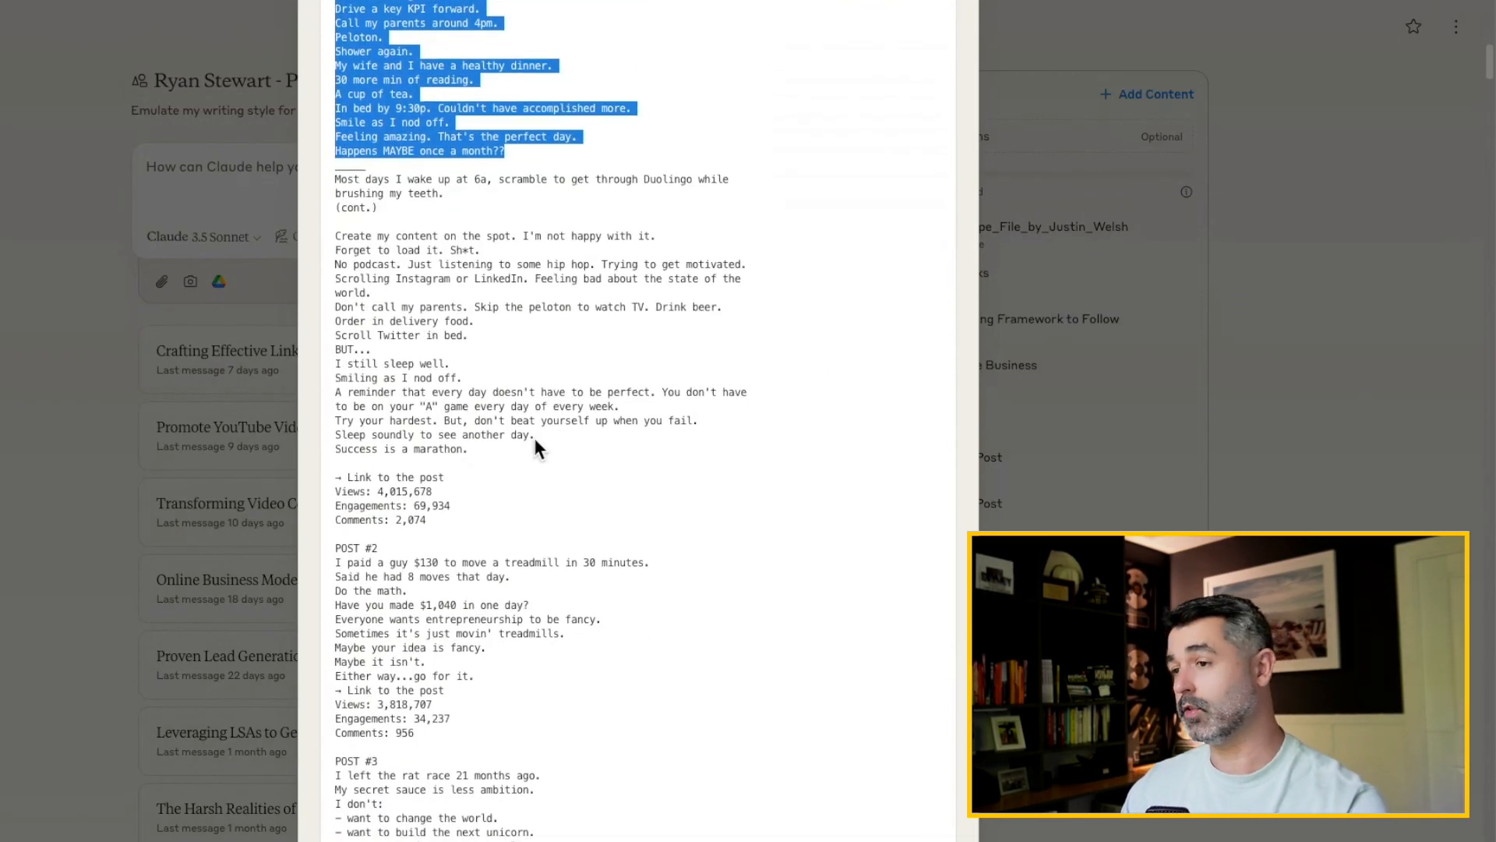
pyautogui.scroll(-3)
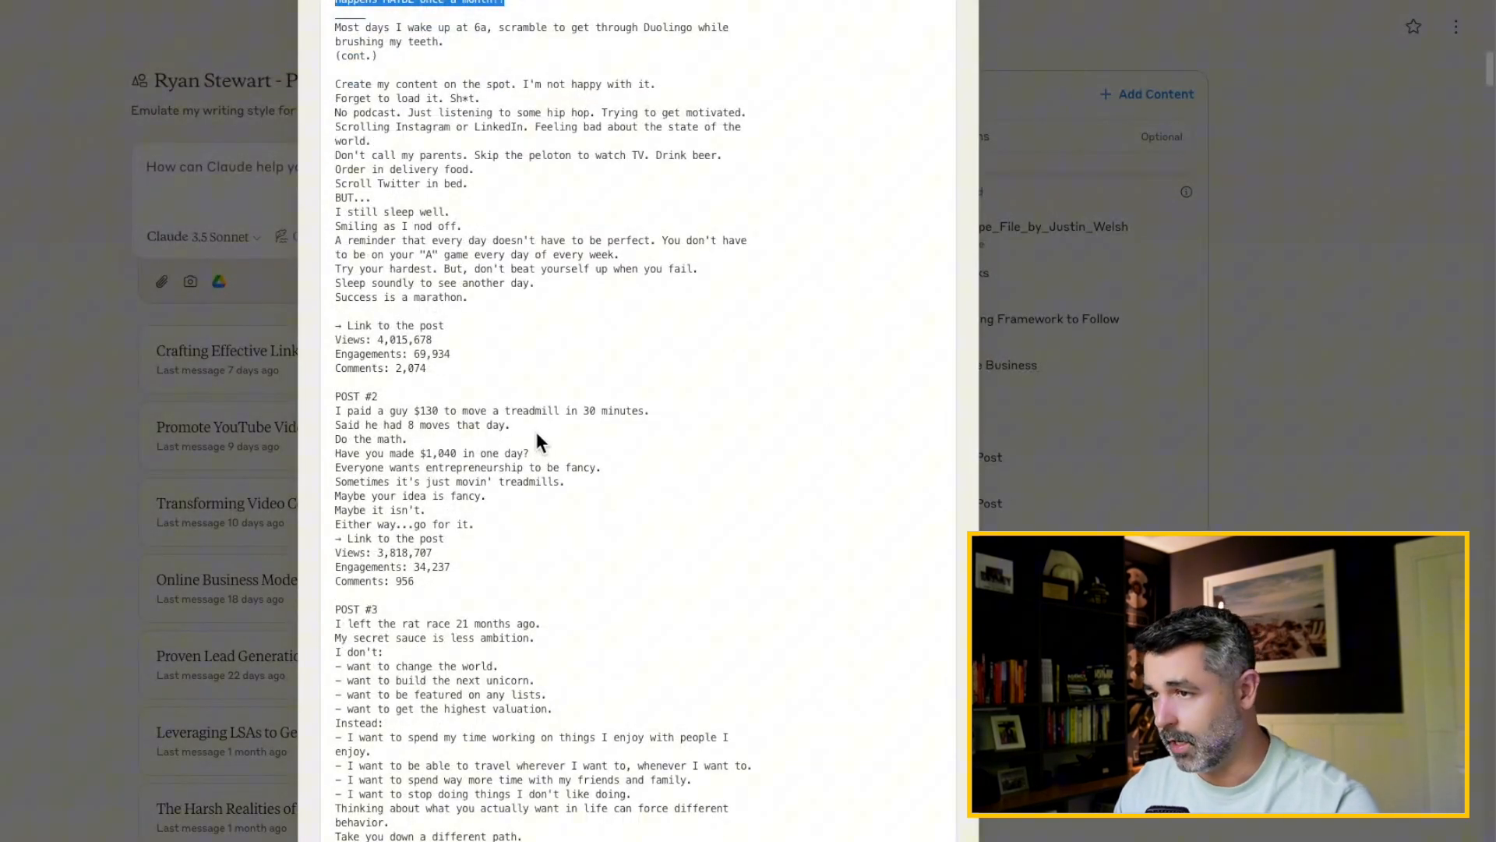
pyautogui.scroll(-3)
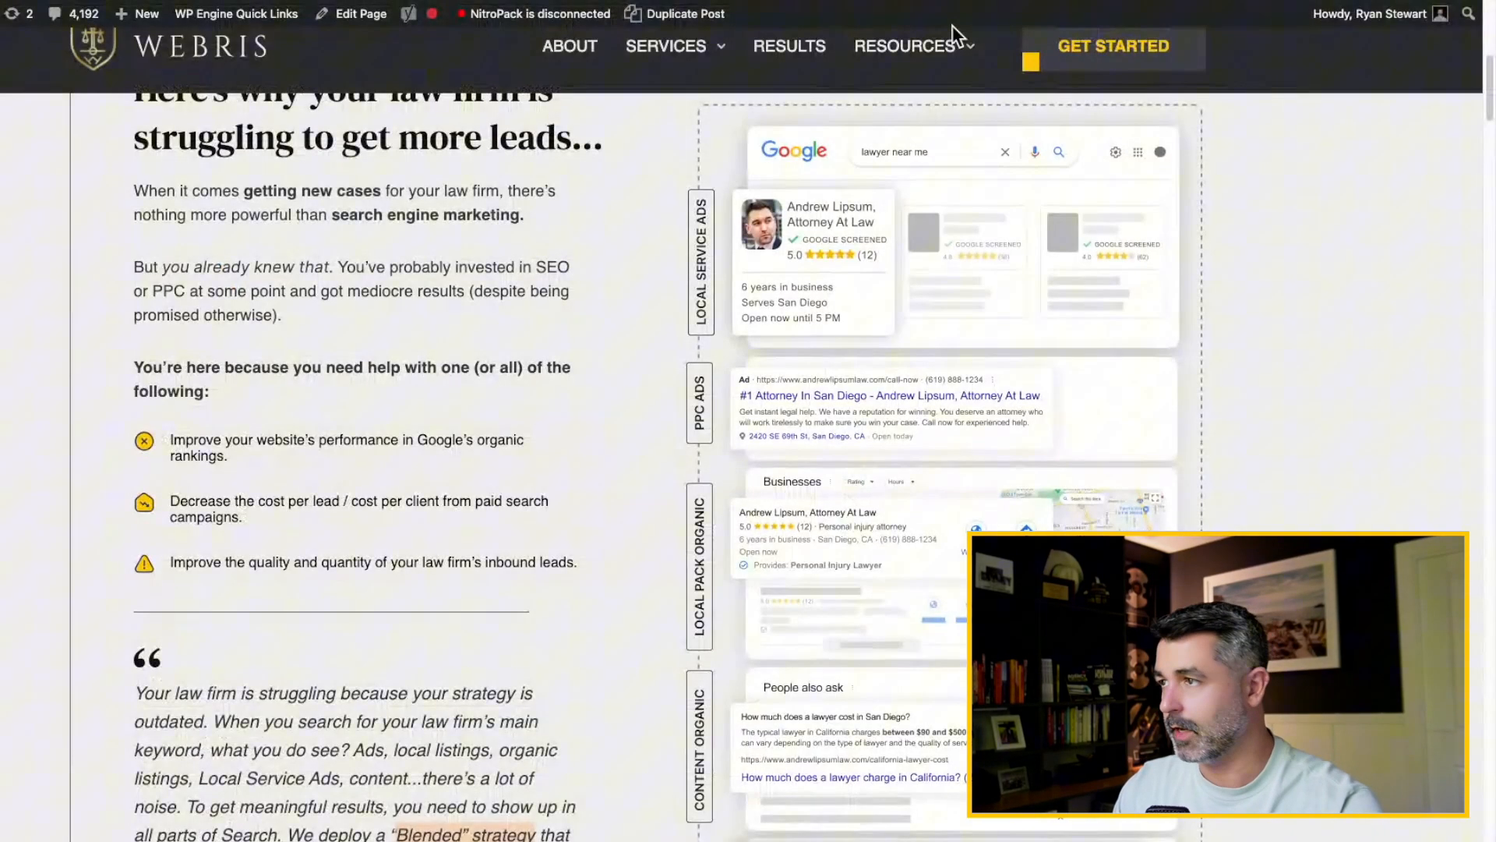
# Go to the Local SEO Playbook For Law Firms book page via the Resources menu.
pyautogui.click(903, 46)
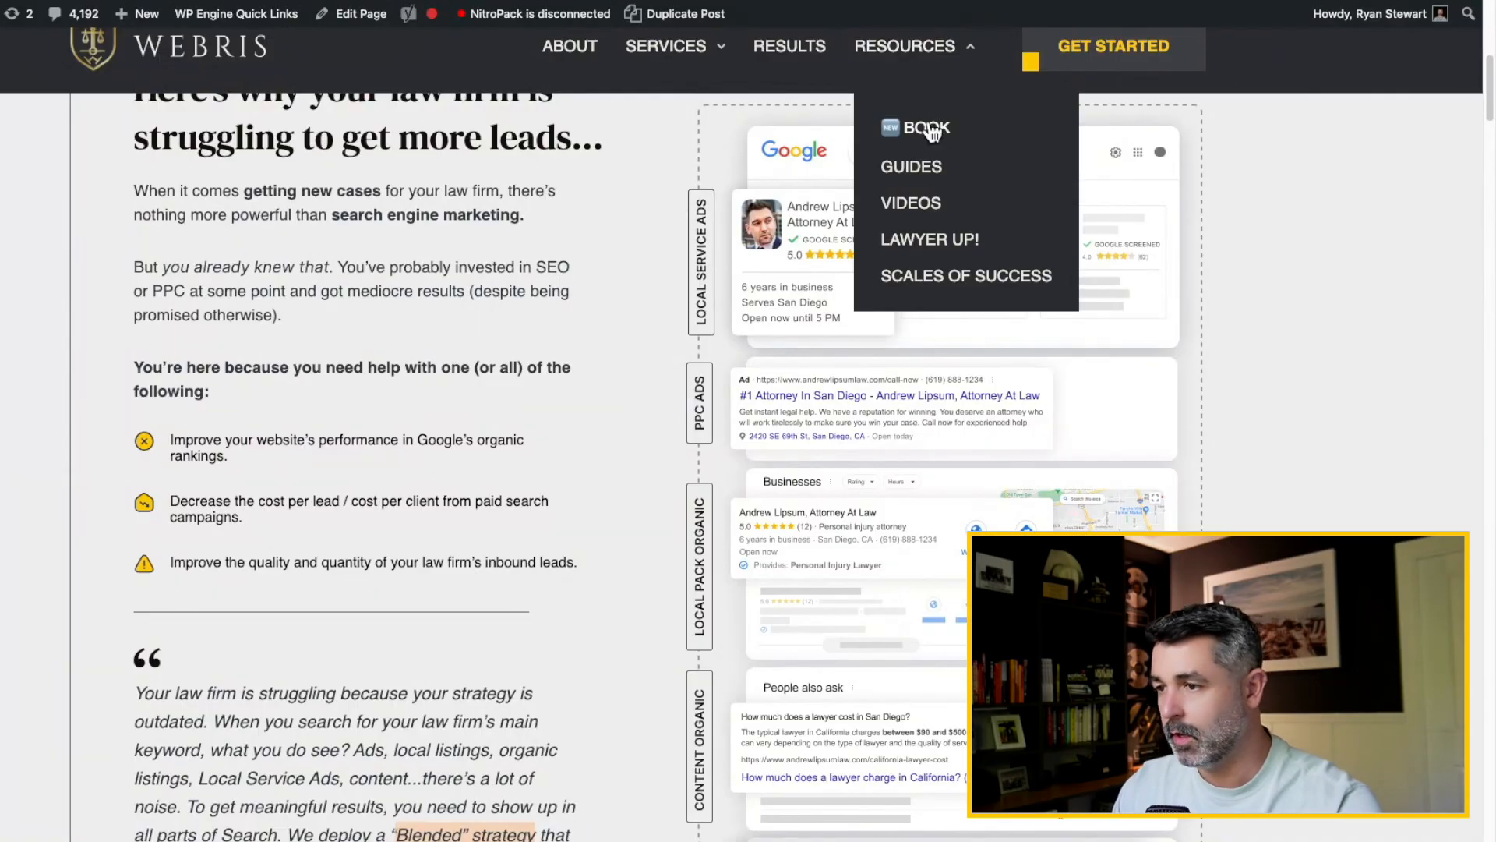
pyautogui.click(927, 127)
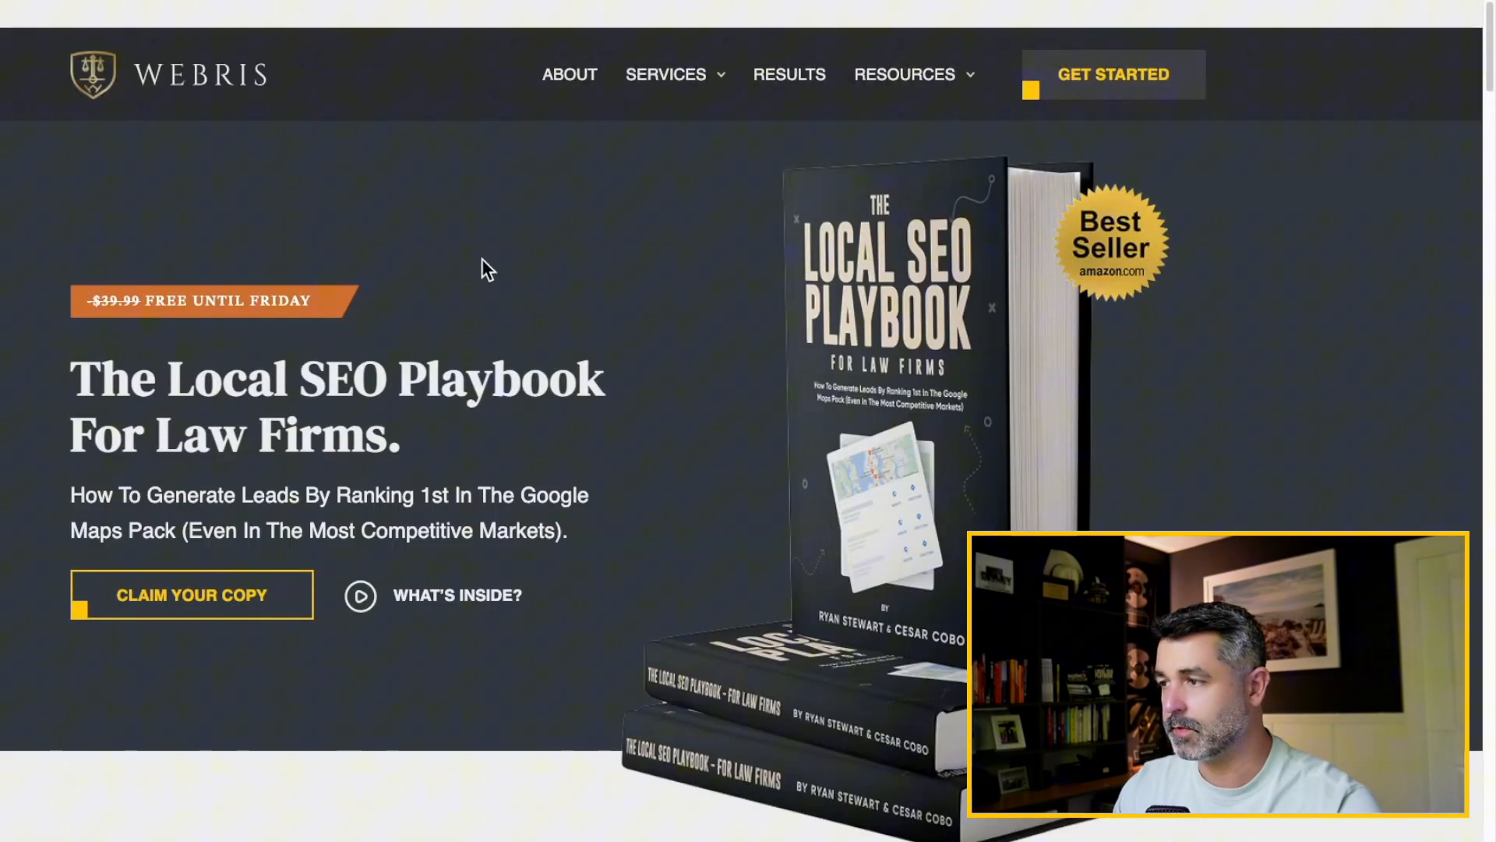
pyautogui.moveTo(86, 377); pyautogui.dragTo(549, 494)
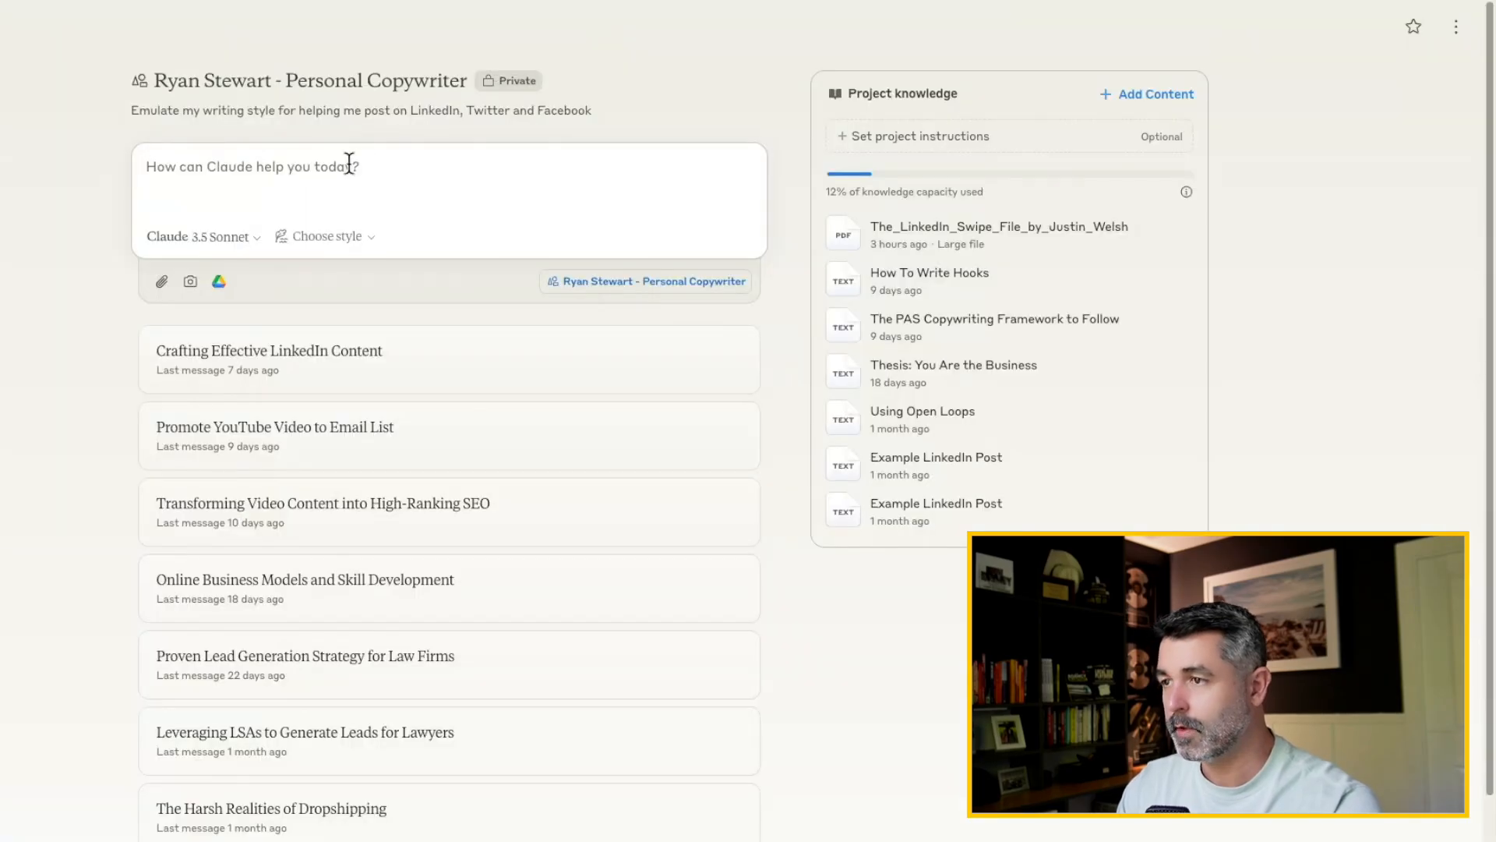
# Send a project chat request for LinkedIn posts with the Google Doc book link attached.
pyautogui.write('https://docs.google.com/document/d/1ZrUmYcMNWb0f9-Uo94lQVOsNdovPrQP9tiZ_Gn6rVXM/edit?tab=t.0')
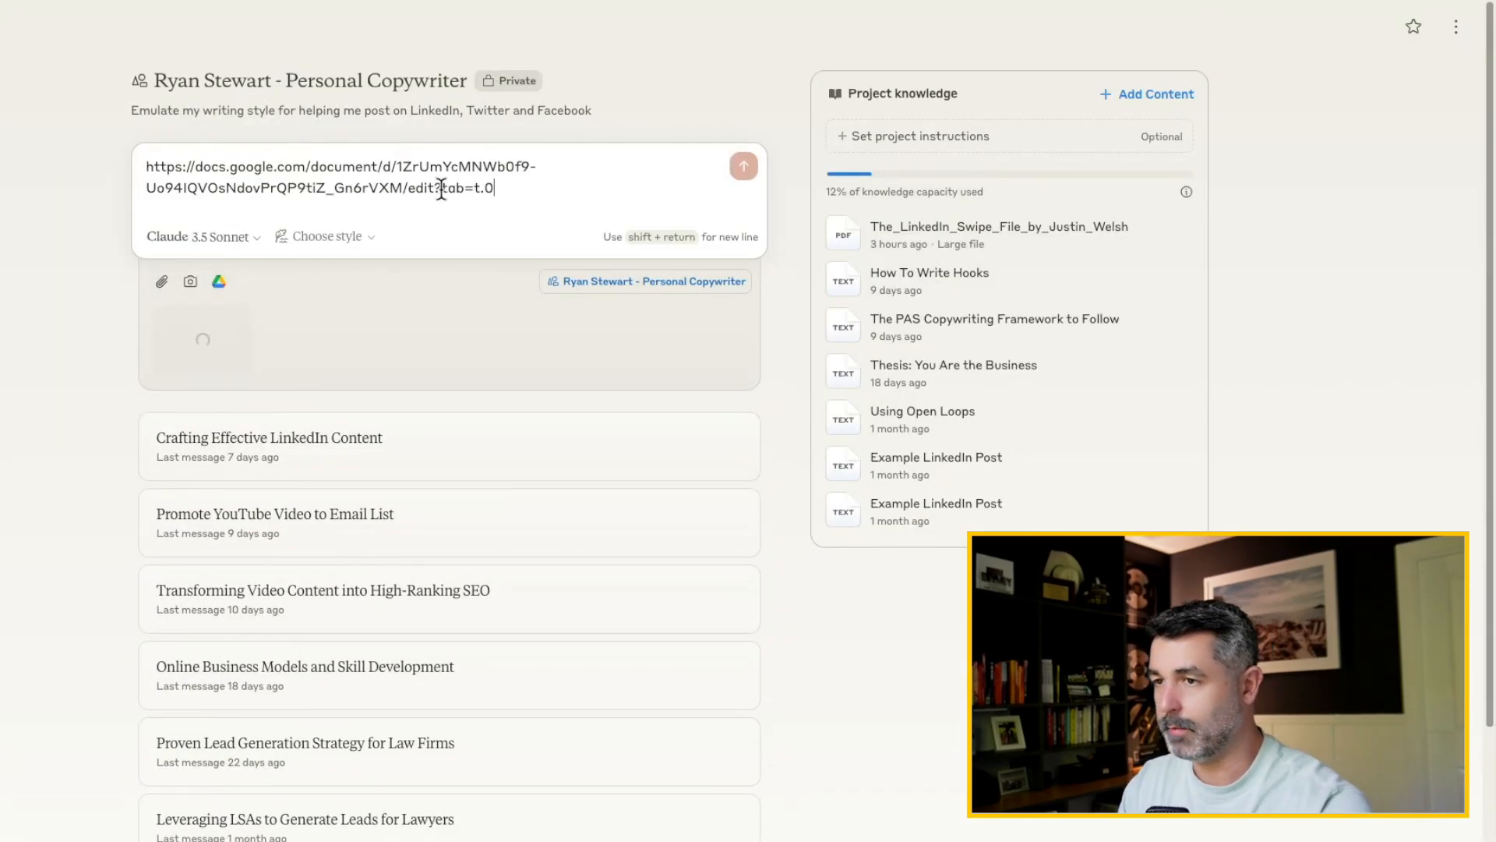
pyautogui.write('i need help writing linkedin posts to promote the book attached.')
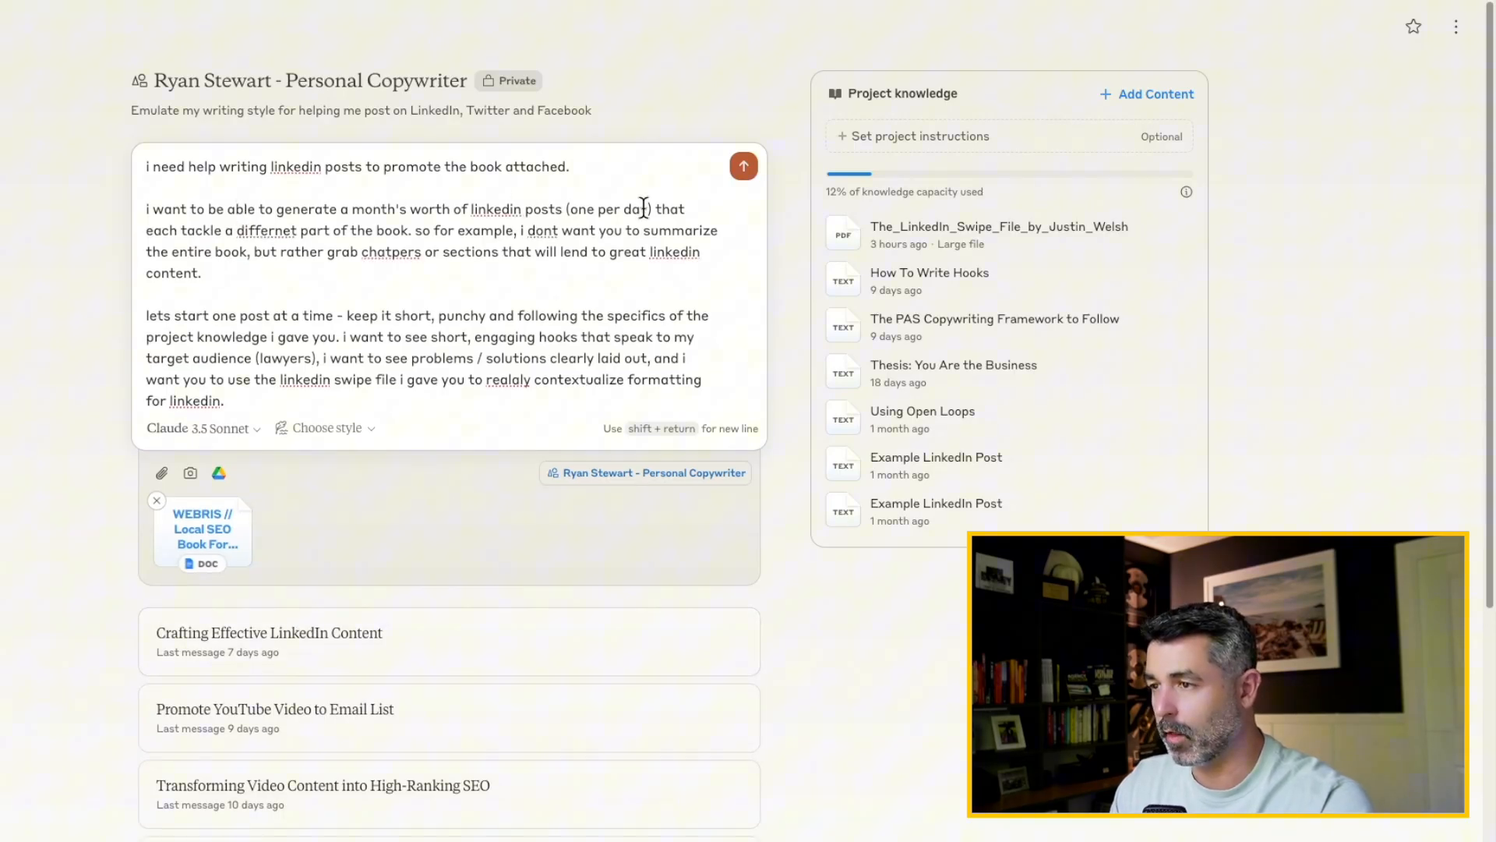
pyautogui.moveTo(586, 209); pyautogui.dragTo(648, 209)
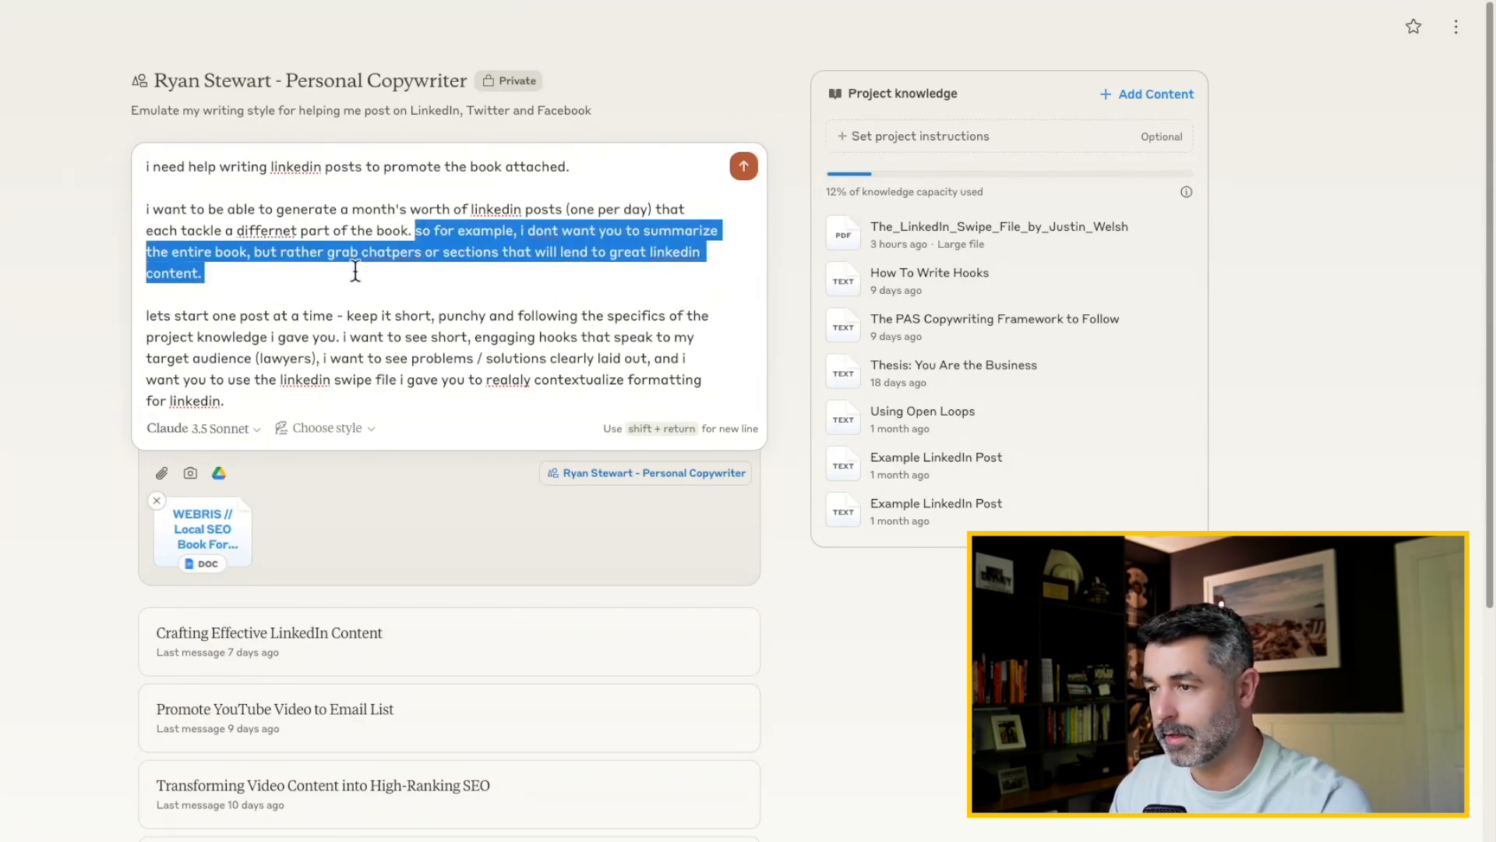
pyautogui.moveTo(334, 294)
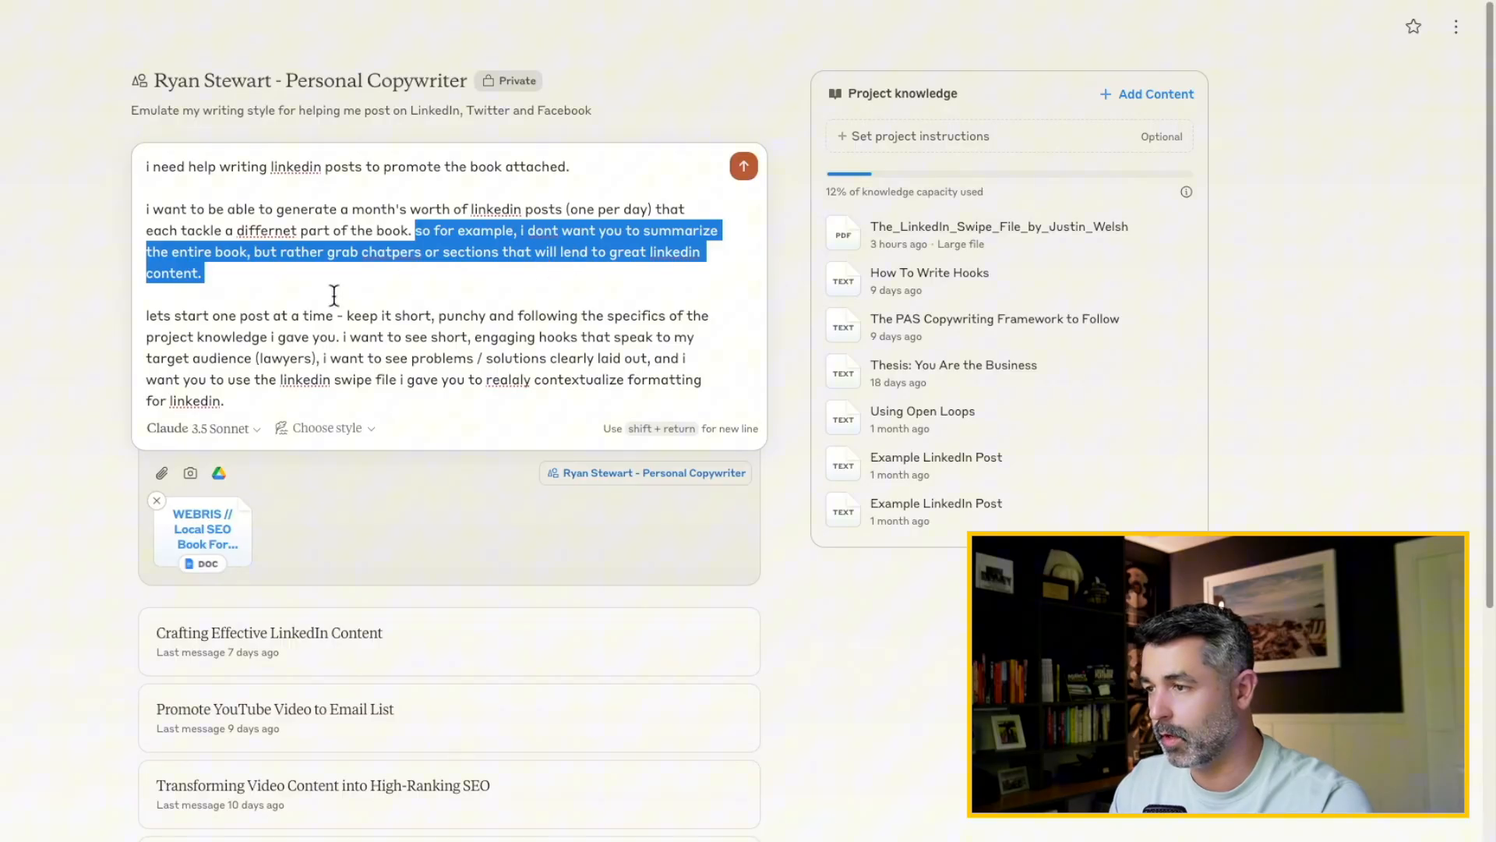
pyautogui.click(348, 312)
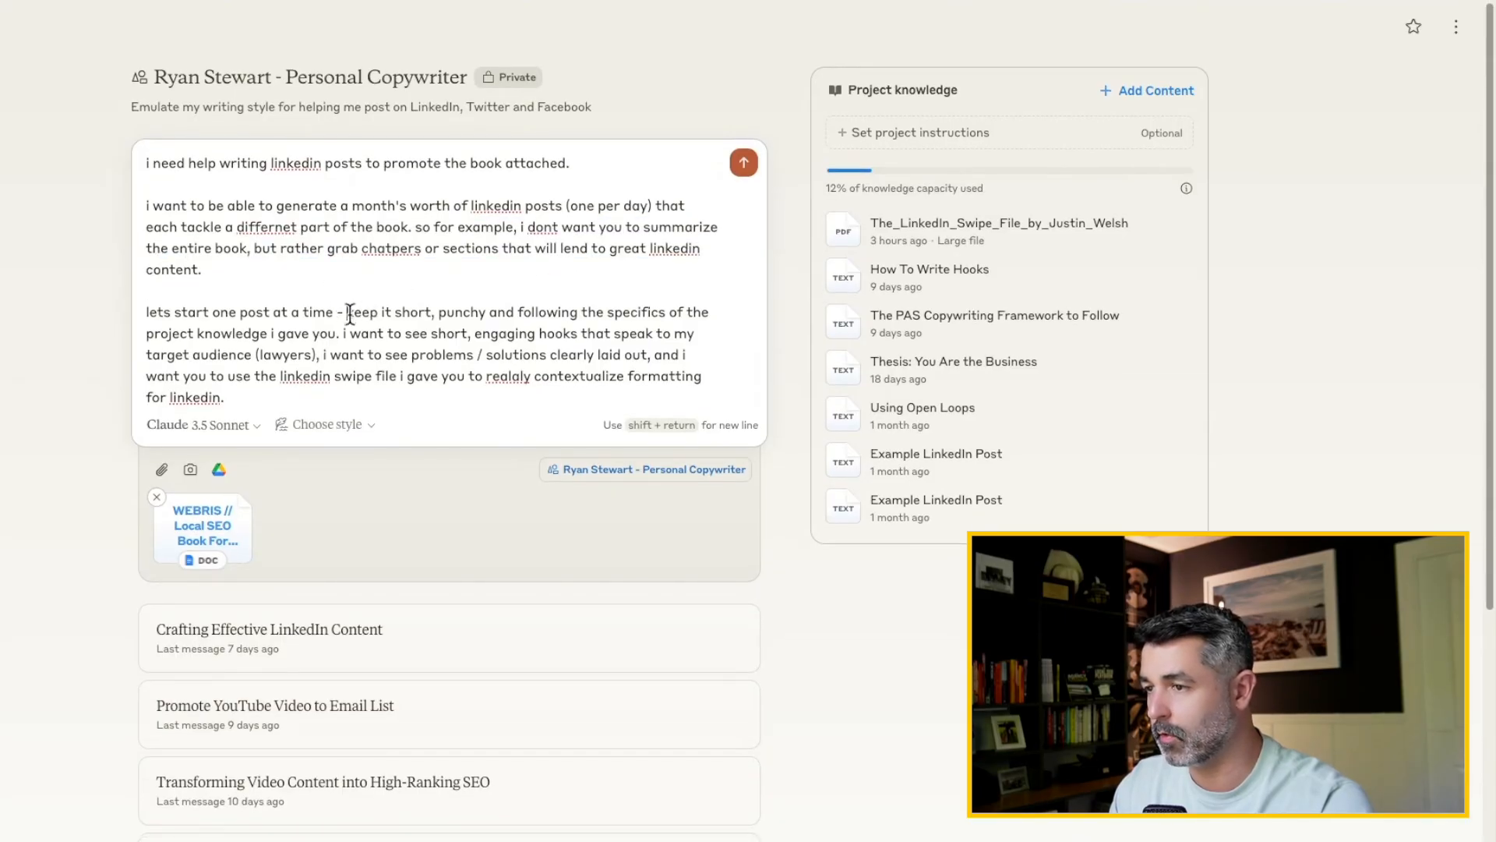
pyautogui.moveTo(346, 311); pyautogui.dragTo(367, 333)
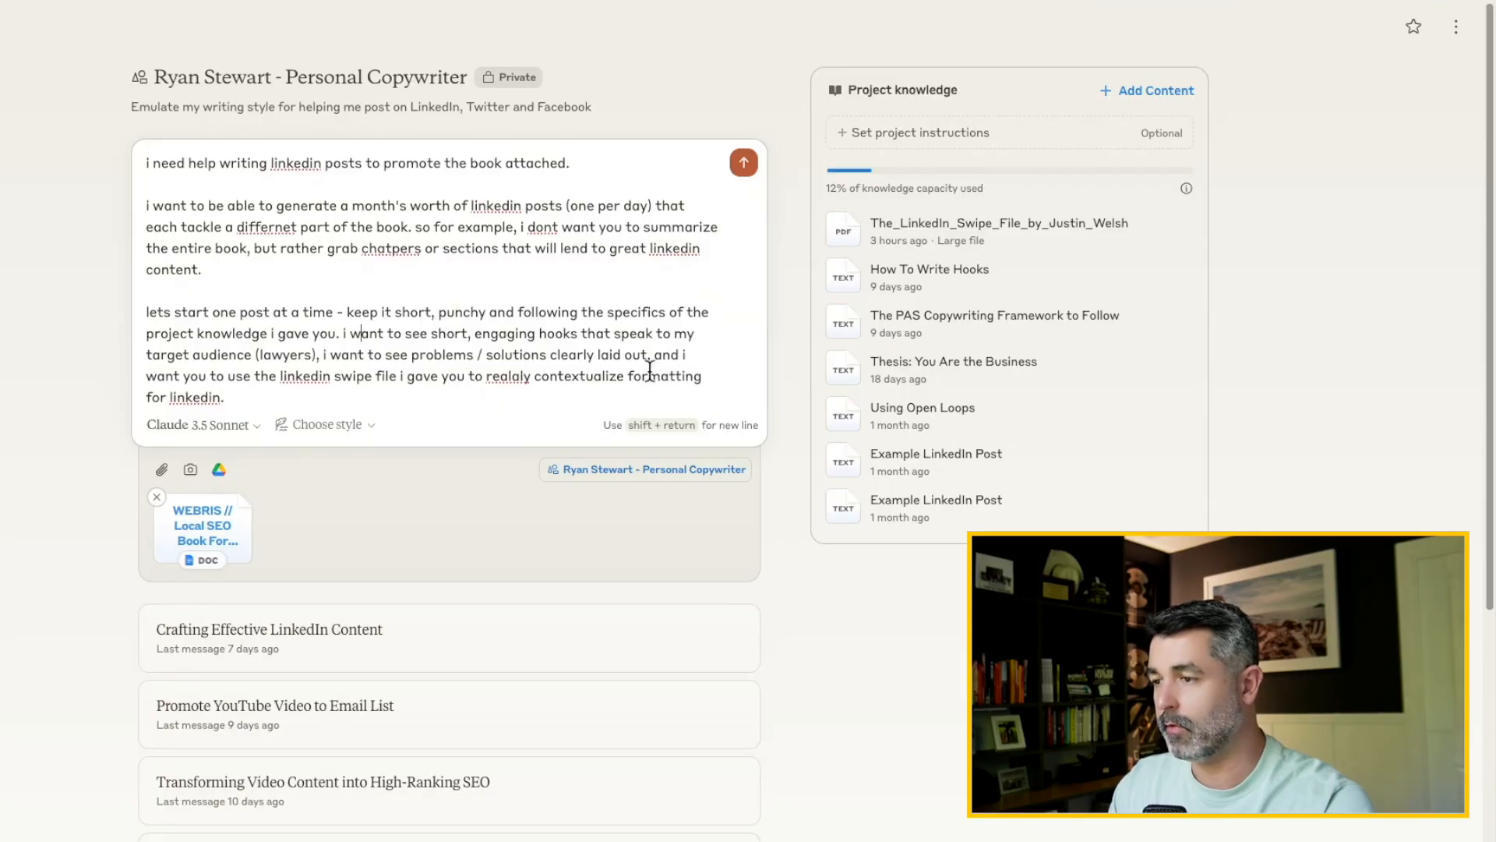
pyautogui.moveTo(145, 311); pyautogui.dragTo(383, 386)
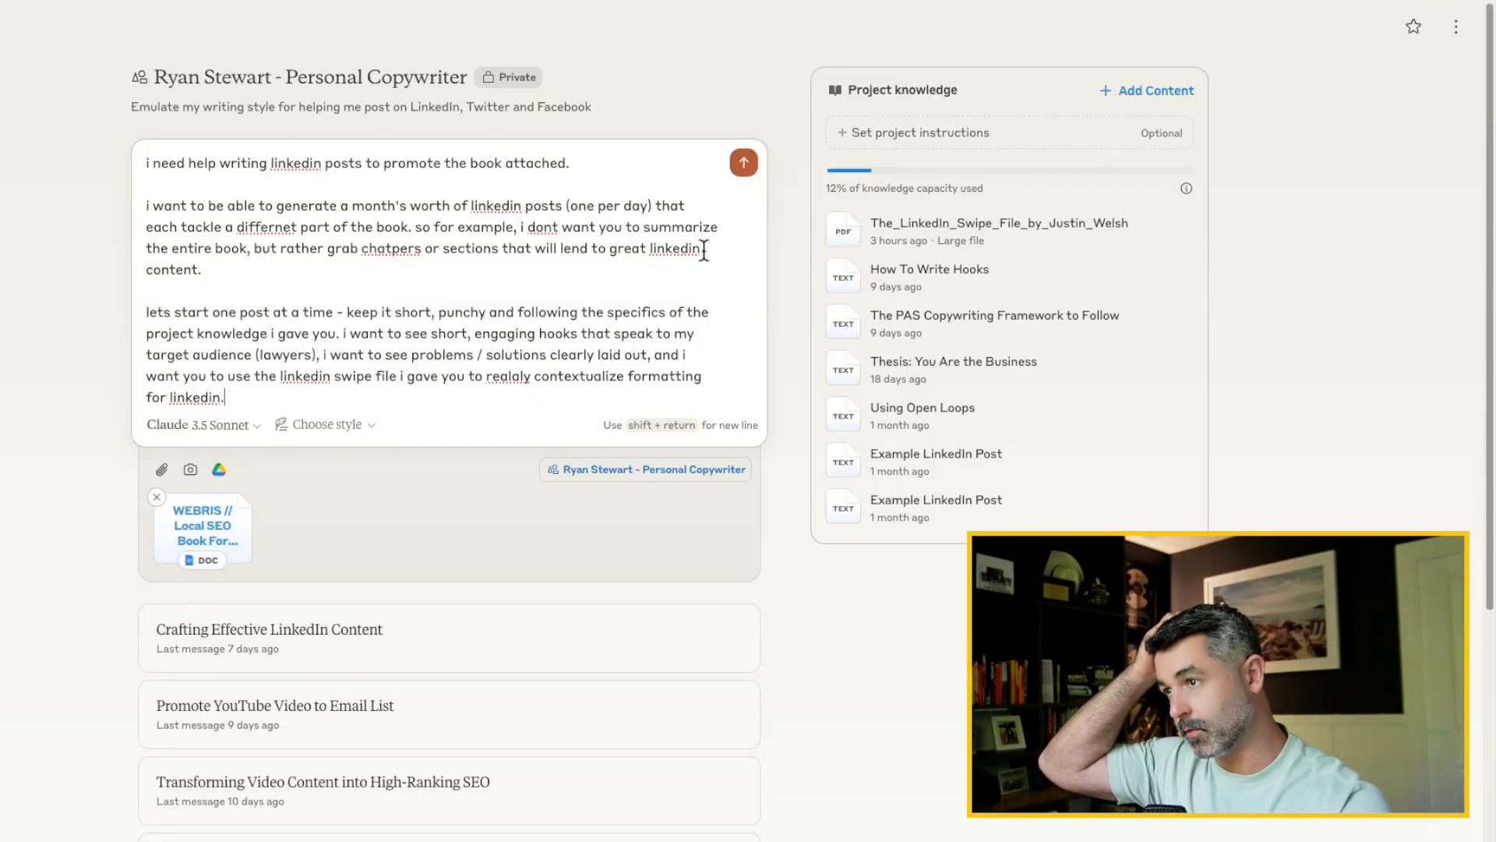
pyautogui.click(743, 162)
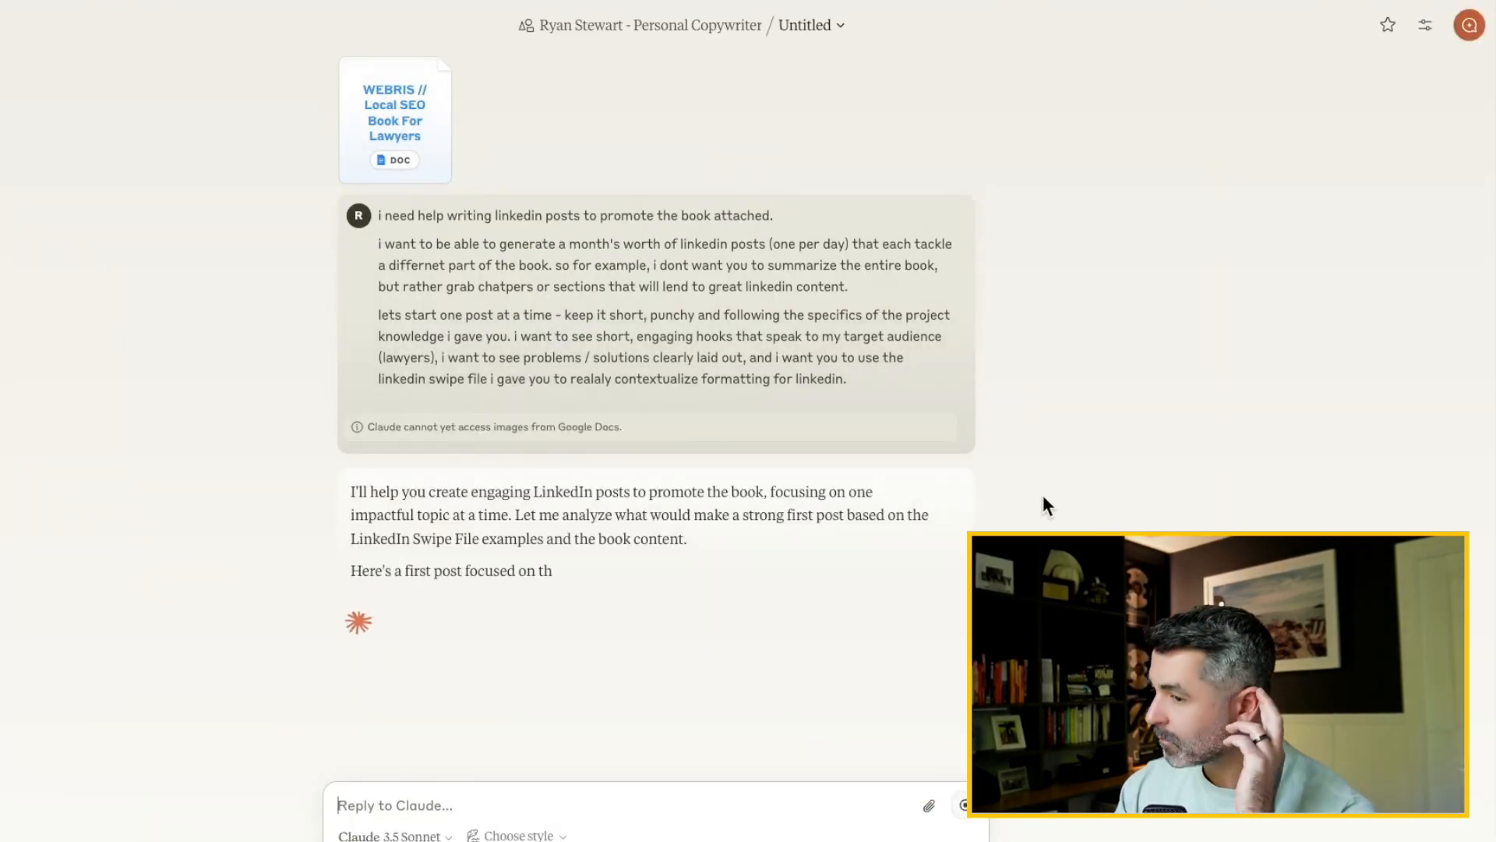
# Read the draft post and highlight its hook 'Legal PPC is burning your money.'.
pyautogui.scroll(-3)
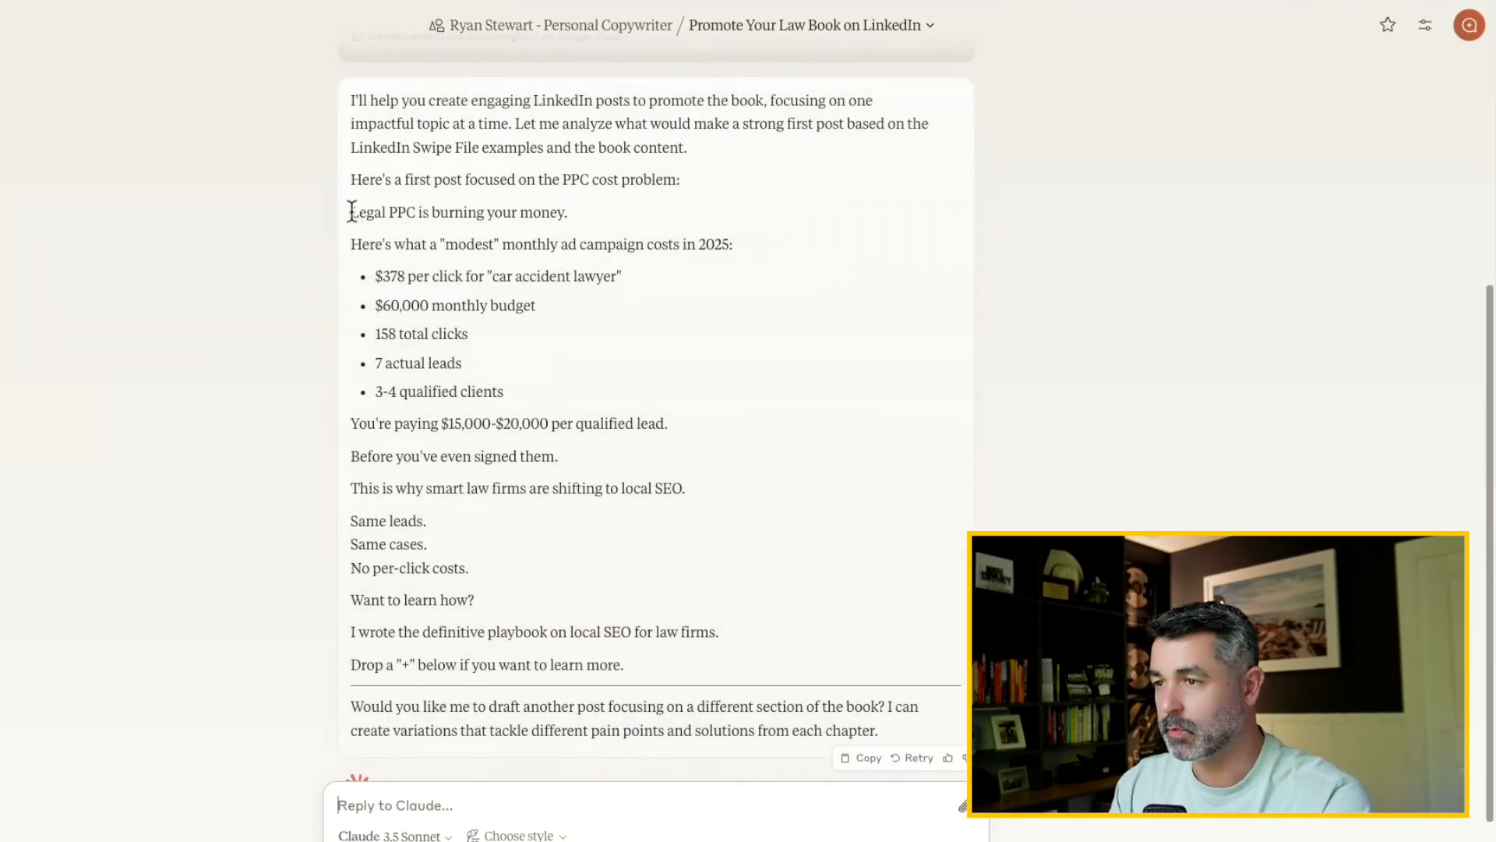
pyautogui.moveTo(350, 212); pyautogui.dragTo(566, 212)
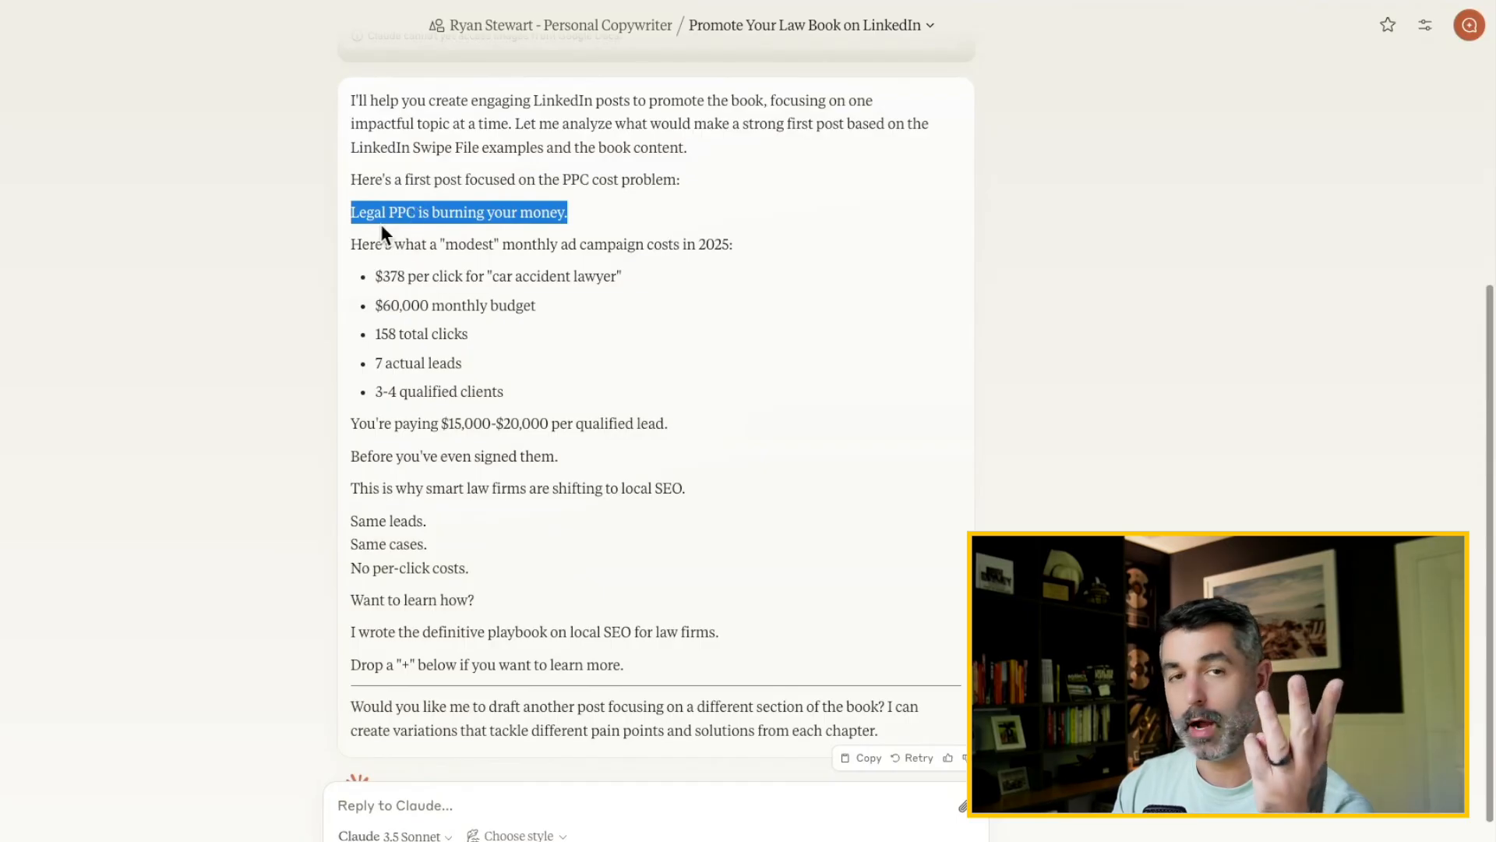
pyautogui.doubleClick(402, 212)
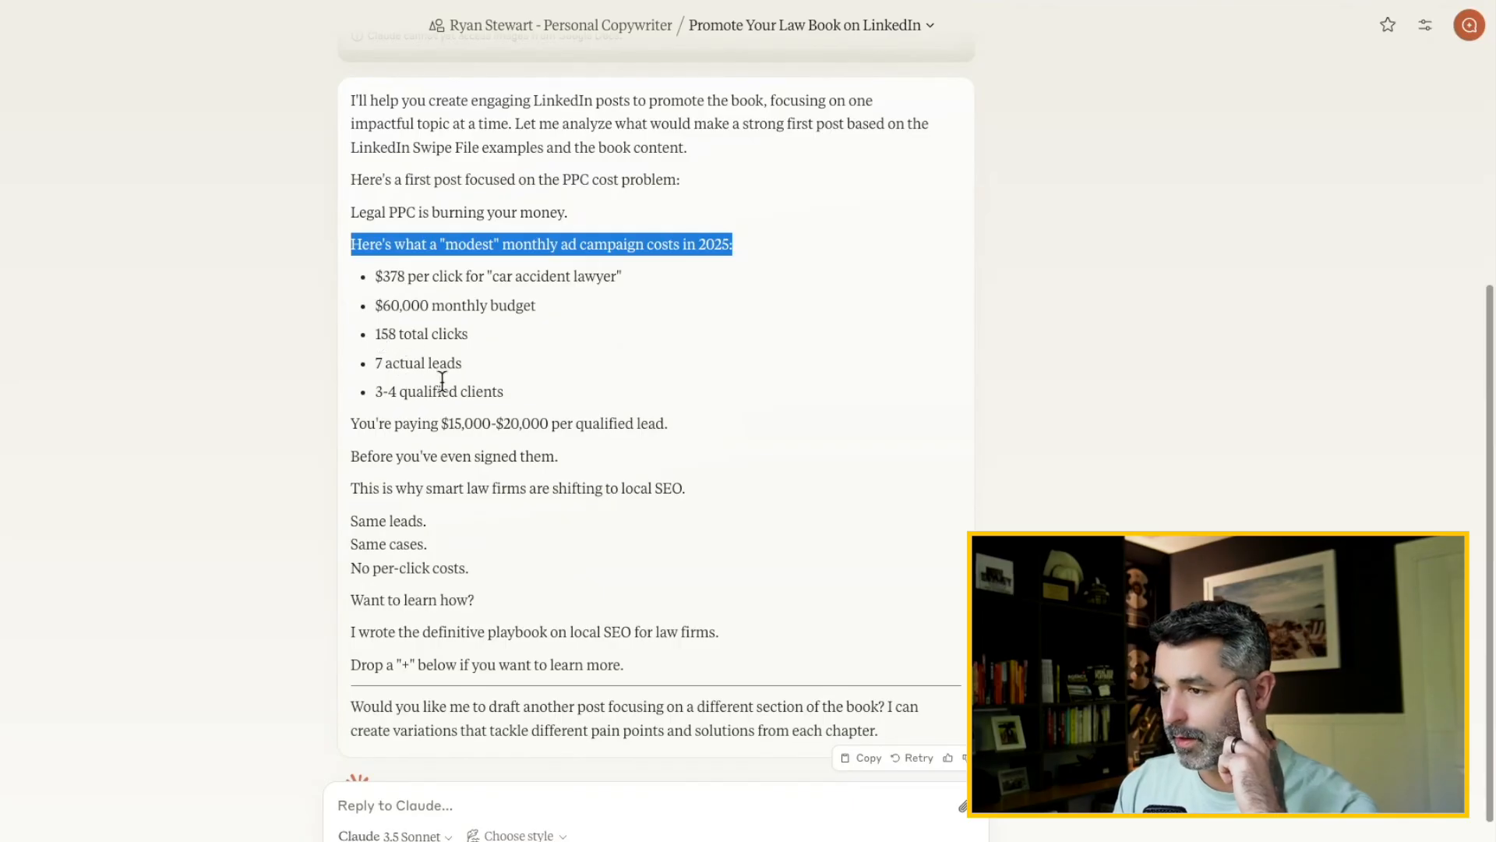
pyautogui.moveTo(599, 430)
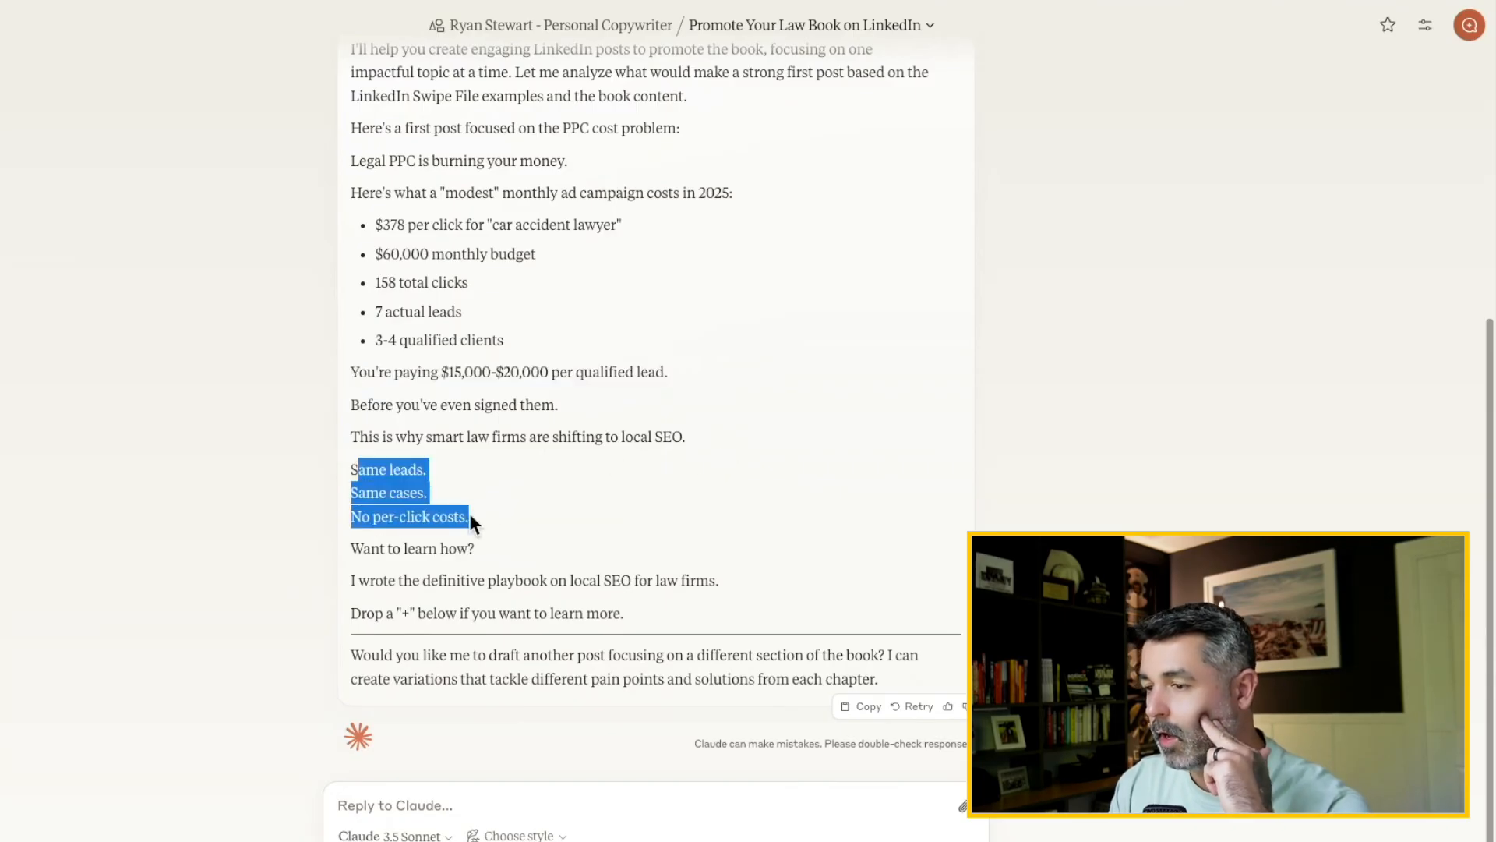
pyautogui.moveTo(513, 542)
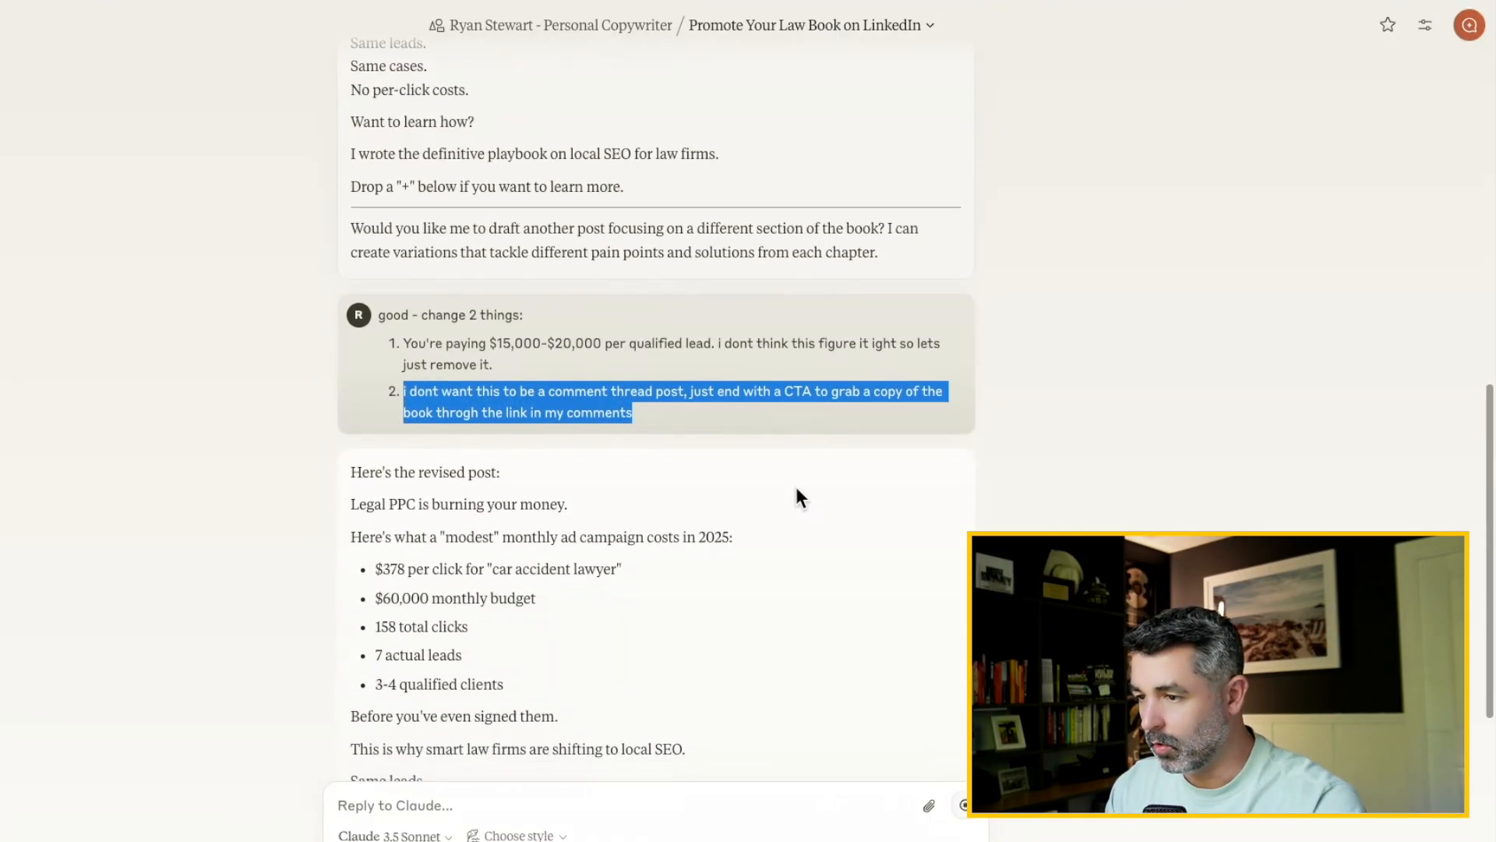
# Review the revised post without the per-lead figure and its link-in-comments CTA.
pyautogui.scroll(-3)
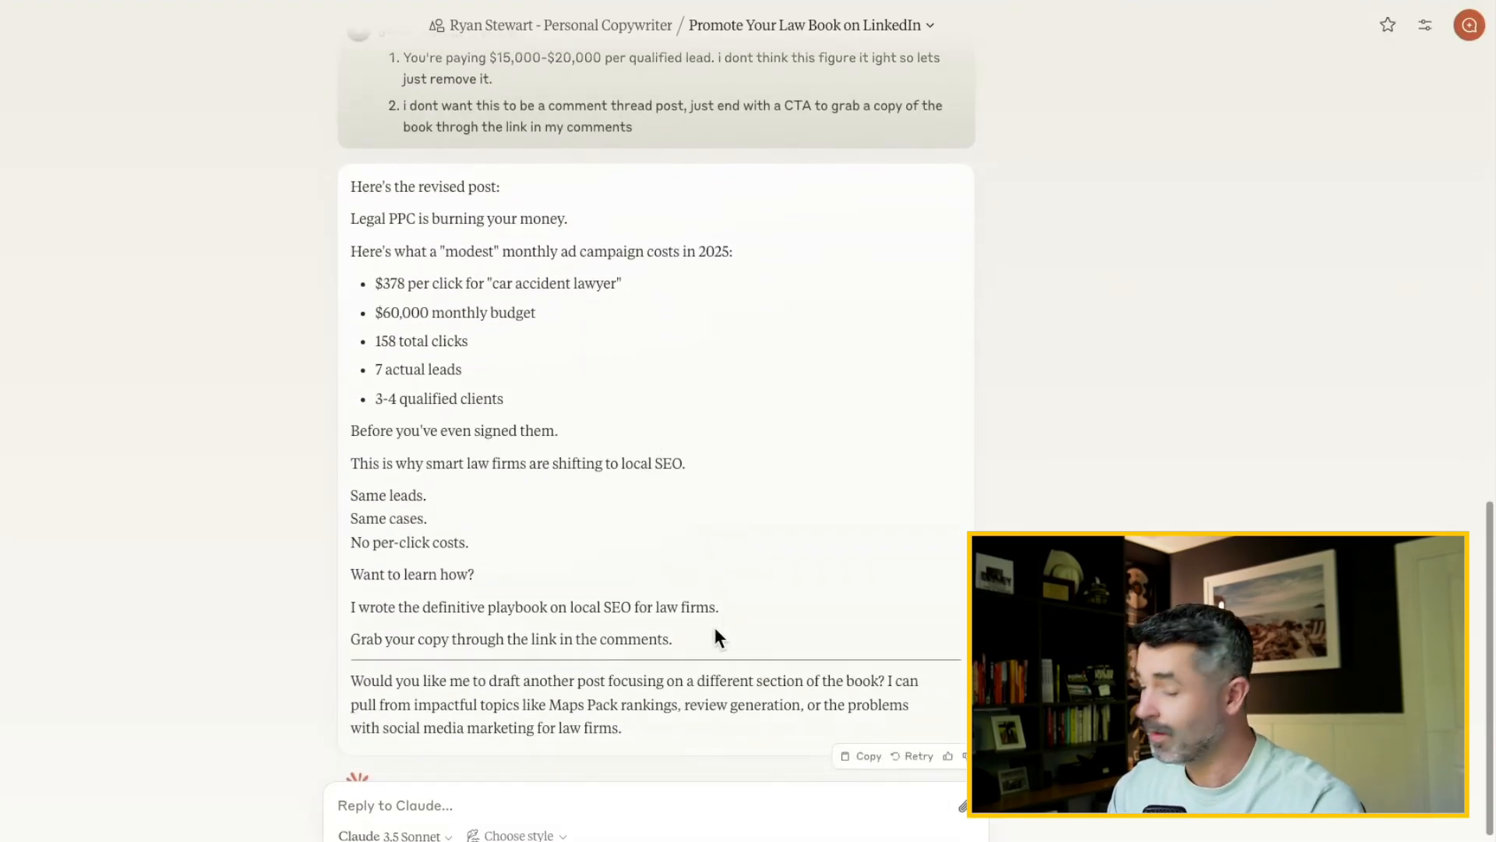
pyautogui.moveTo(351, 217); pyautogui.dragTo(671, 638)
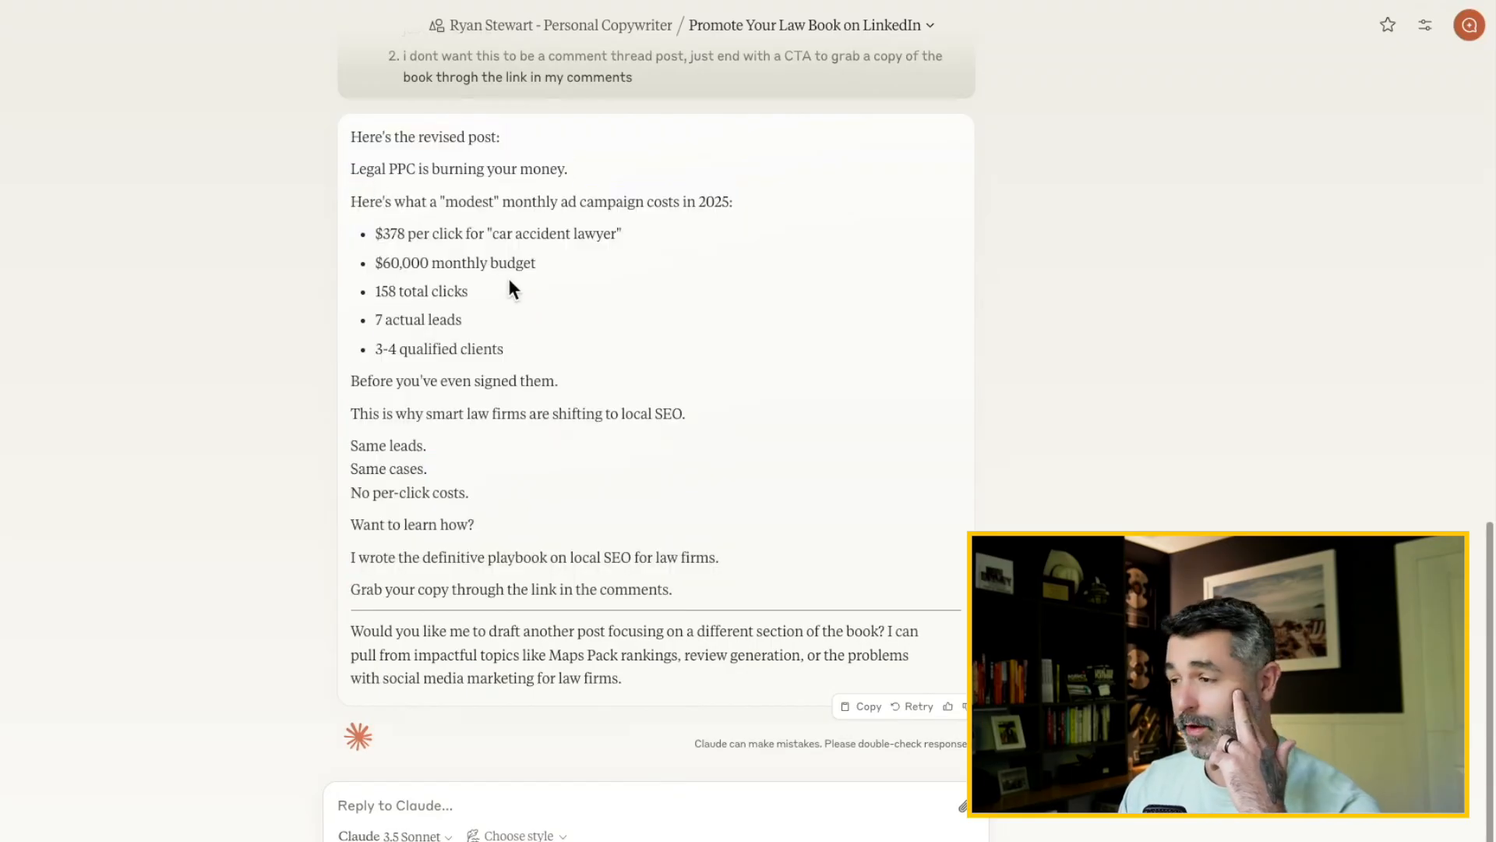
pyautogui.moveTo(811, 339)
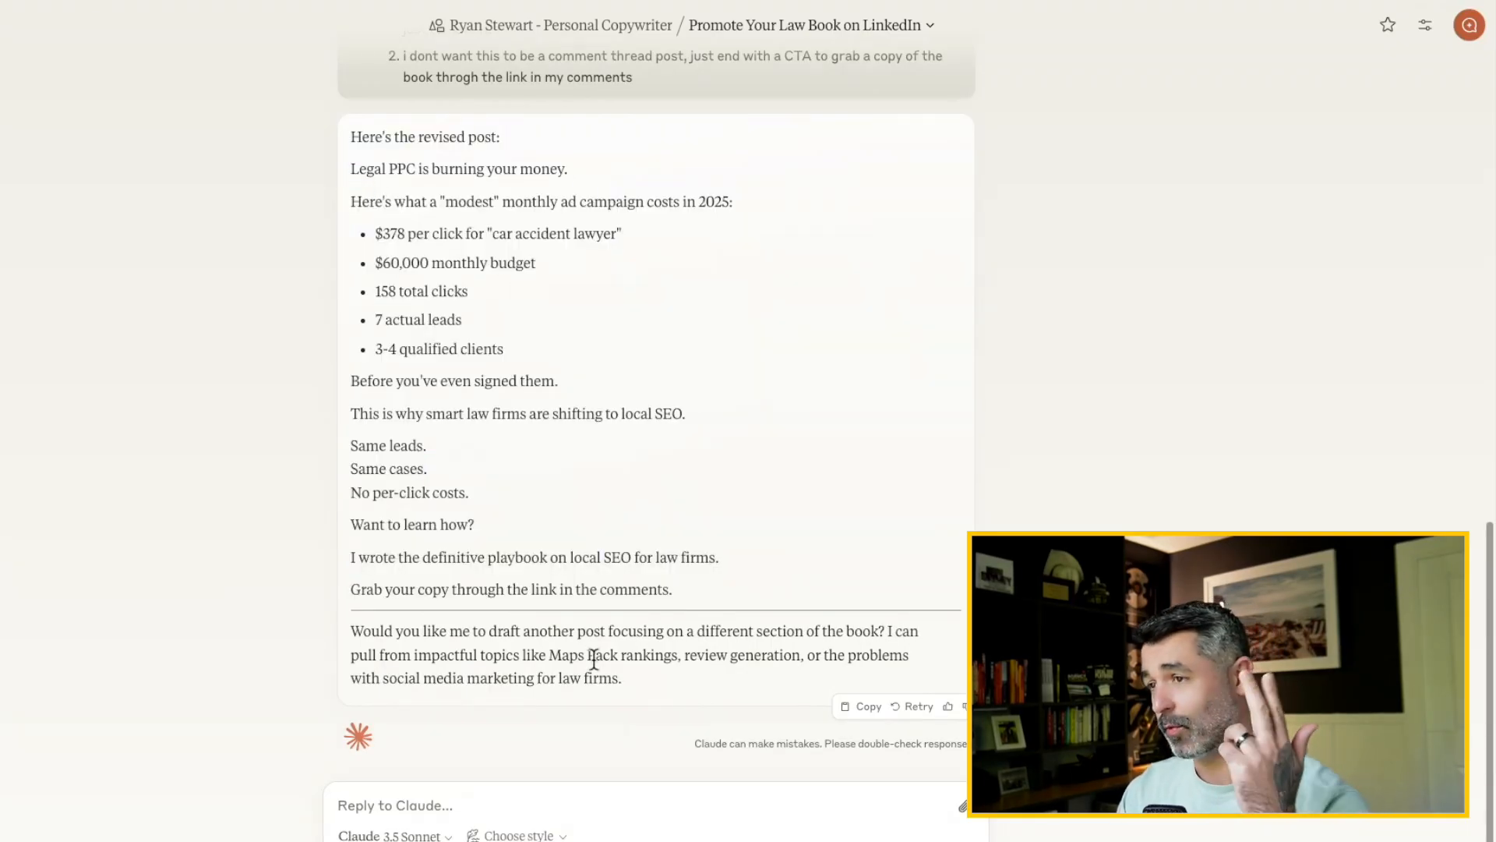
pyautogui.moveTo(782, 685)
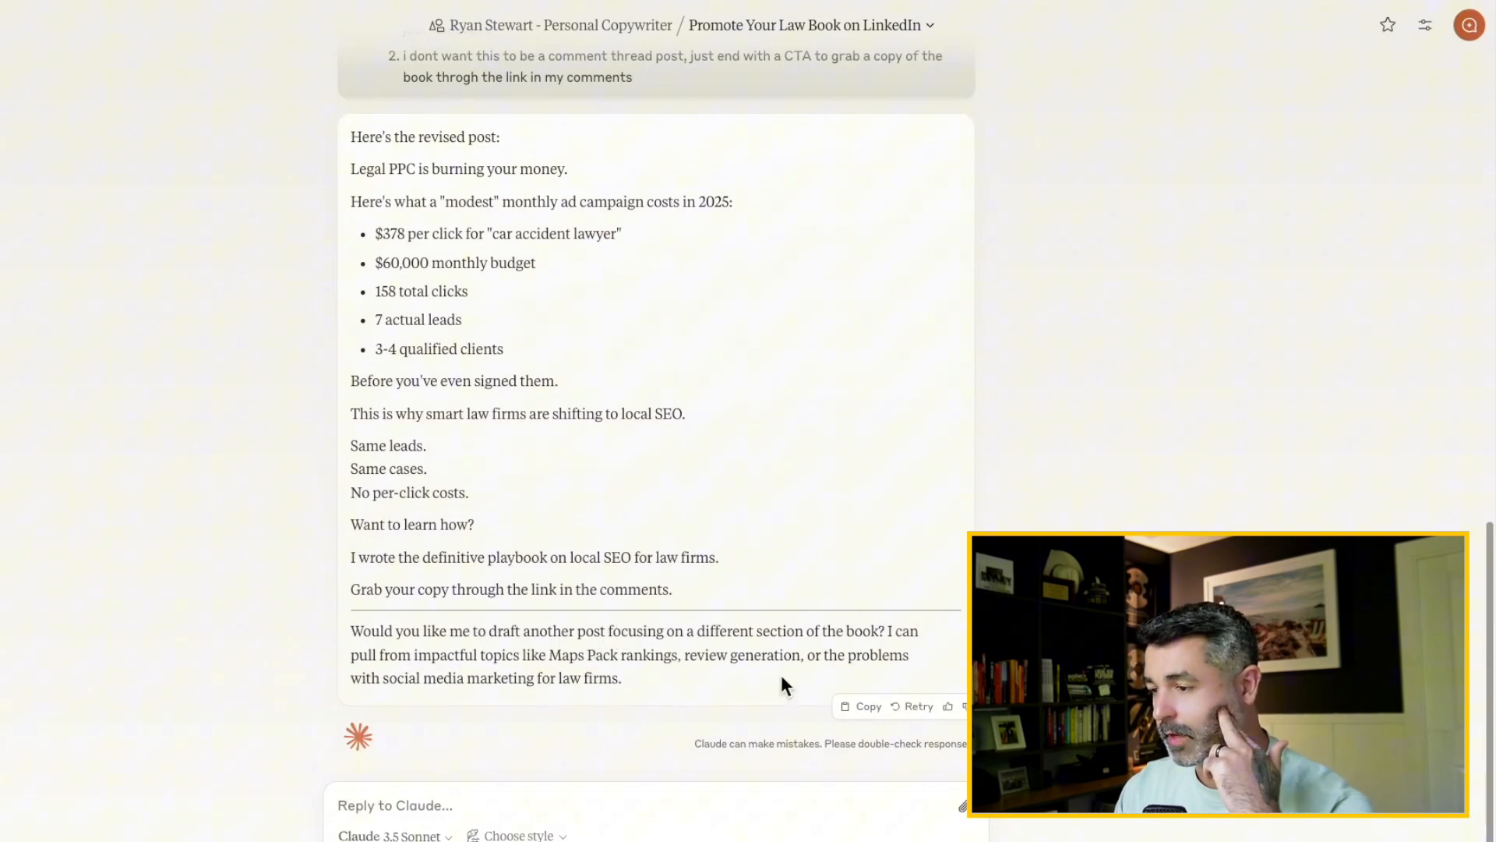
pyautogui.moveTo(429, 654); pyautogui.dragTo(620, 677)
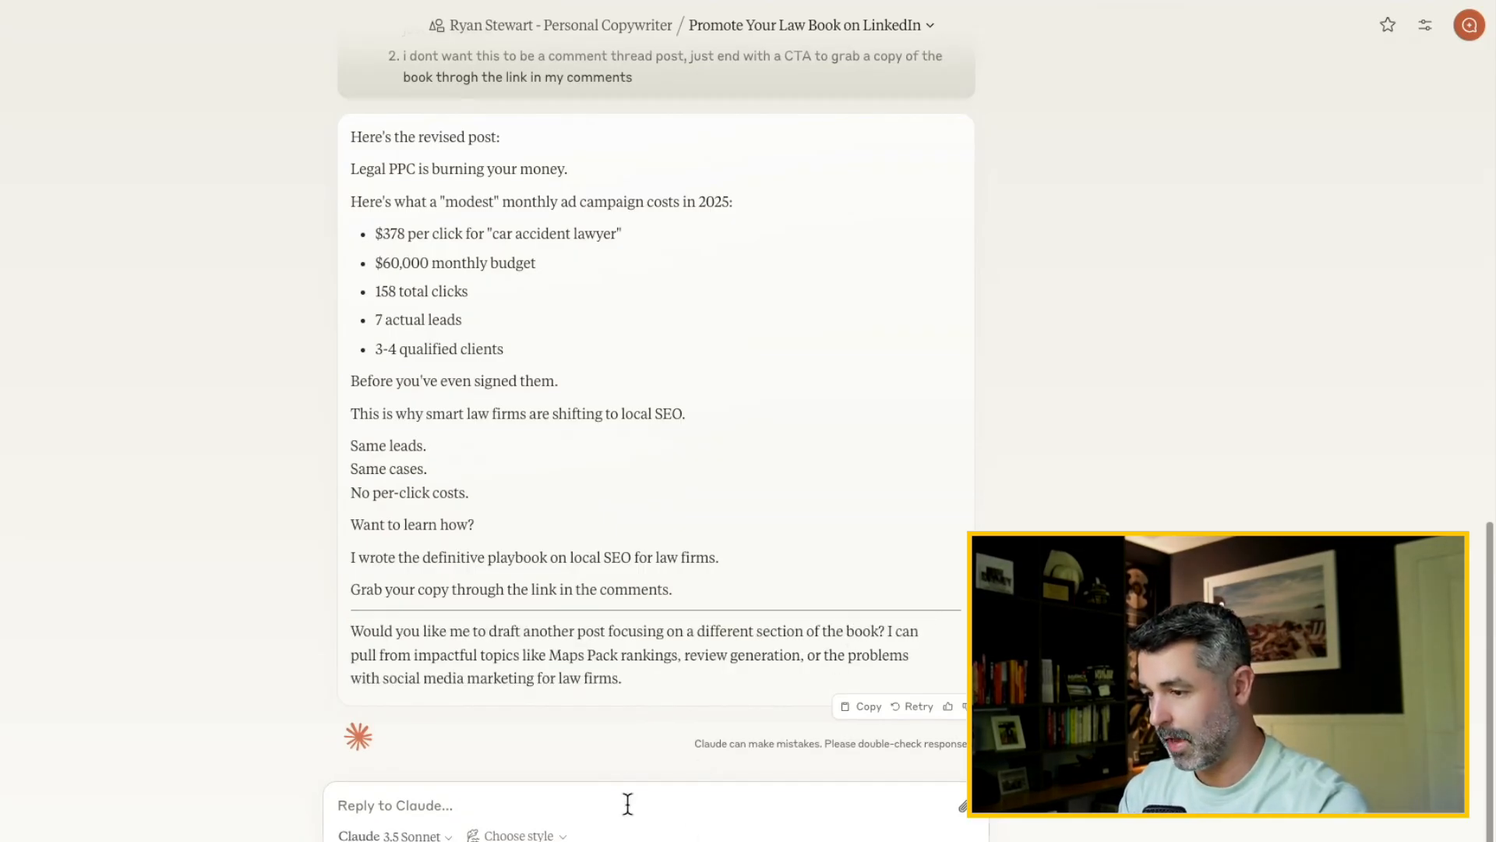
# Ask Claude 'lets do one on maps pack rankings' and review the new draft.
pyautogui.write('lets do one')
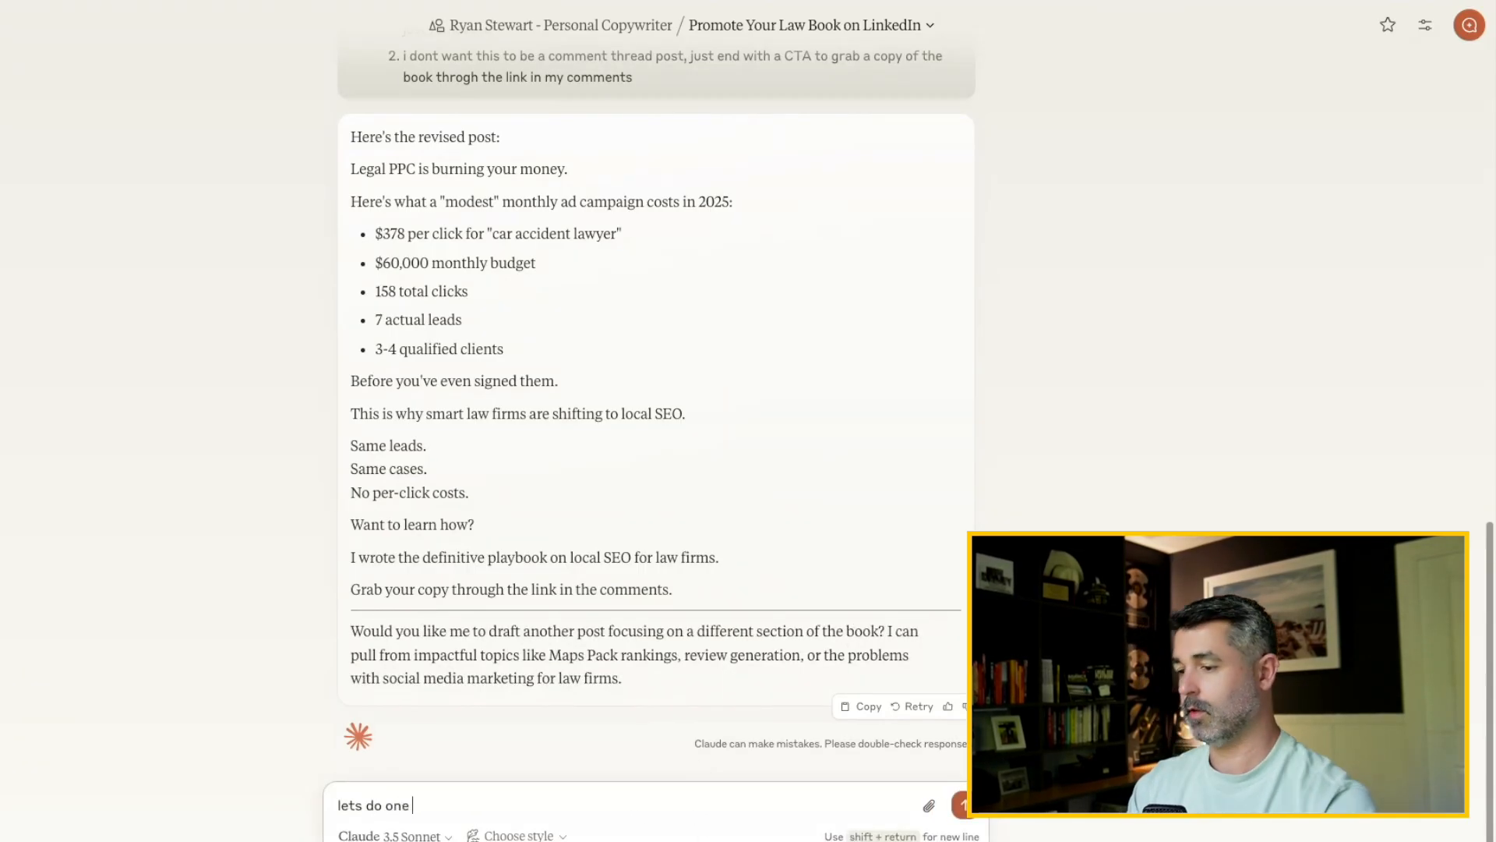
pyautogui.write('on maps pa')
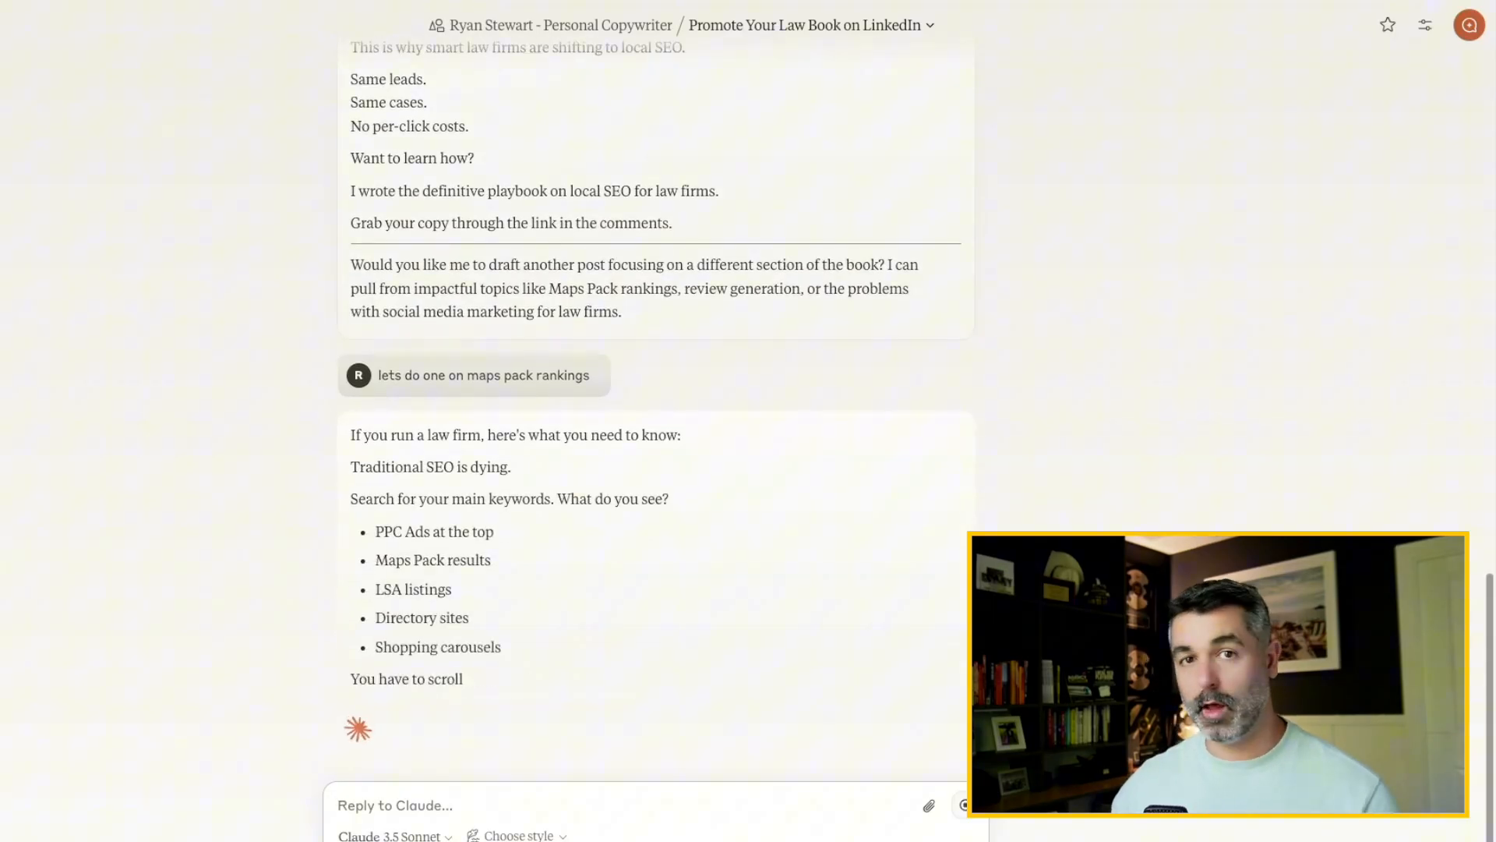
pyautogui.scroll(-3)
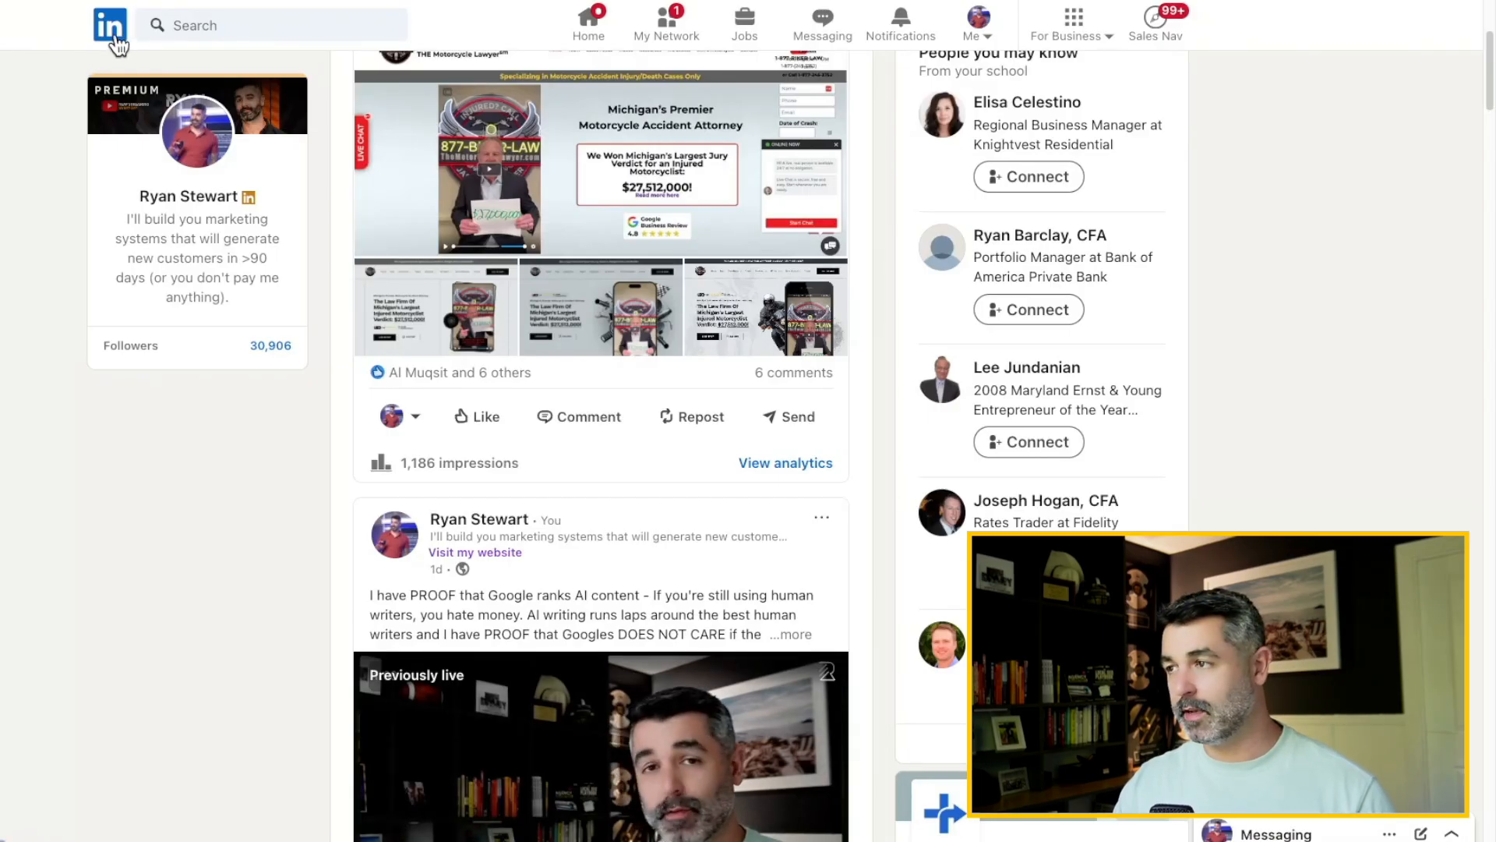
# Return to the LinkedIn home feed and scroll down past the reposted Chris Do post.
pyautogui.click(588, 17)
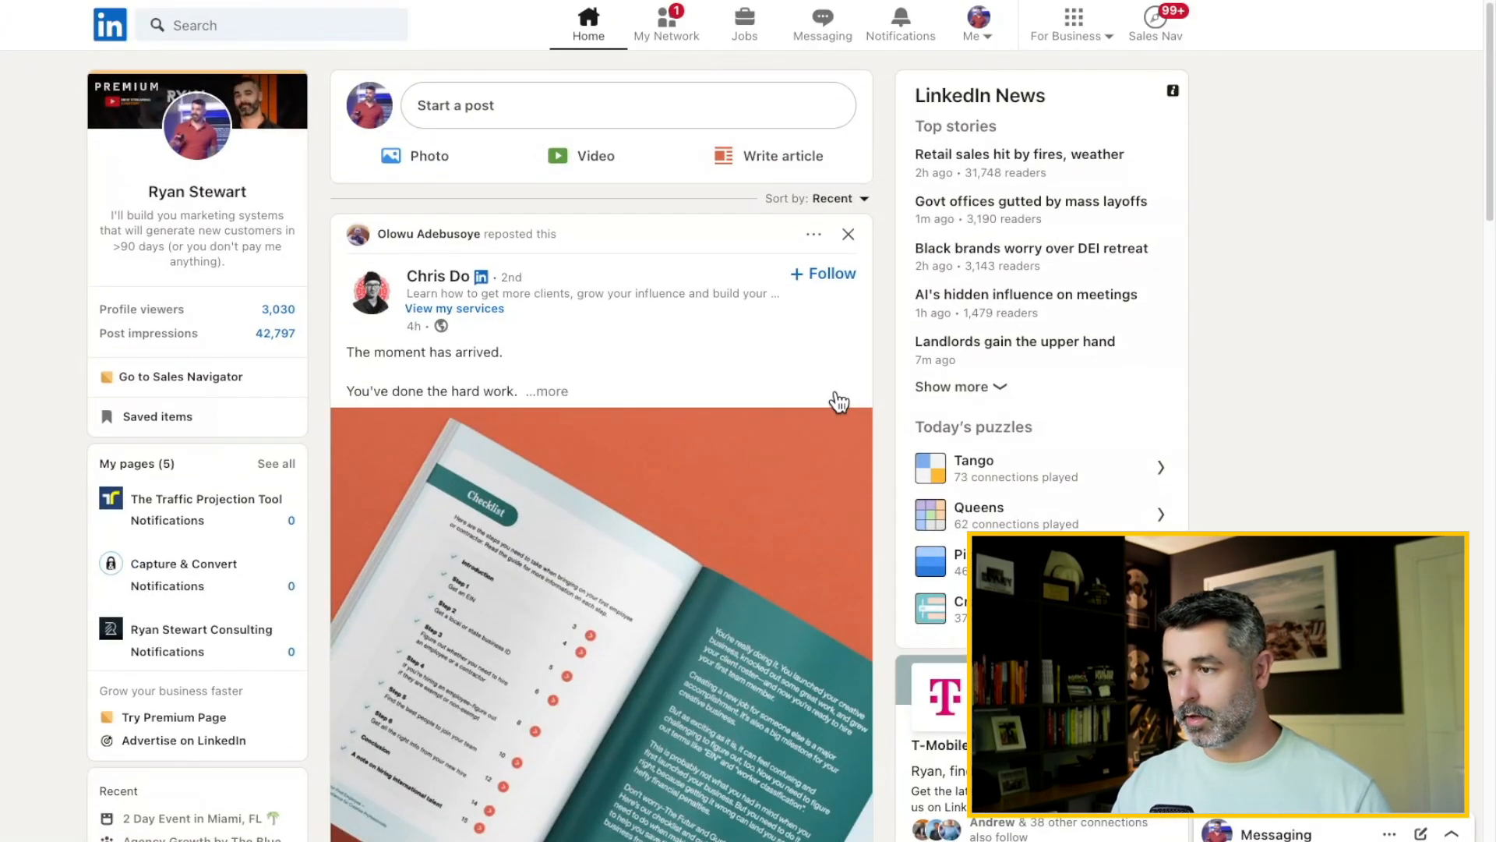
pyautogui.scroll(-3)
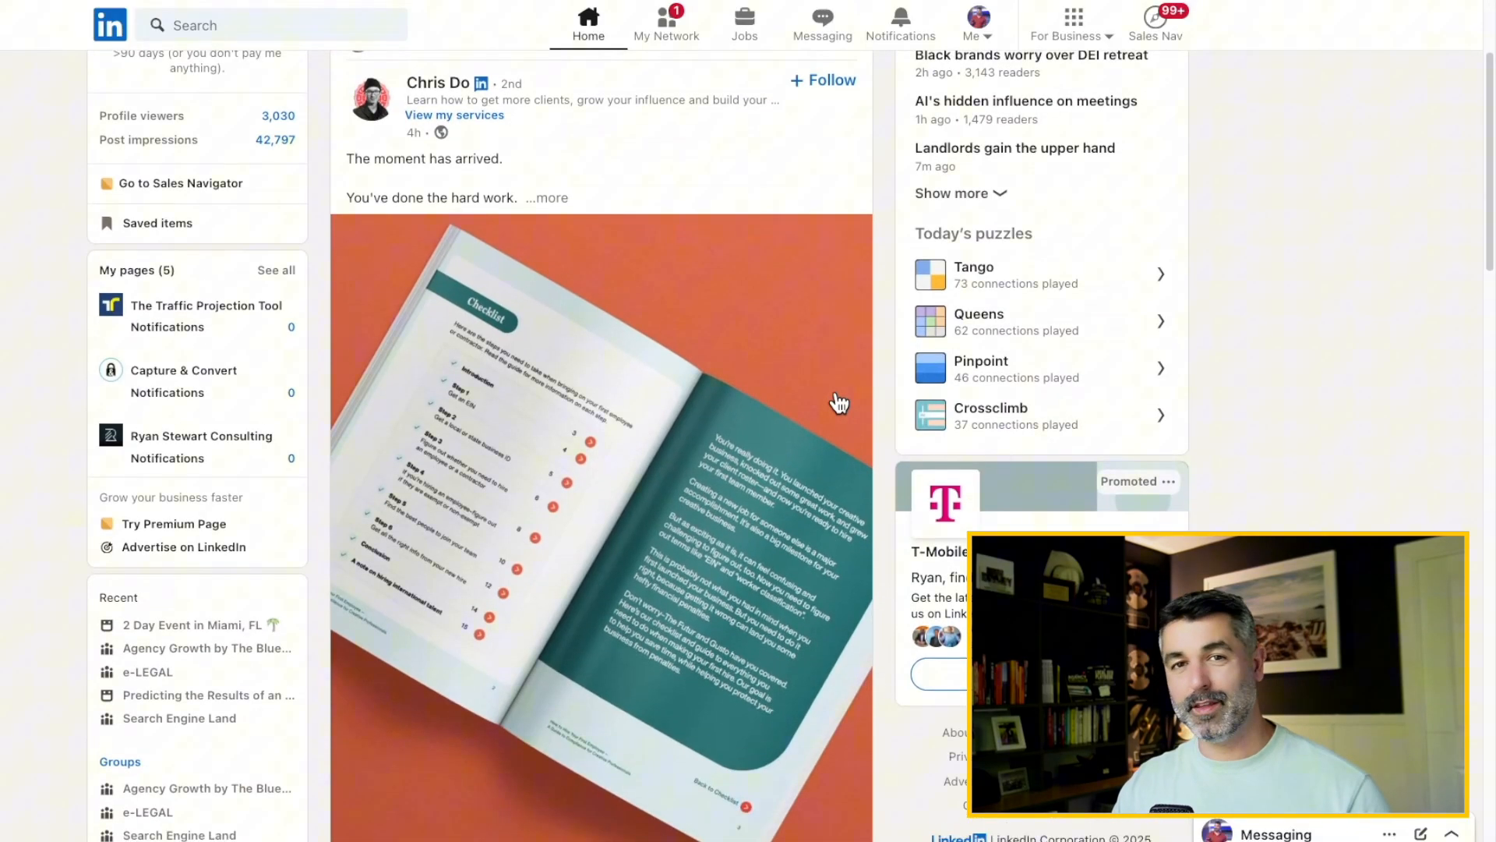
pyautogui.scroll(-3)
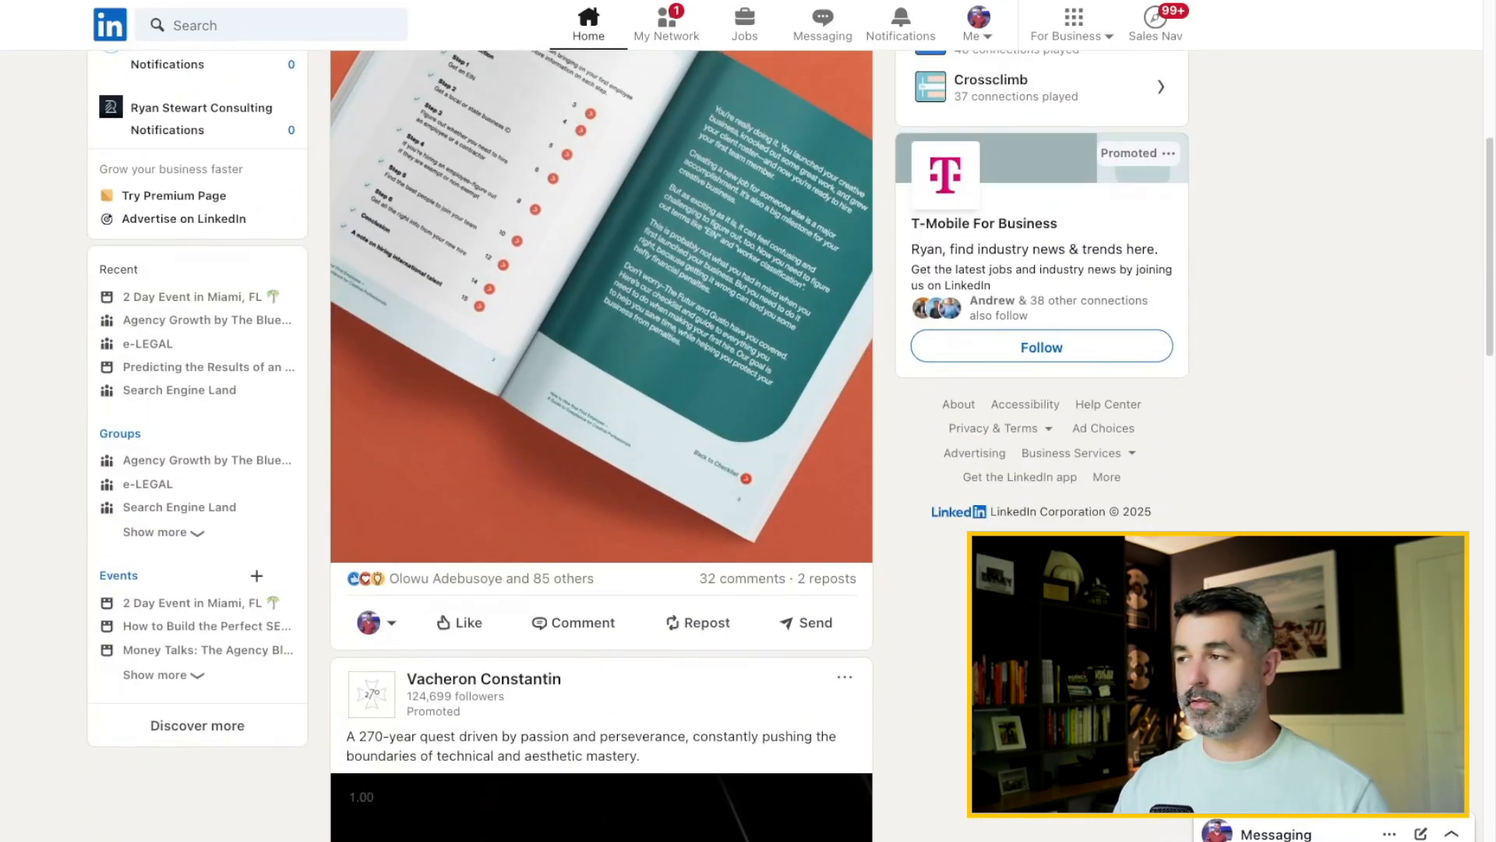
pyautogui.scroll(-3)
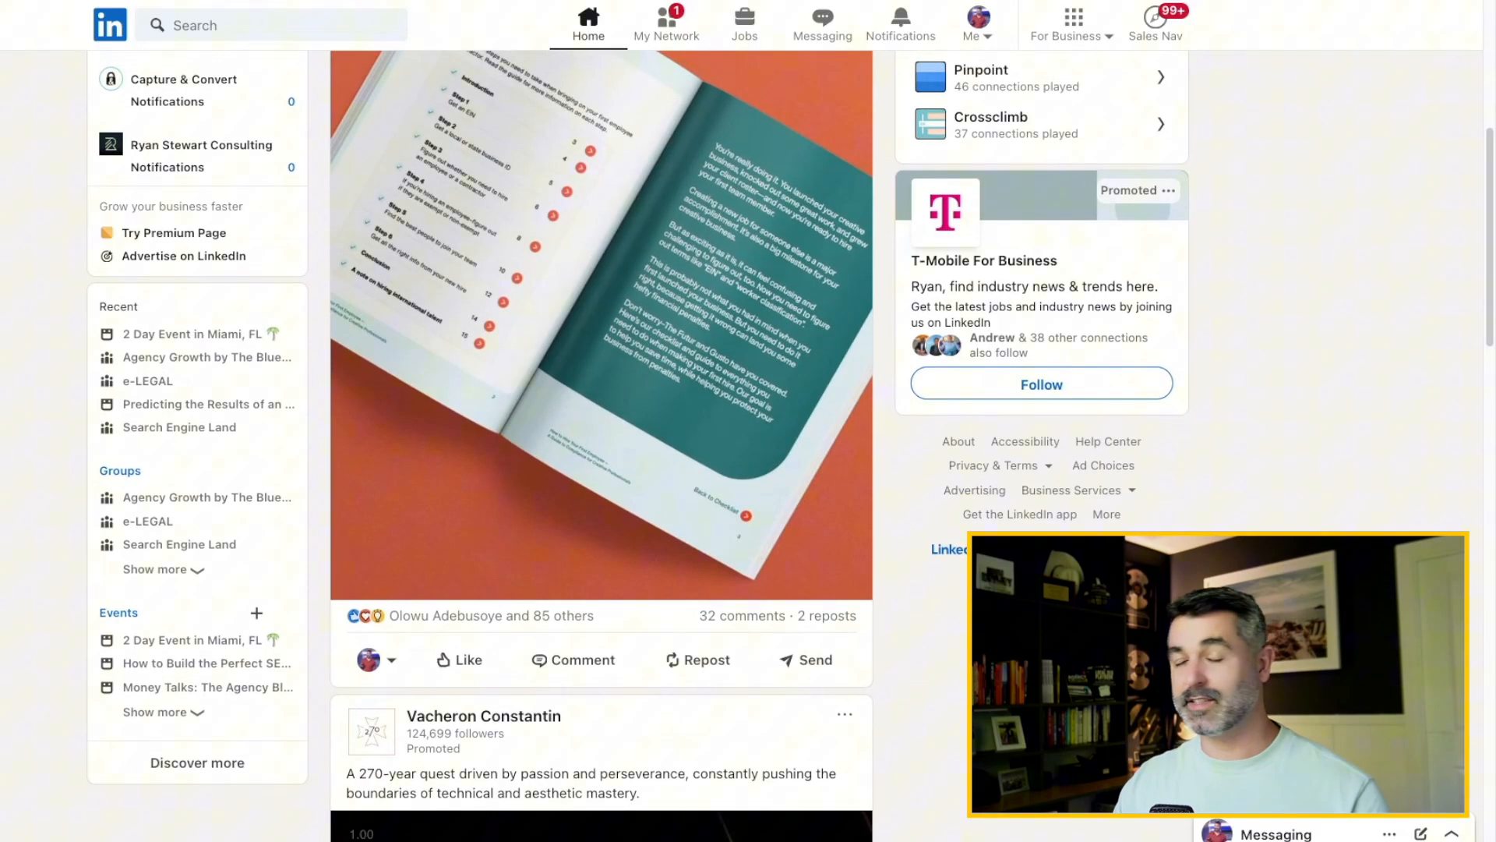